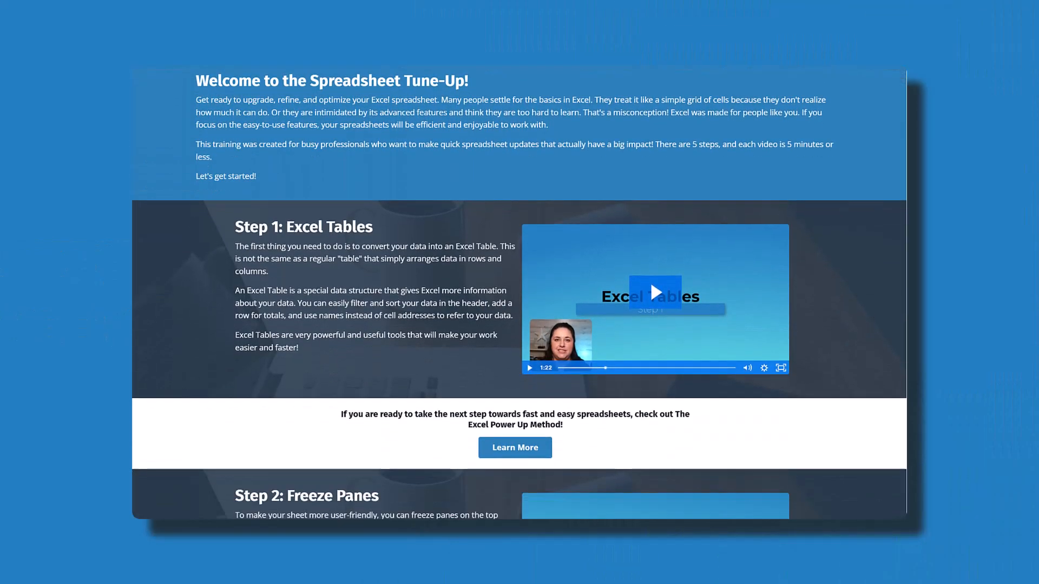
Scroll the Spreadsheet Tune-Up page down to the Freeze Panes and Name Cells steps
{"action": "scroll", "scroll_direction": "down", "scroll_amount": 3}
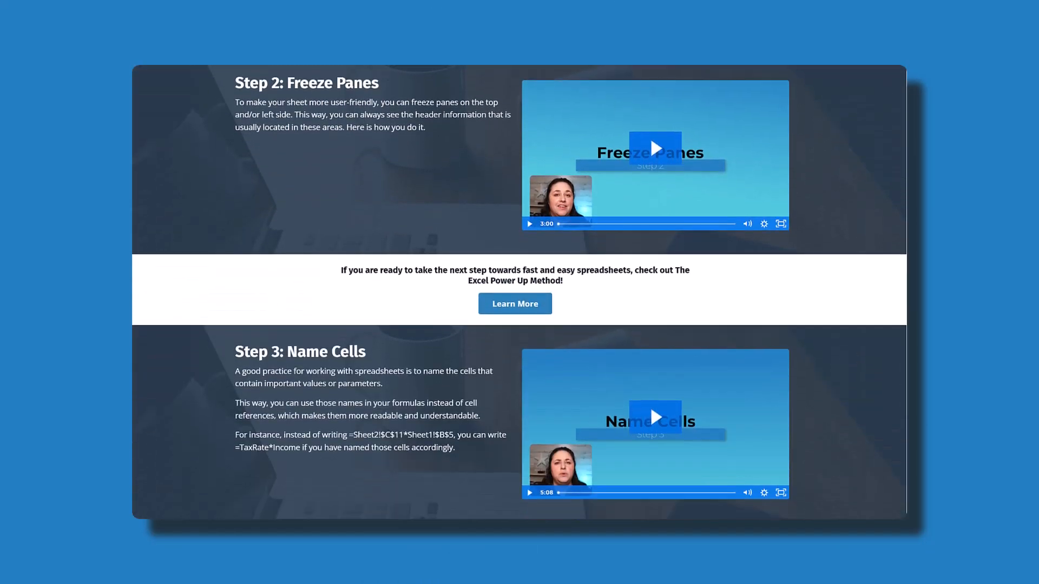
{"action": "scroll", "scroll_direction": "down", "scroll_amount": 3}
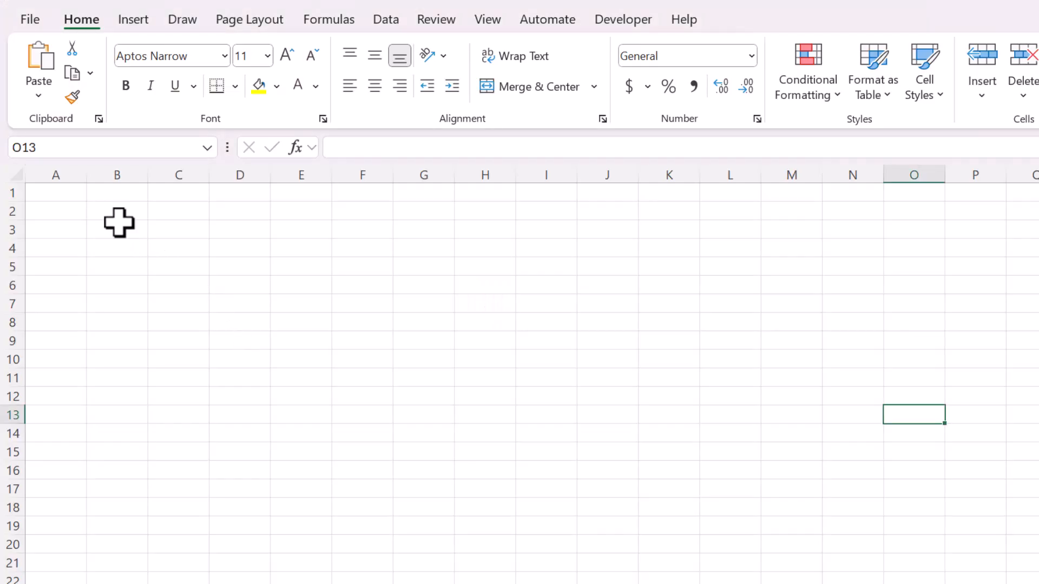
Start a Date column in B with the first date 1/1/2024 beneath the heading
{"action": "left_click", "coordinate": [116, 211]}
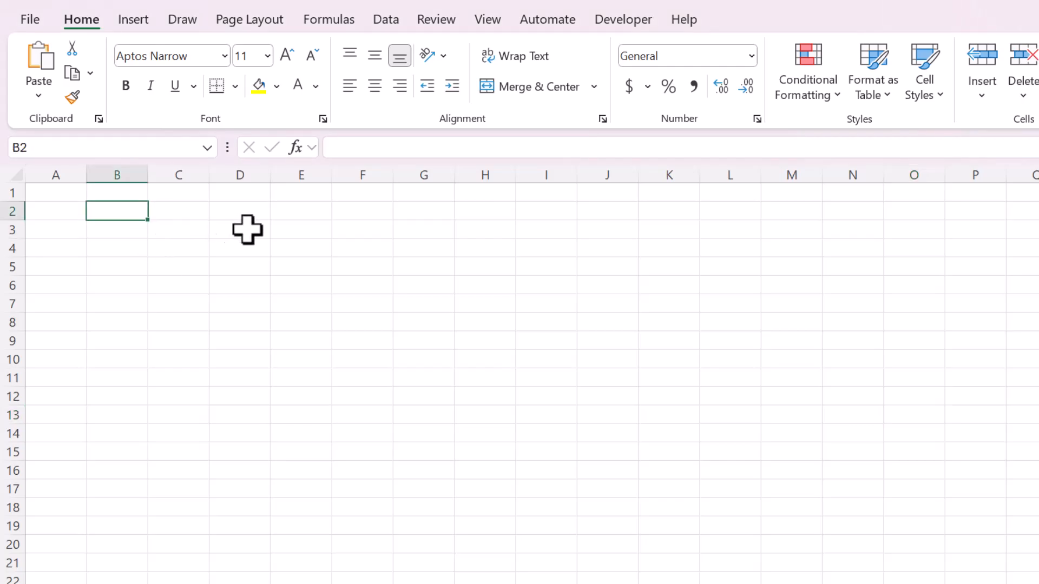
{"action": "mouse_move", "coordinate": [380, 268]}
{"action": "type", "text": "Date"}
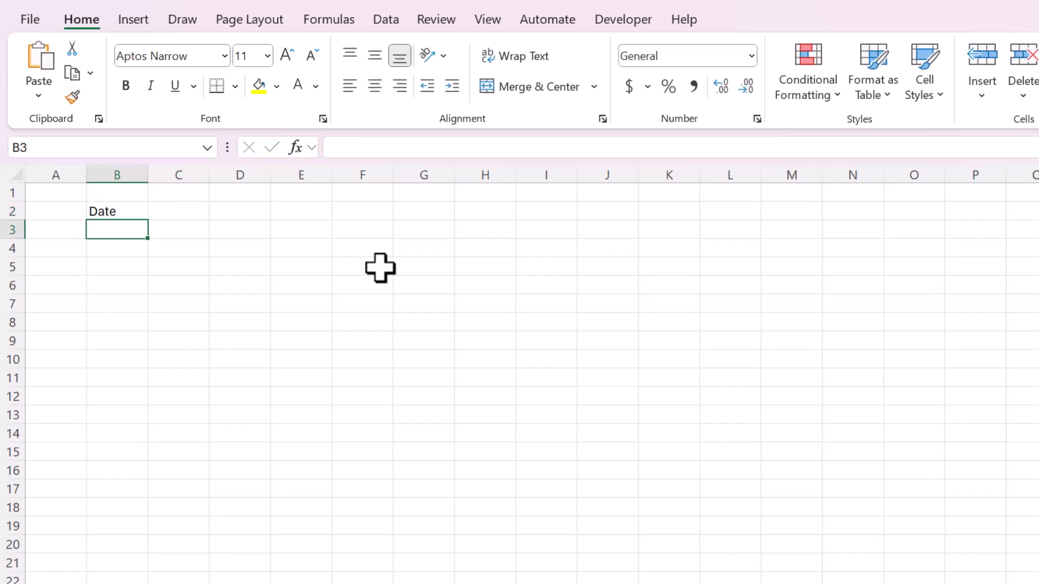
{"action": "type", "text": "1/1/2024"}
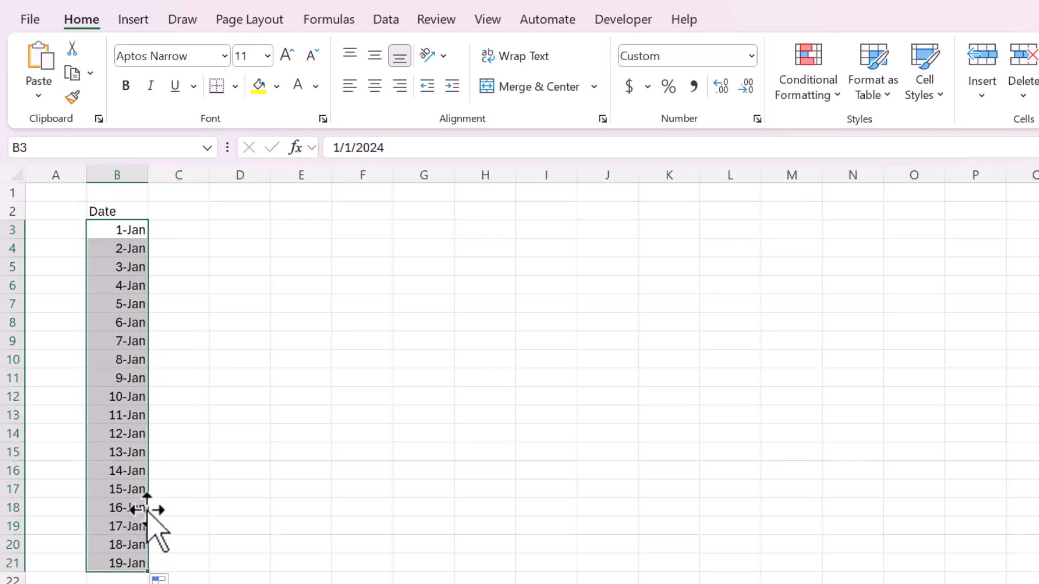
Add a Day column using =TEXT(B3,"ddd") to show each date's weekday abbreviation
{"action": "left_click", "coordinate": [178, 211]}
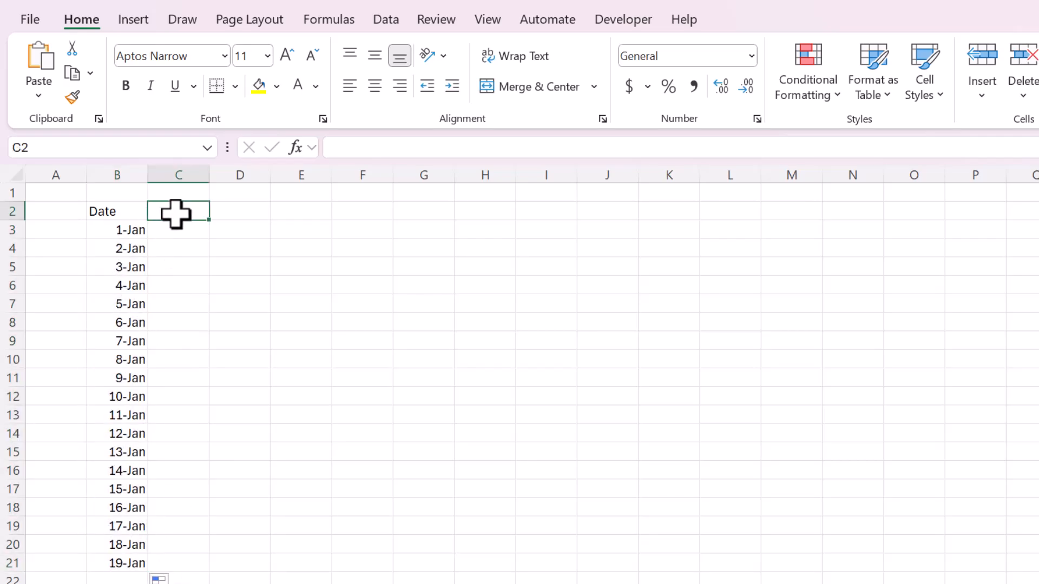
{"action": "type", "text": "Day"}
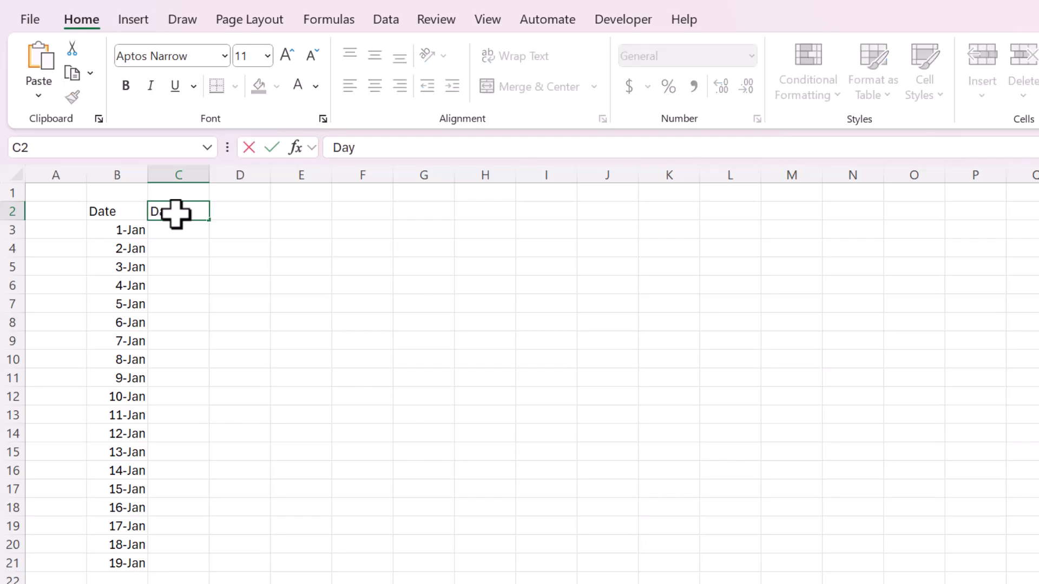
{"action": "type", "text": "="}
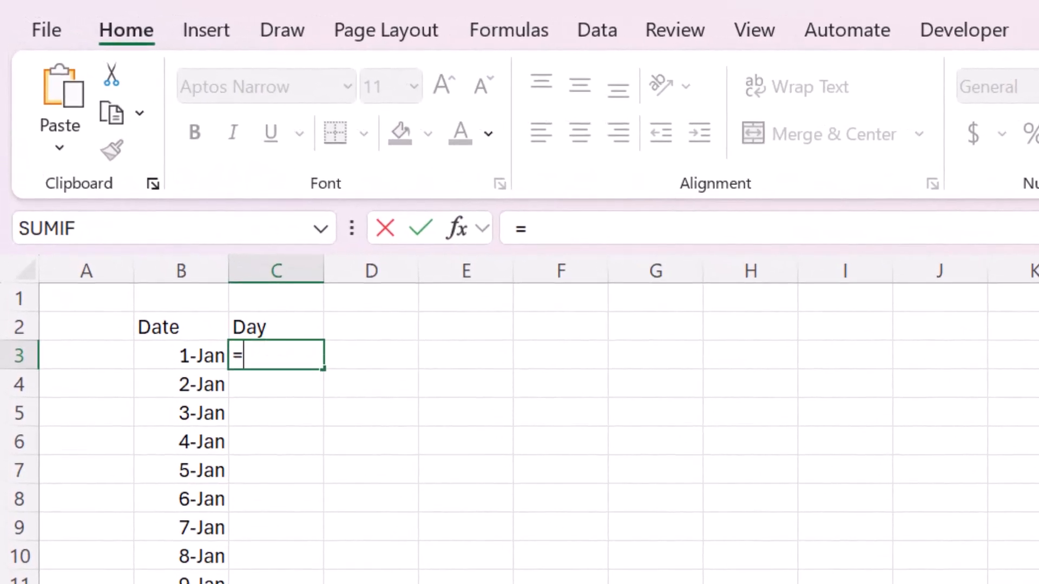
{"action": "type", "text": "TEXT("}
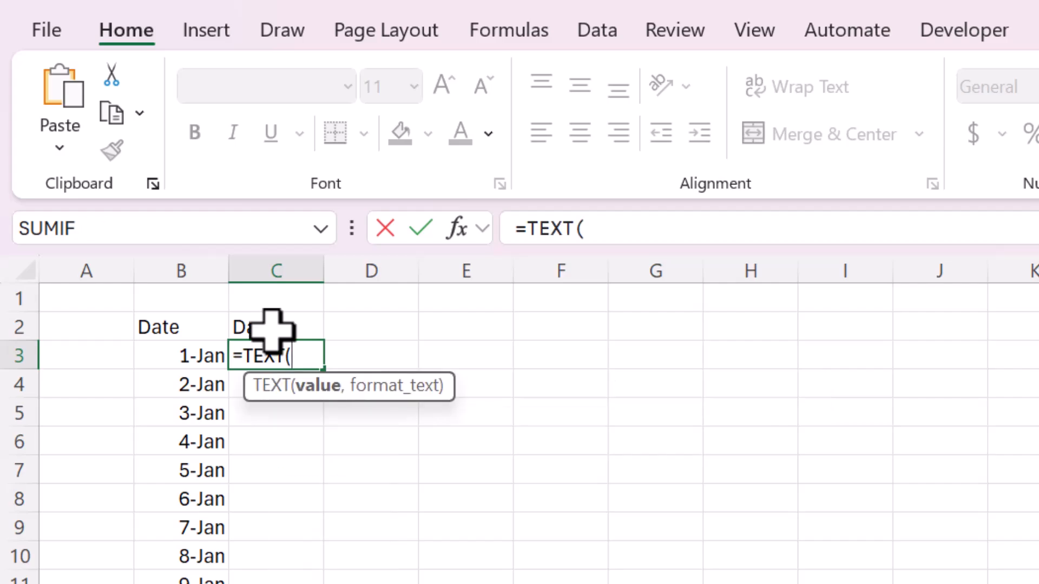
{"action": "left_click", "coordinate": [180, 356]}
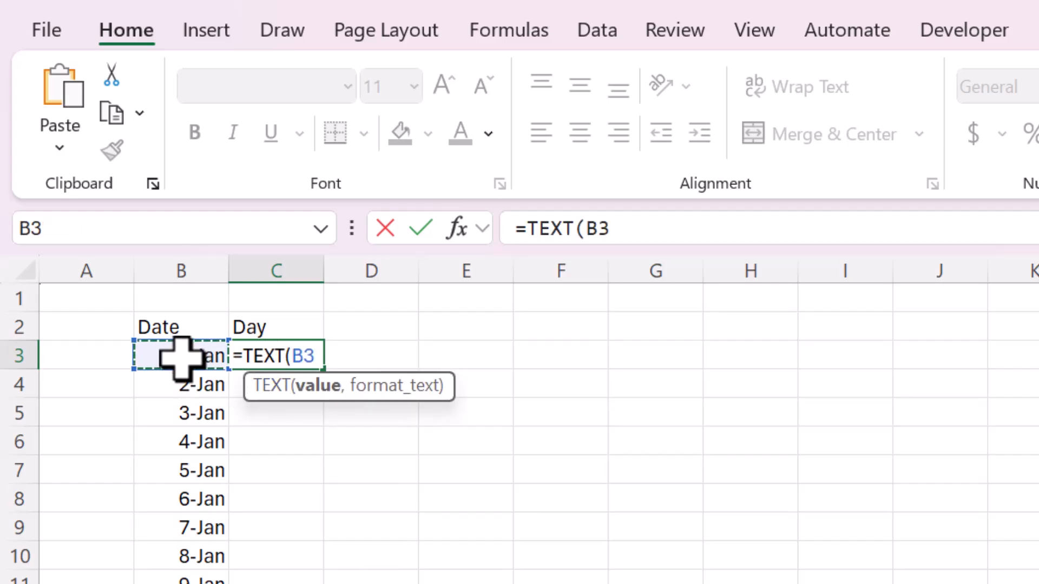
{"action": "type", "text": ",\""}
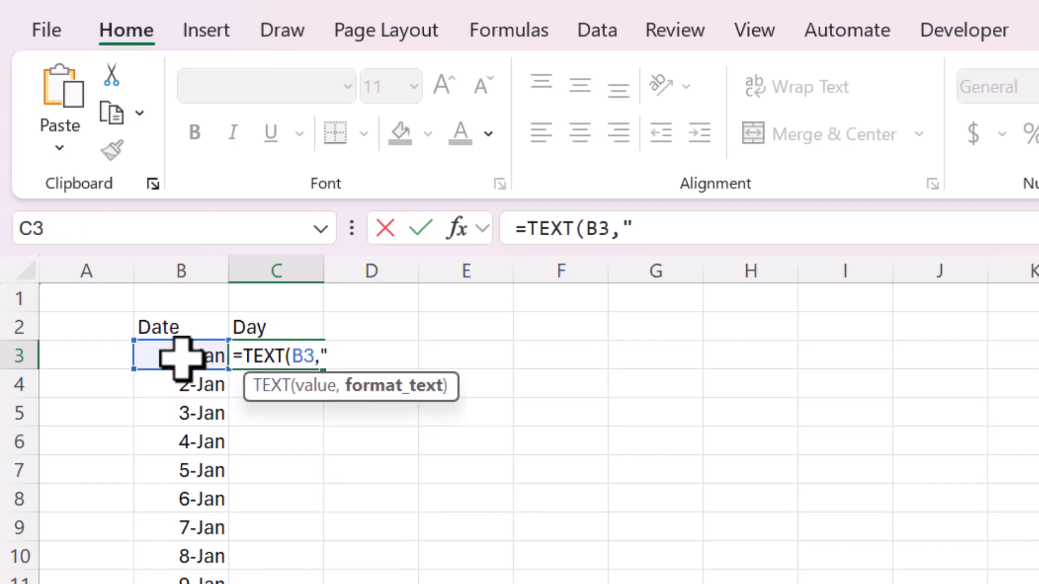
{"action": "key", "text": "Return"}
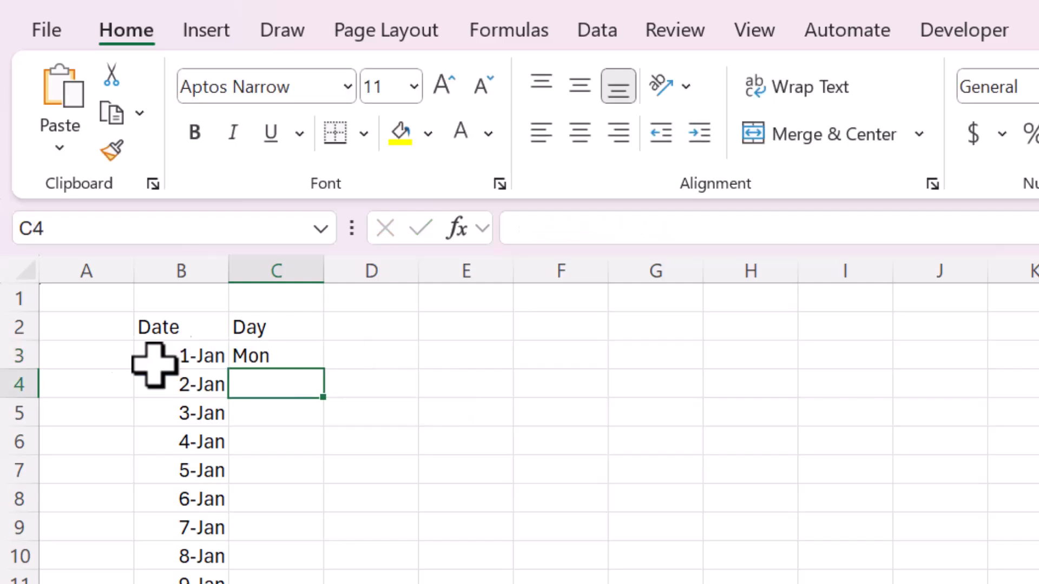
{"action": "left_click", "coordinate": [276, 356]}
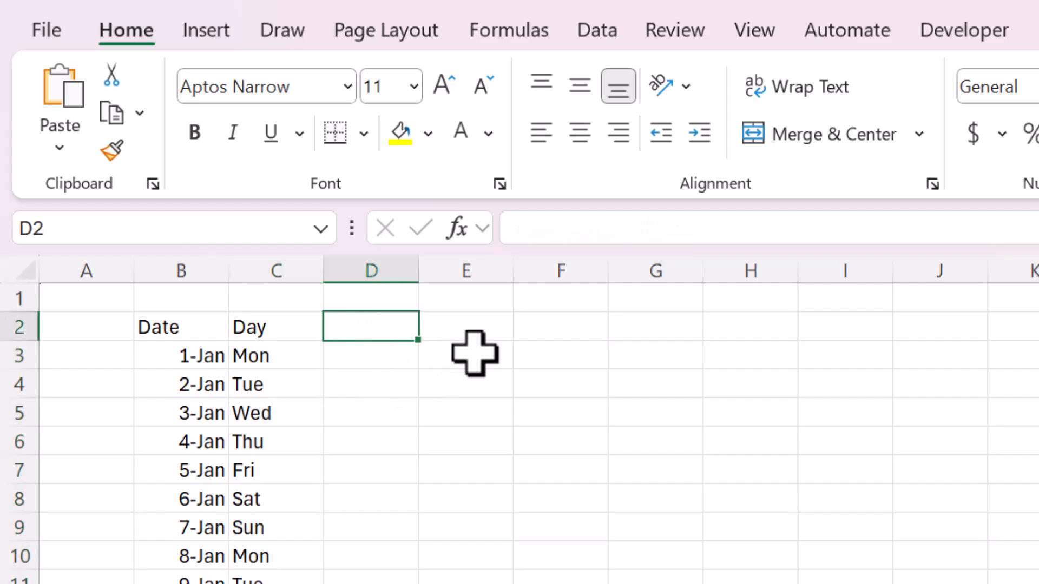
{"action": "mouse_move", "coordinate": [469, 350]}
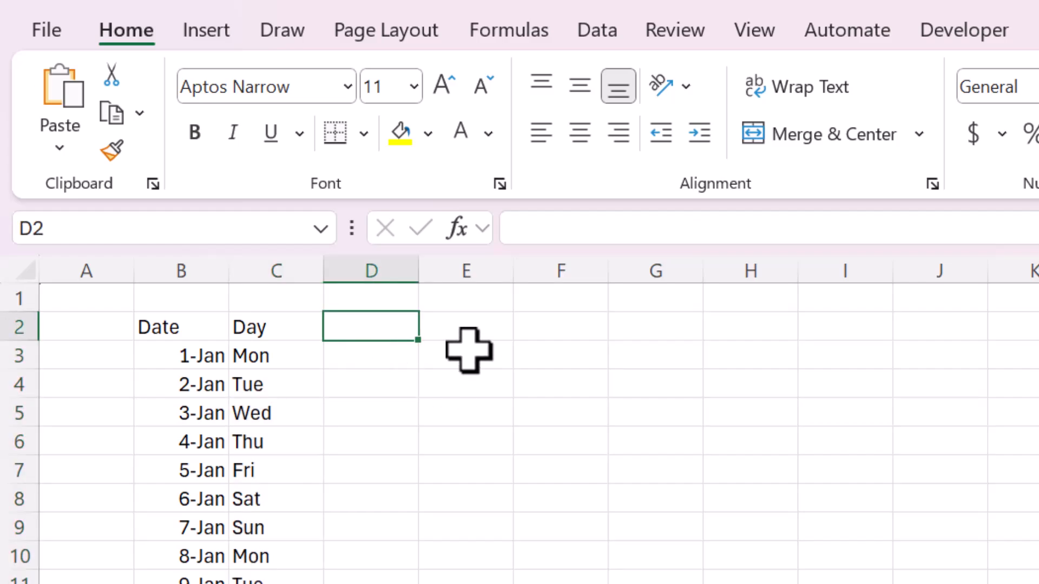
Fill the Number column with =RAND()*100 random values for every date row
{"action": "type", "text": "=R"}
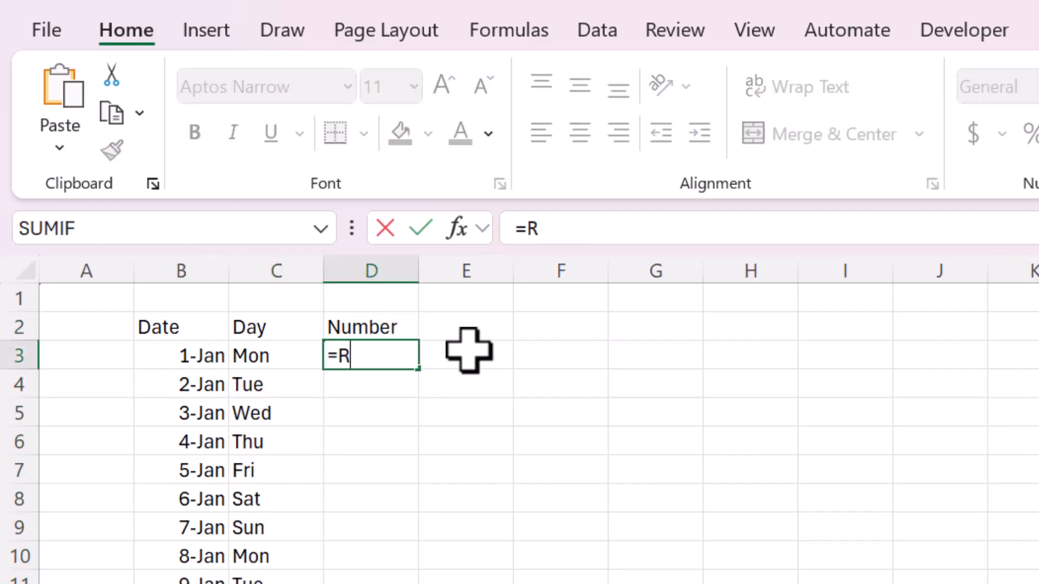
{"action": "key", "text": "Return"}
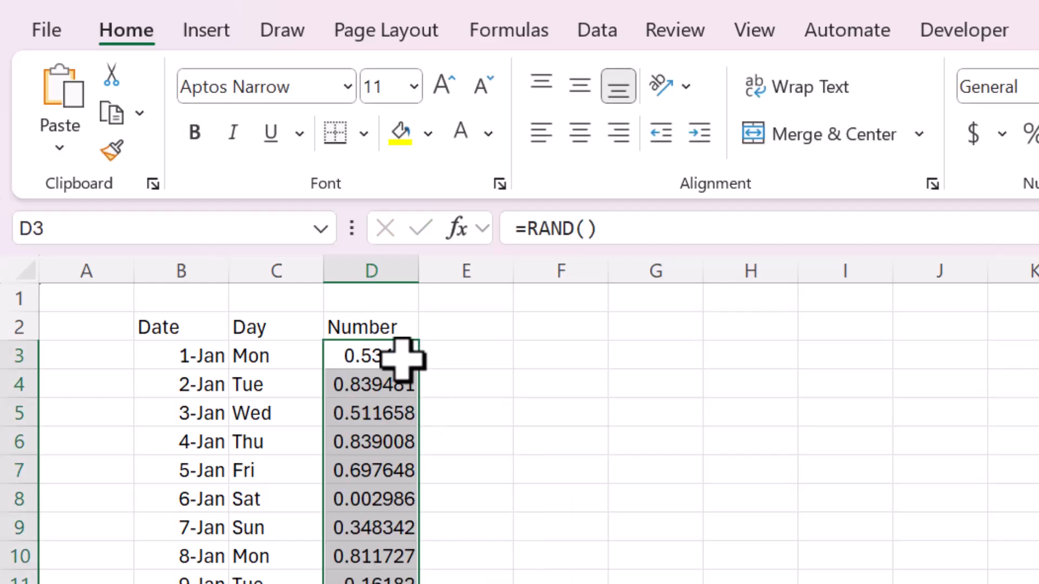
{"action": "double_click", "coordinate": [370, 356]}
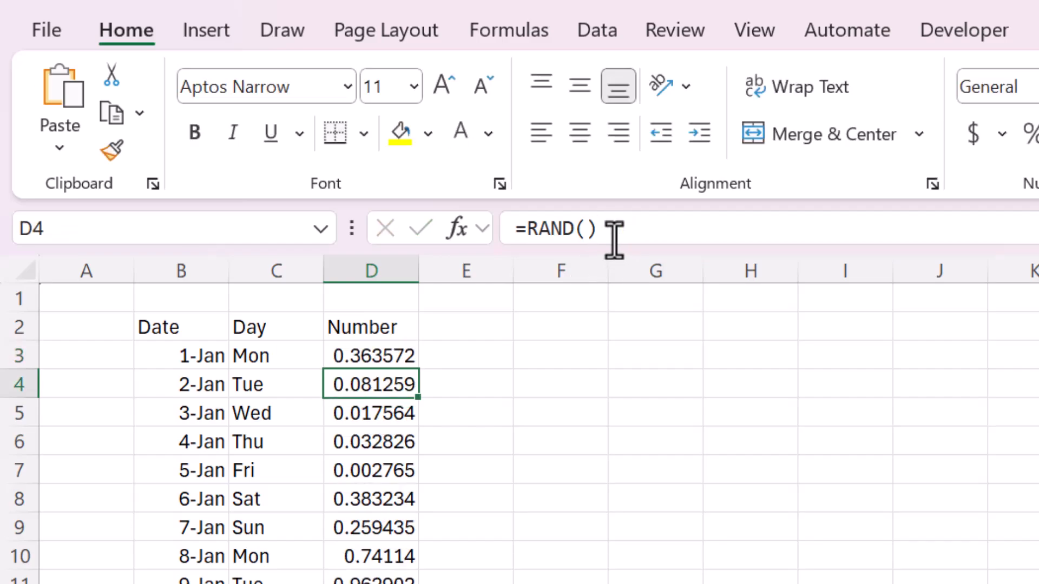
{"action": "left_click", "coordinate": [371, 356]}
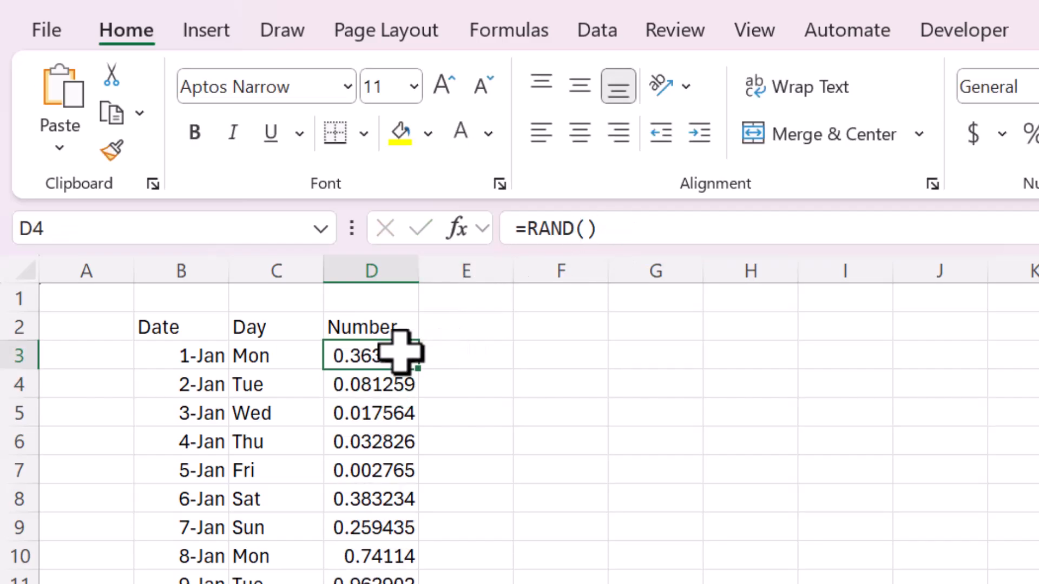
{"action": "type", "text": "*100"}
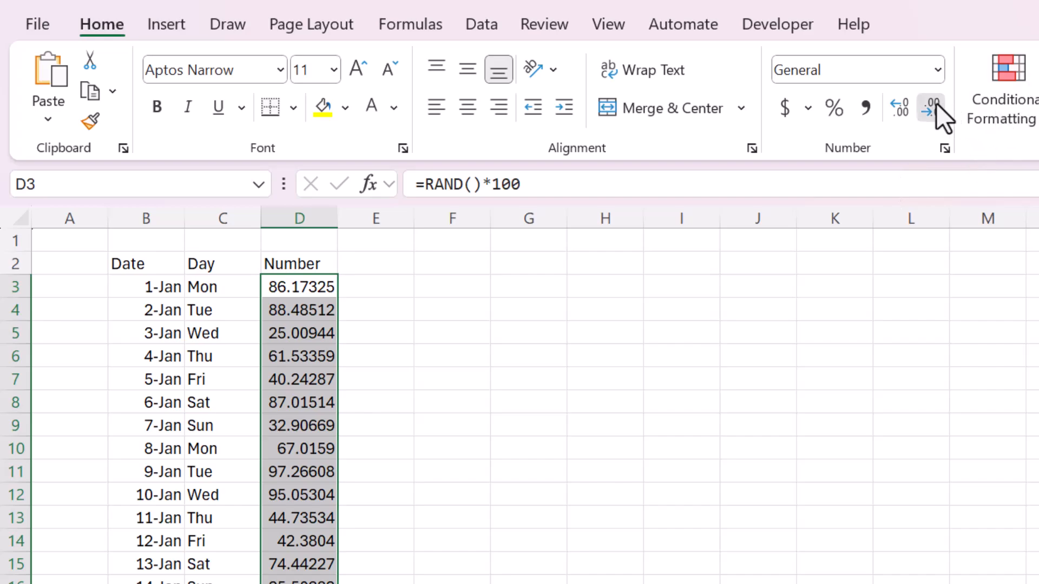
Show the random numbers without decimals and paste them back as fixed values
{"action": "left_click", "coordinate": [930, 107]}
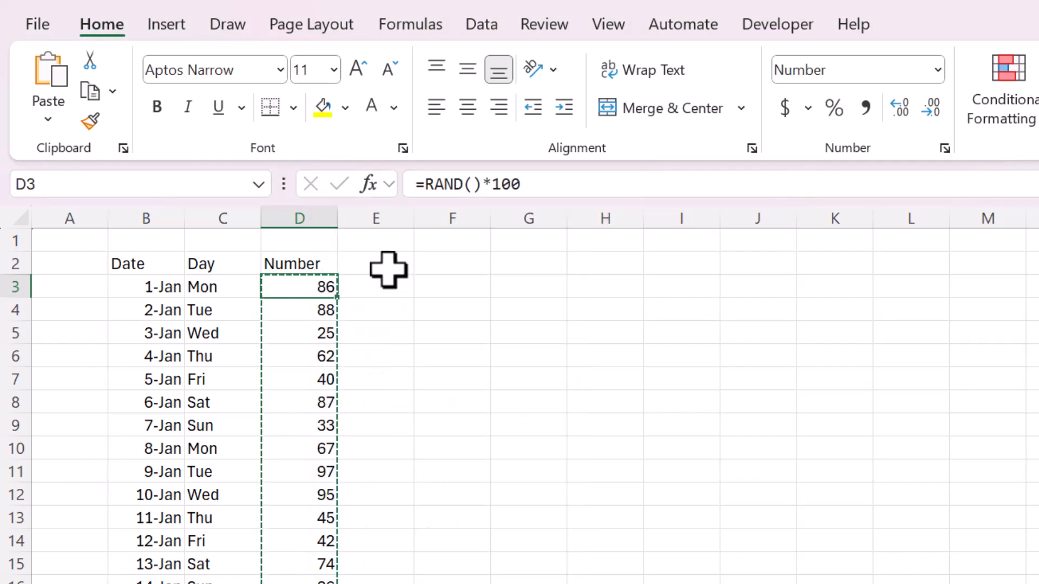
{"action": "left_click", "coordinate": [375, 378]}
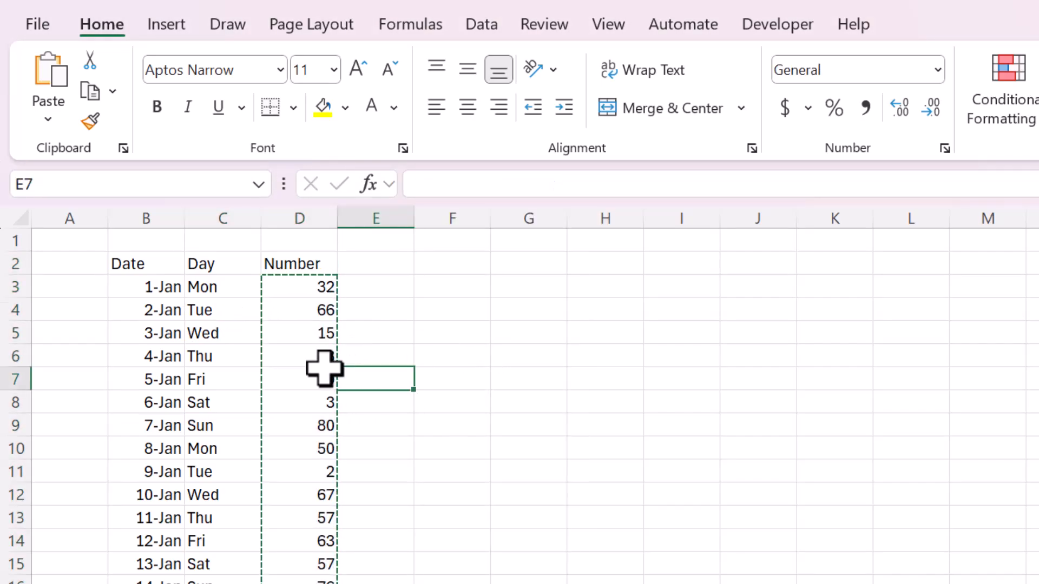
{"action": "left_click", "coordinate": [221, 310]}
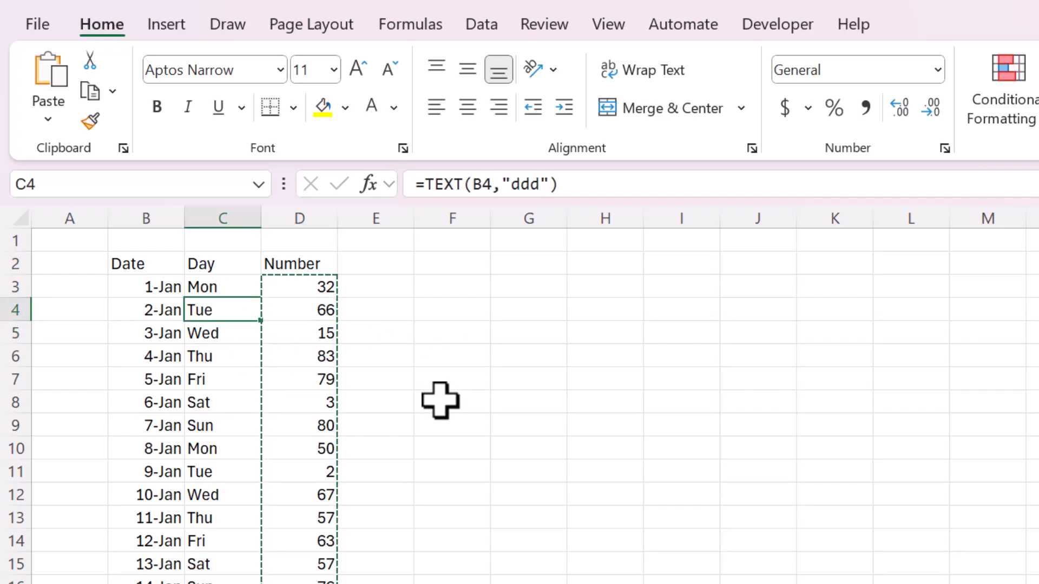
Convert the Date, Day and Number range into a table with headers and widen its columns
{"action": "key", "text": "ctrl+t"}
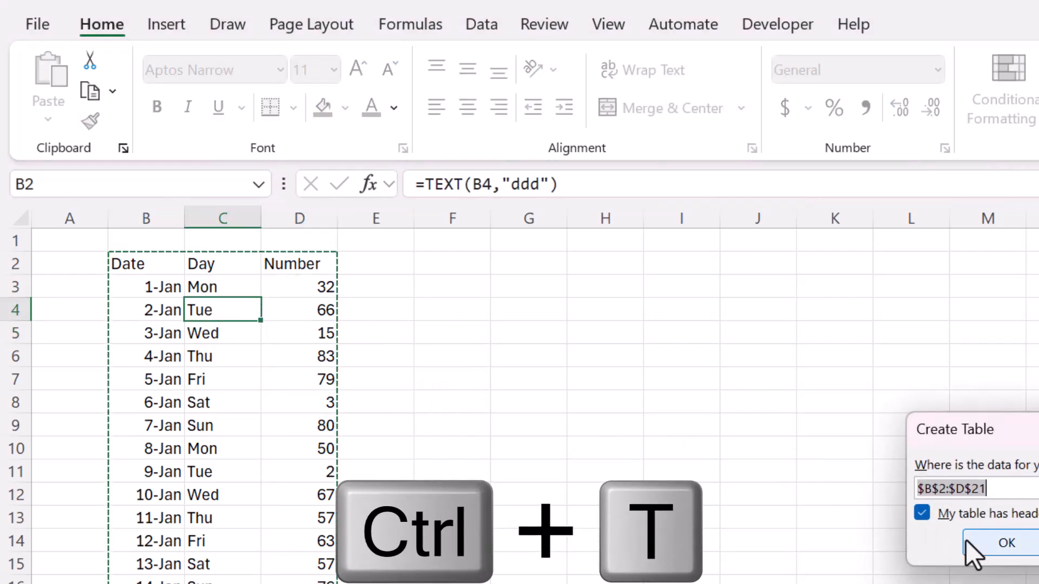
{"action": "left_click", "coordinate": [1006, 543]}
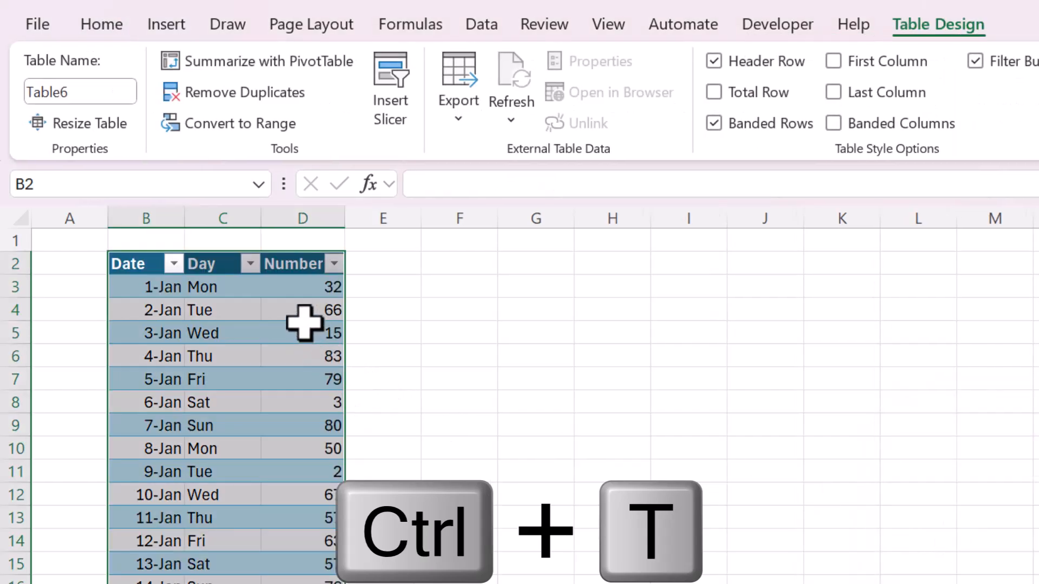
{"action": "left_click", "coordinate": [302, 333]}
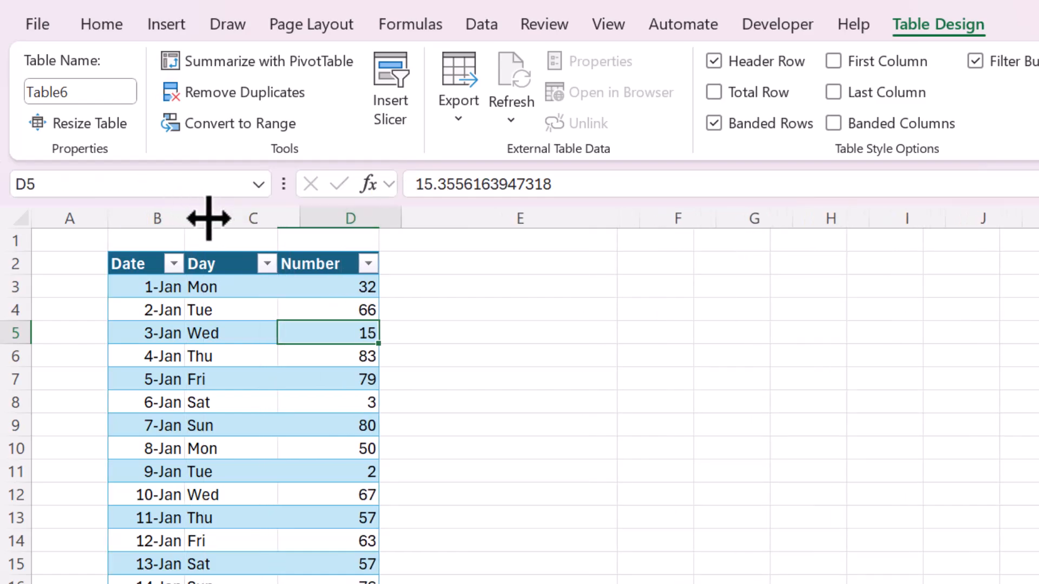
{"action": "left_click", "coordinate": [520, 263]}
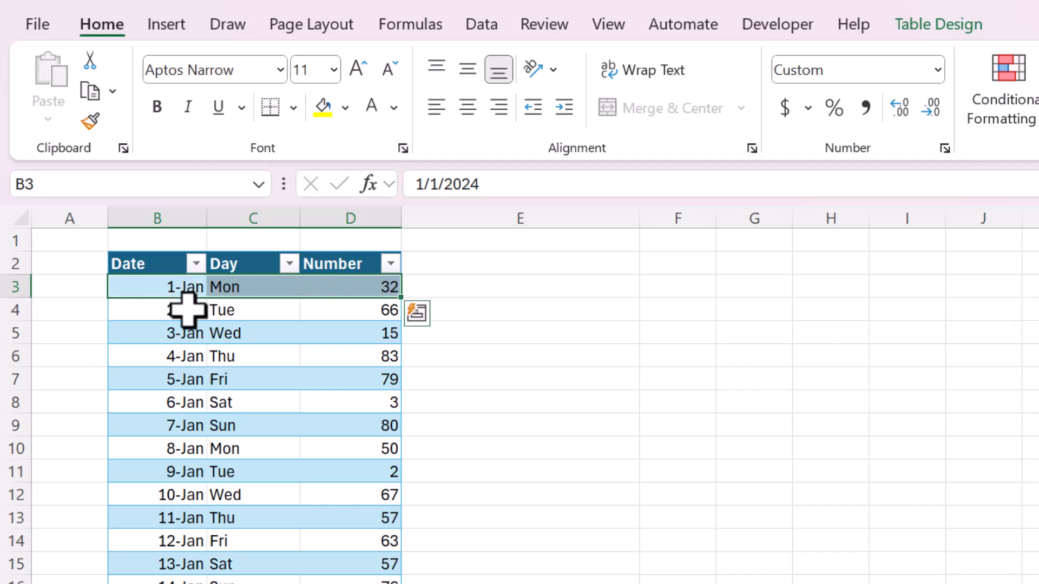
Add a Test column heading and begin an =IF( formula in its first cell
{"action": "left_click", "coordinate": [519, 262]}
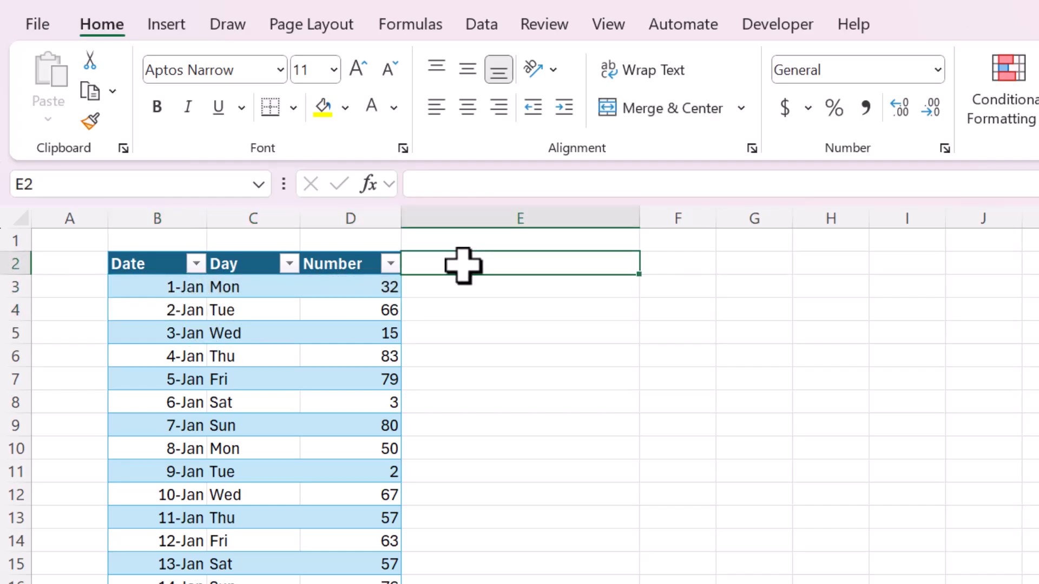
{"action": "type", "text": "Test"}
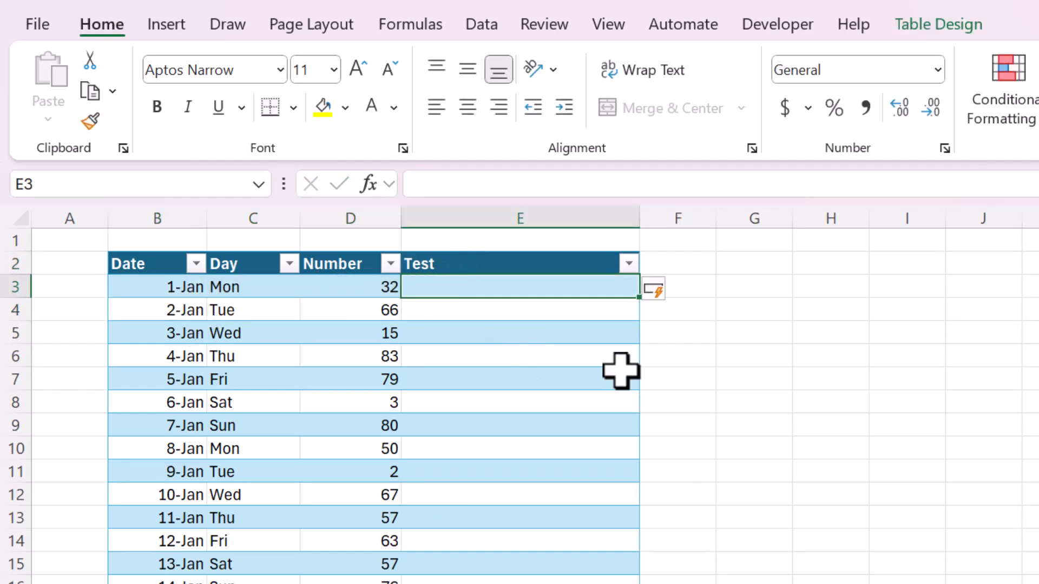
{"action": "mouse_move", "coordinate": [805, 372]}
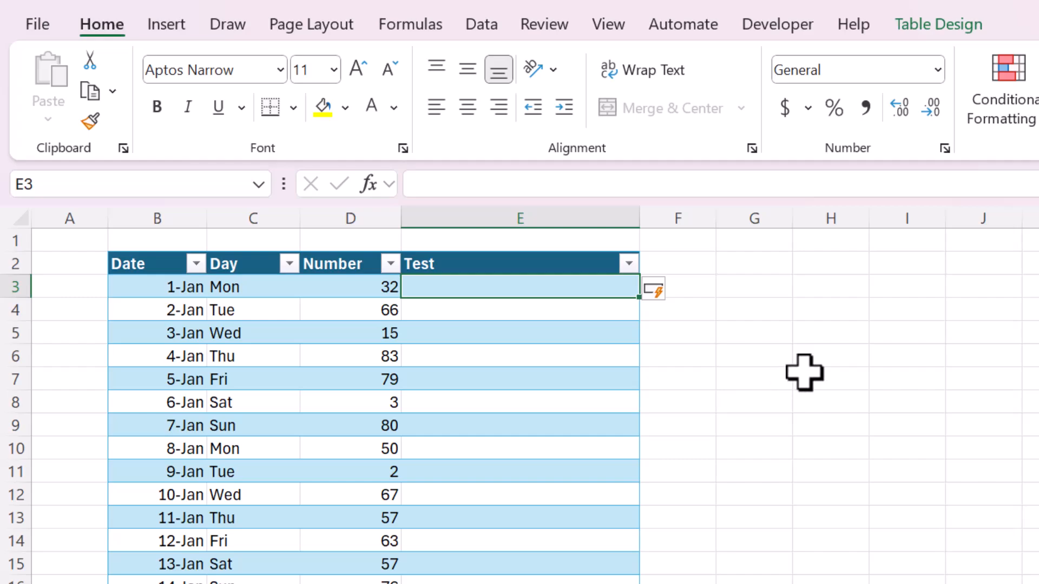
{"action": "type", "text": "=IF"}
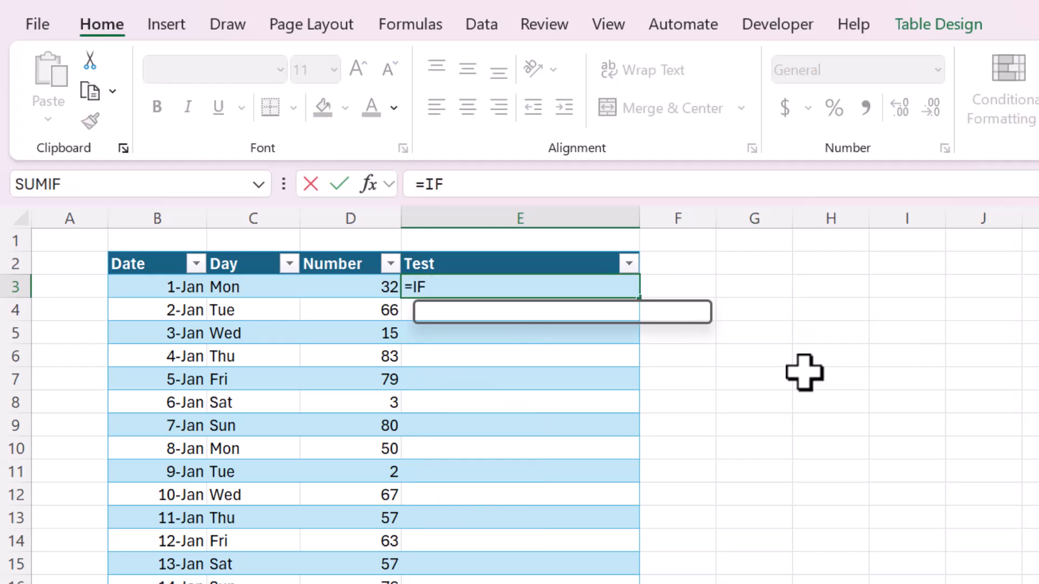
{"action": "type", "text": "("}
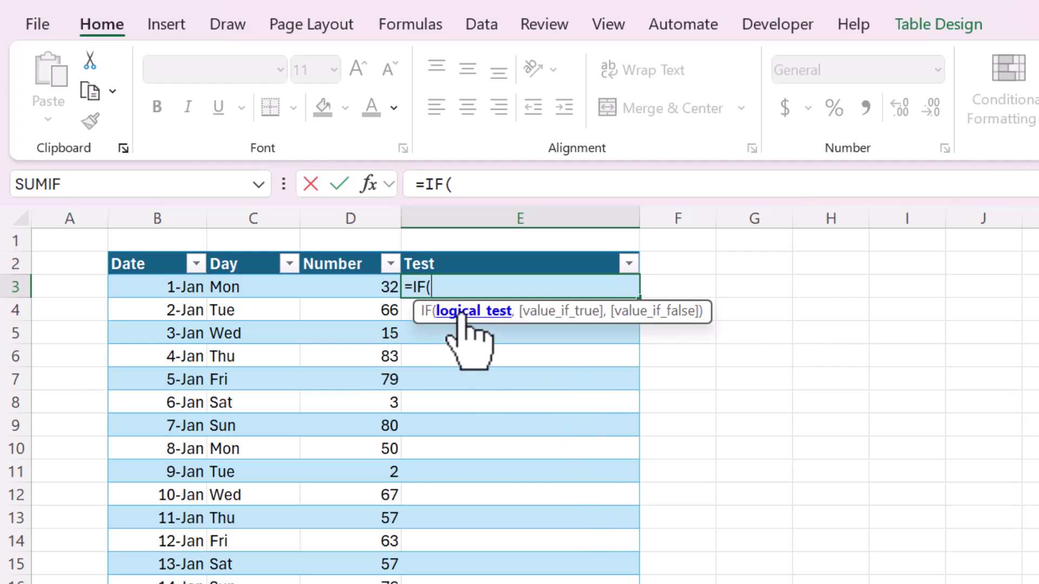
{"action": "mouse_move", "coordinate": [490, 344]}
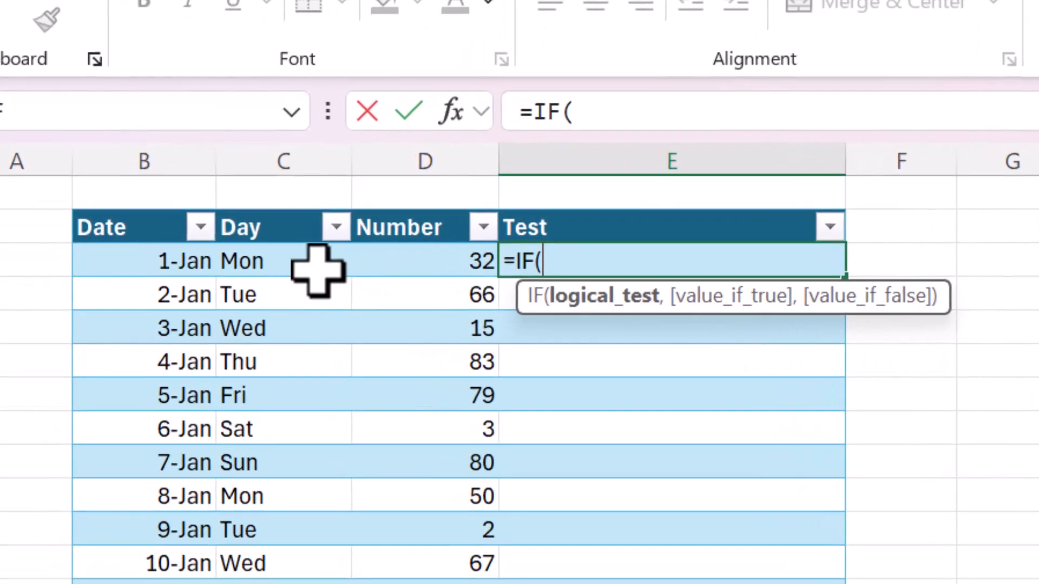
{"action": "left_click", "coordinate": [241, 261]}
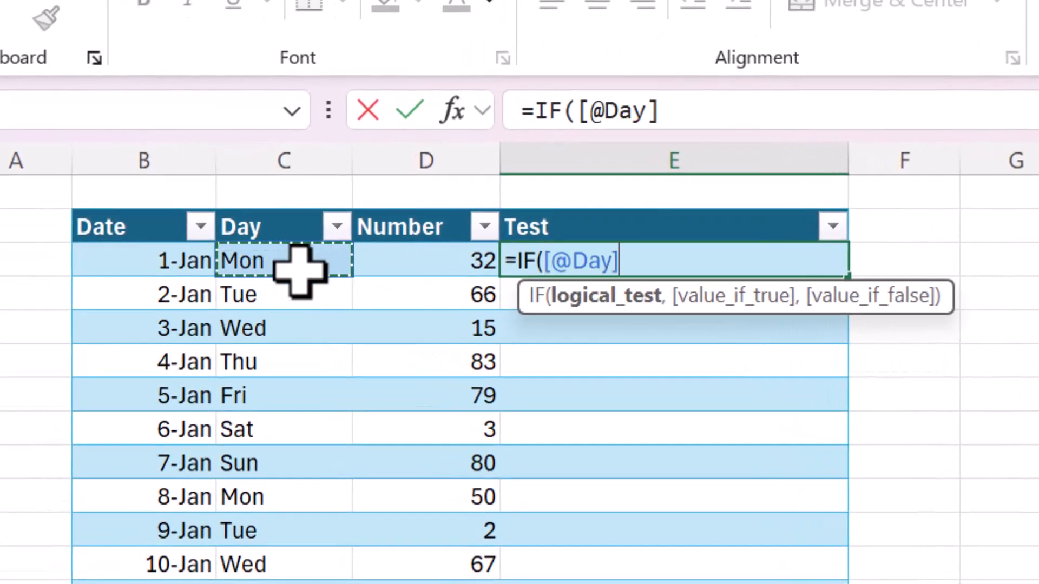
{"action": "type", "text": "="}
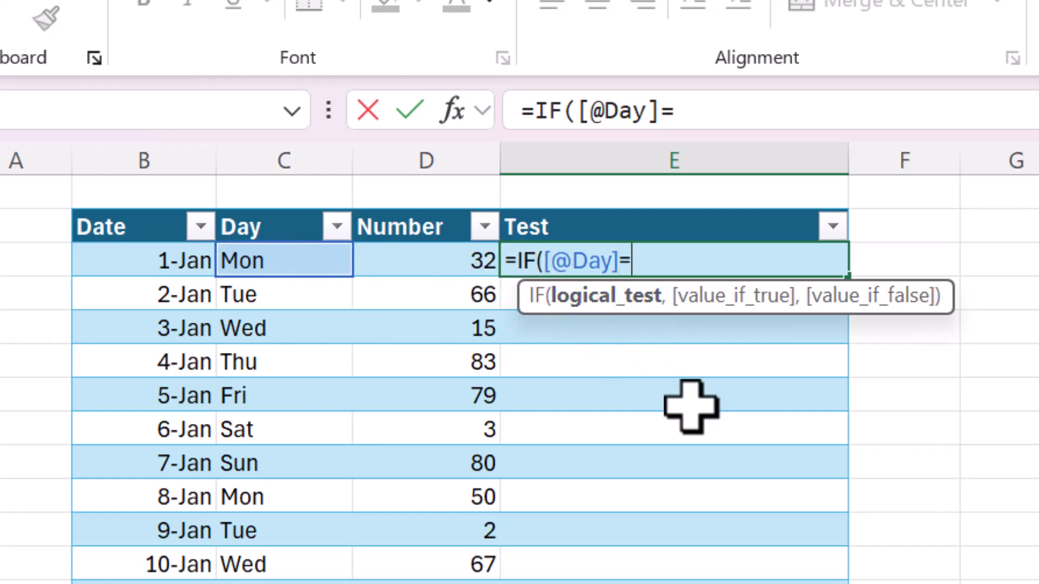
{"action": "type", "text": "\"Sun"}
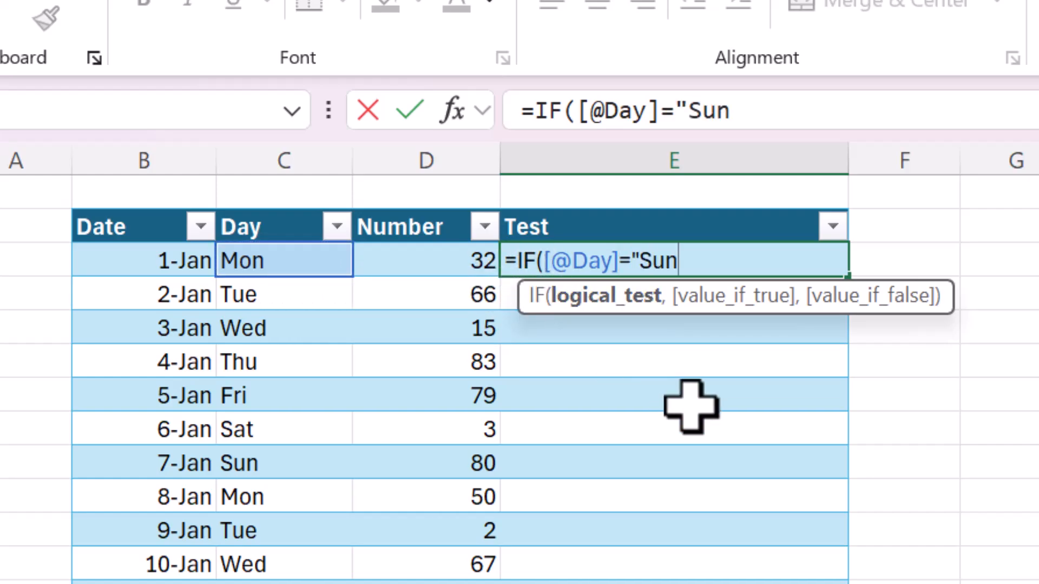
{"action": "type", "text": "\""}
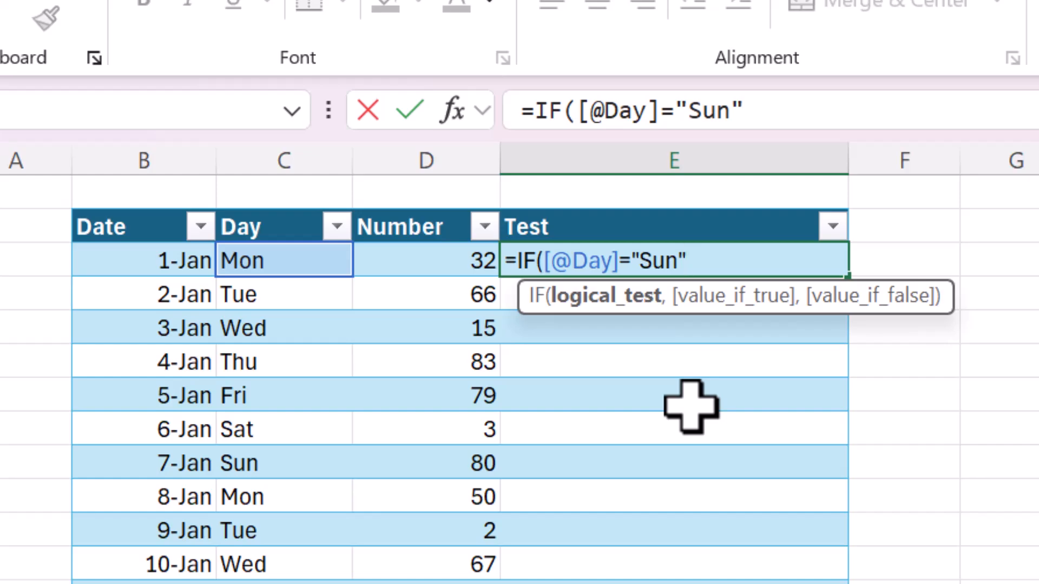
{"action": "type", "text": ","}
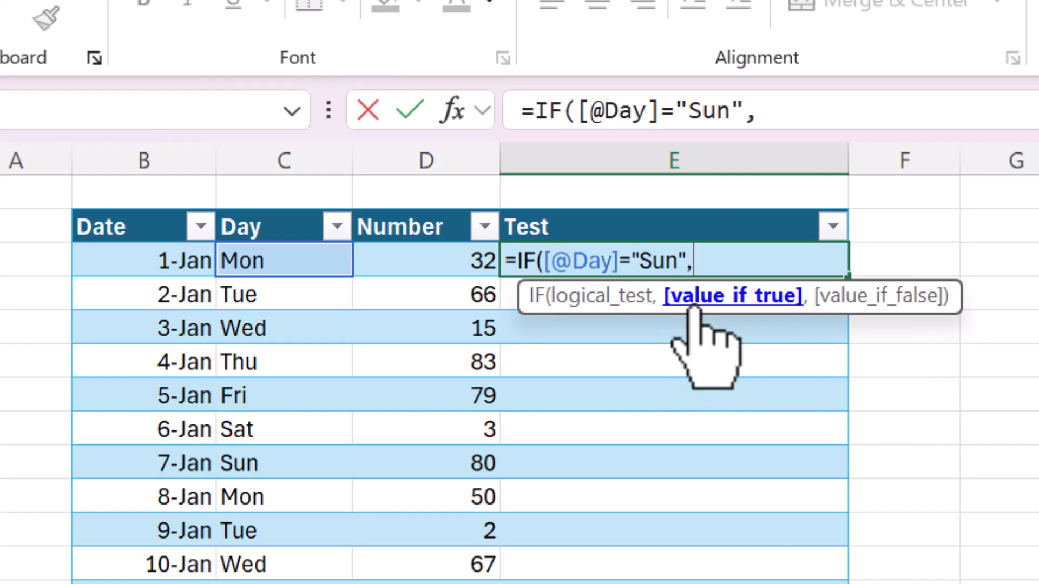
{"action": "mouse_move", "coordinate": [722, 344]}
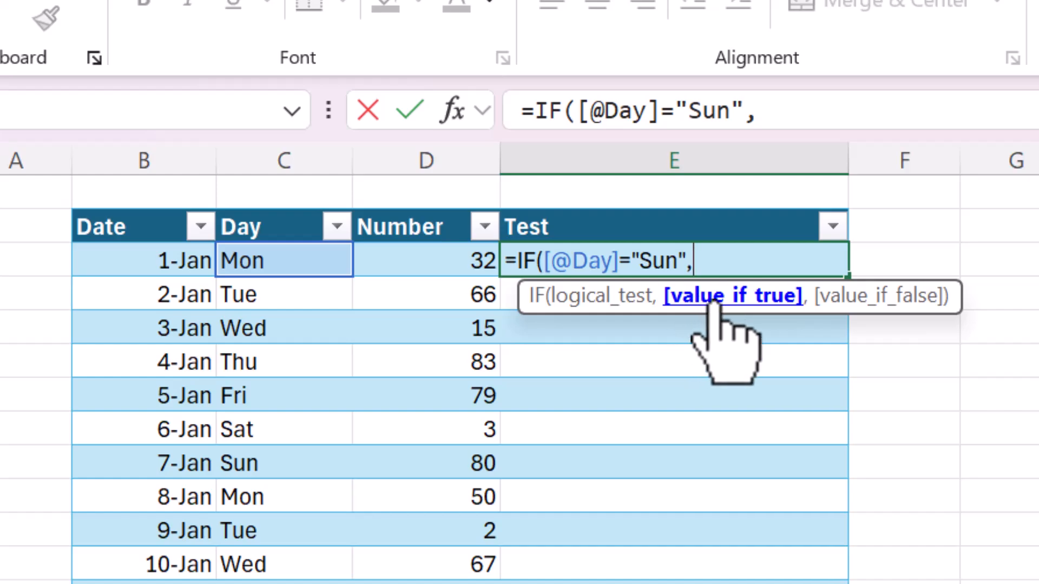
{"action": "mouse_move", "coordinate": [743, 324]}
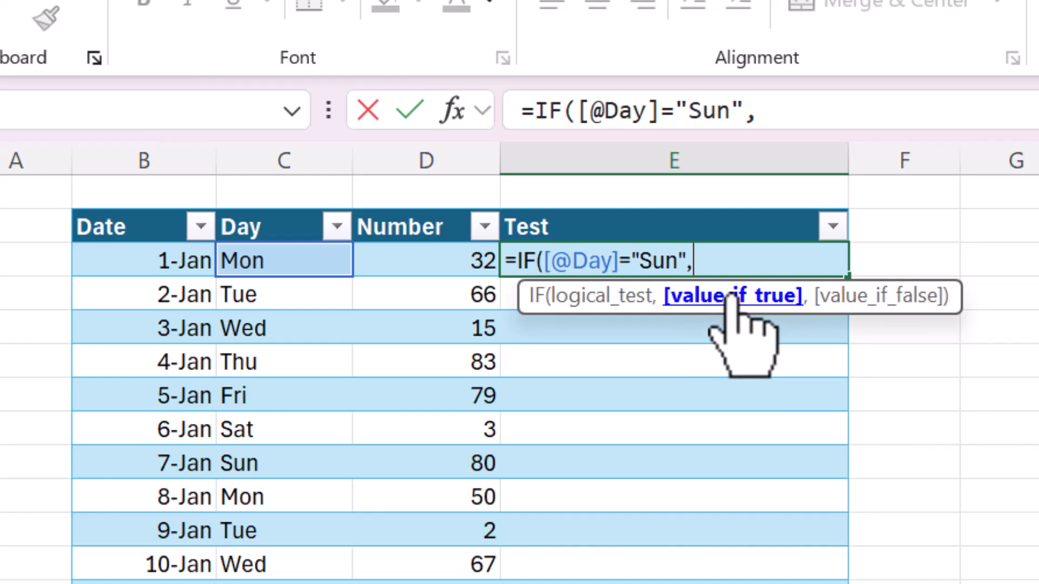
{"action": "mouse_move", "coordinate": [649, 331]}
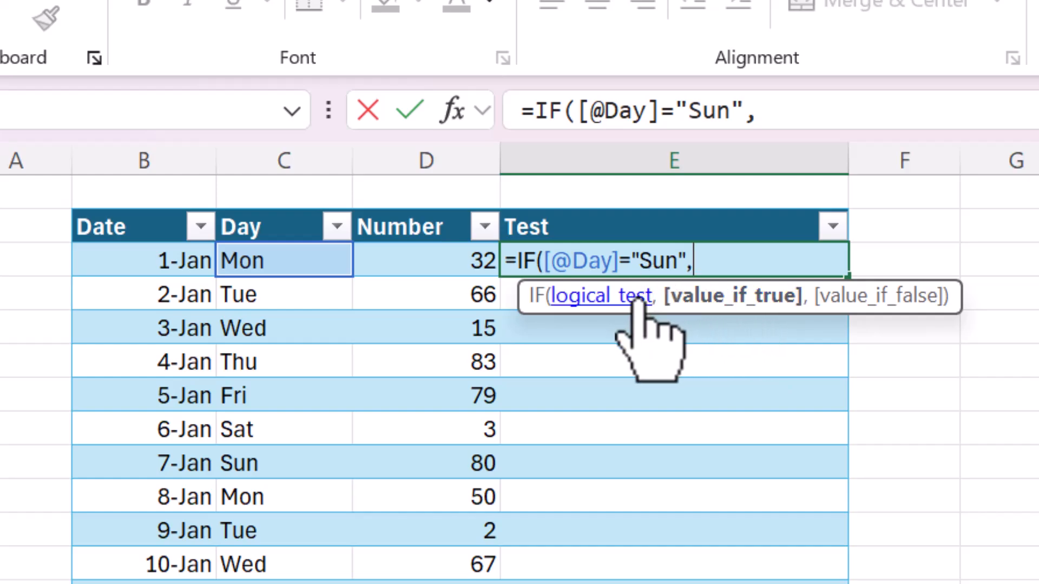
{"action": "mouse_move", "coordinate": [871, 371]}
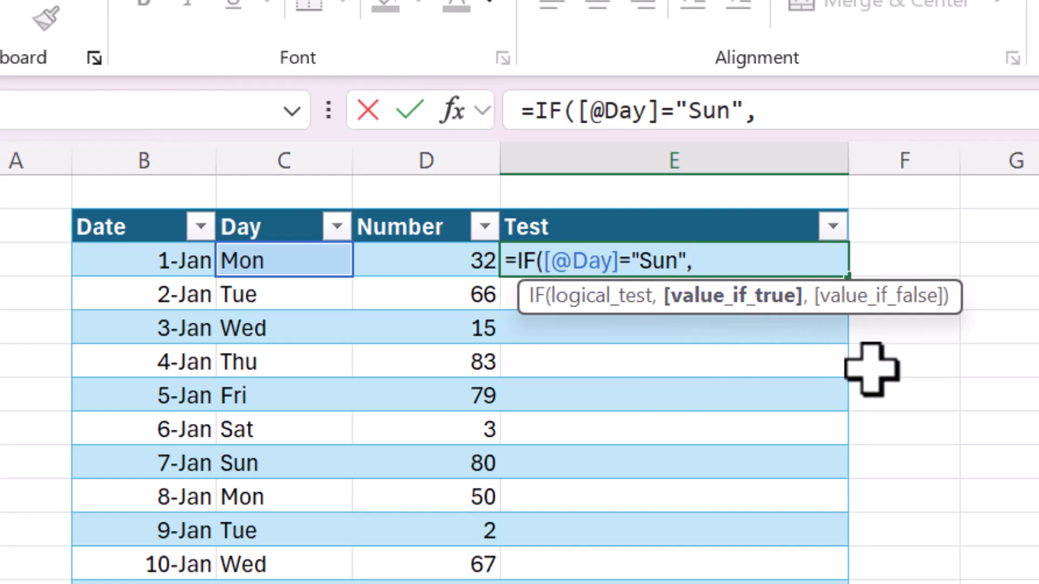
{"action": "type", "text": "\"Yes:"}
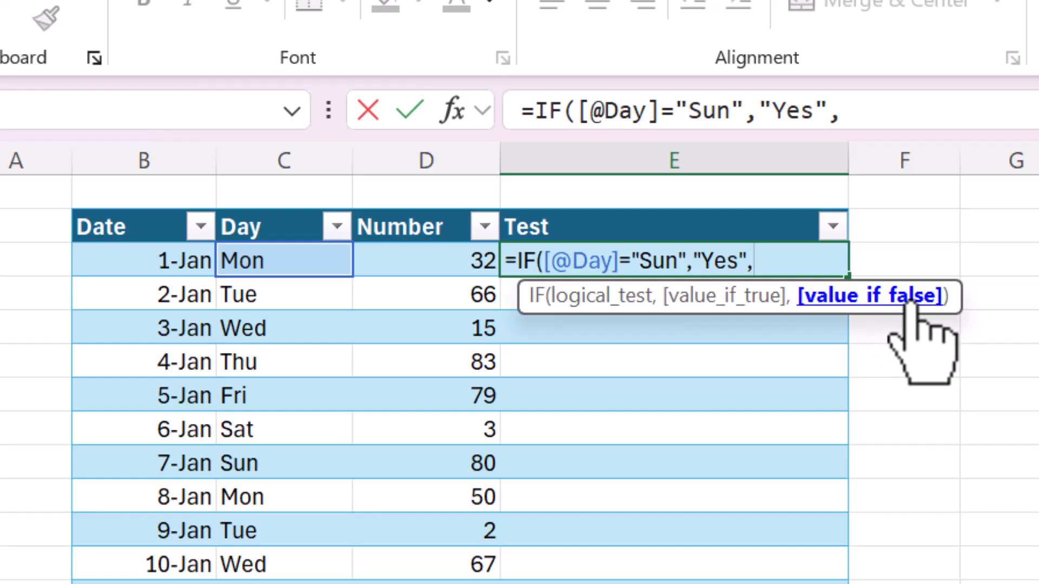
{"action": "mouse_move", "coordinate": [928, 324]}
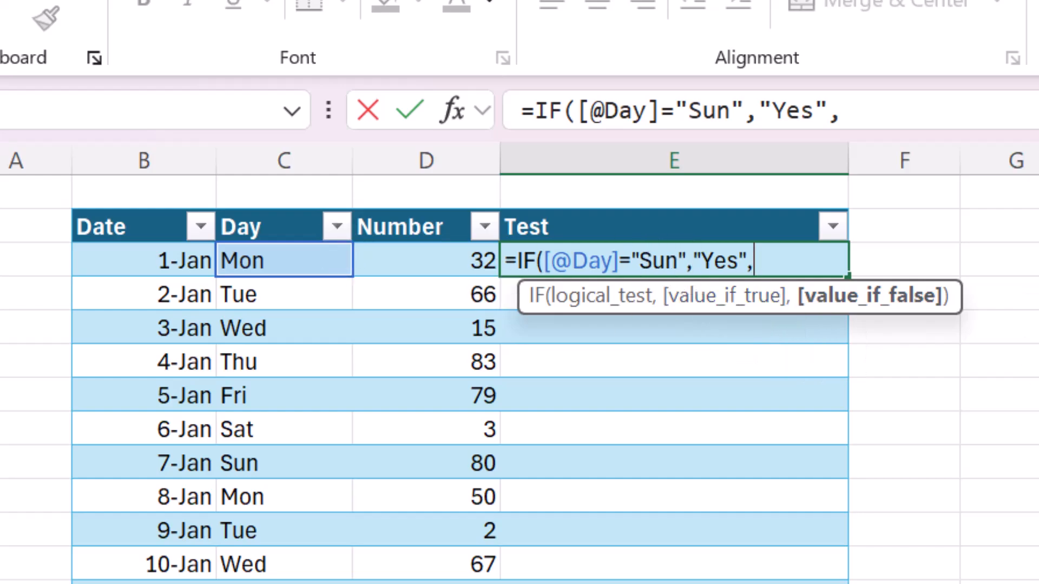
{"action": "type", "text": "\"No"}
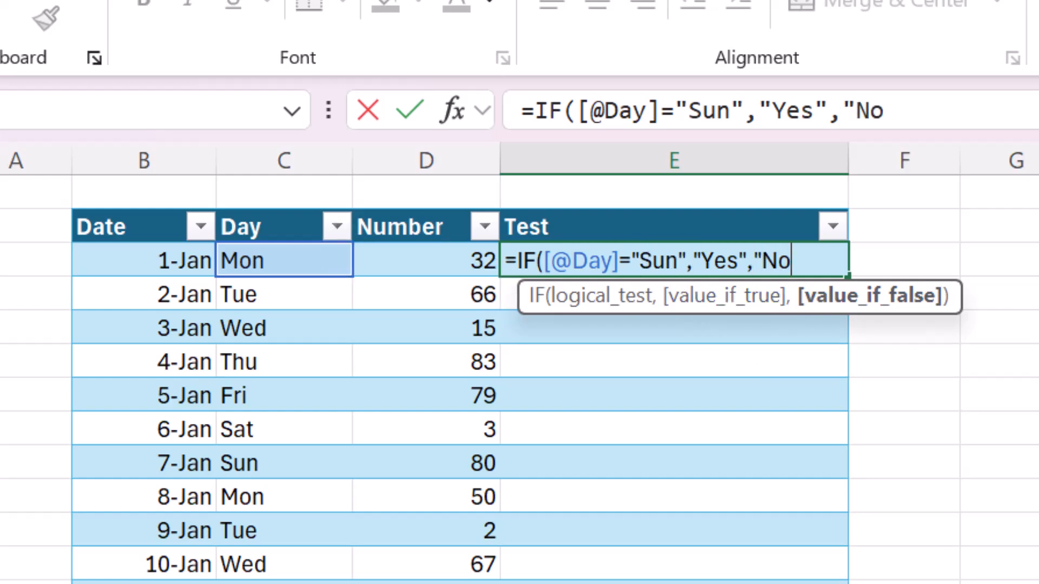
{"action": "type", "text": "\")"}
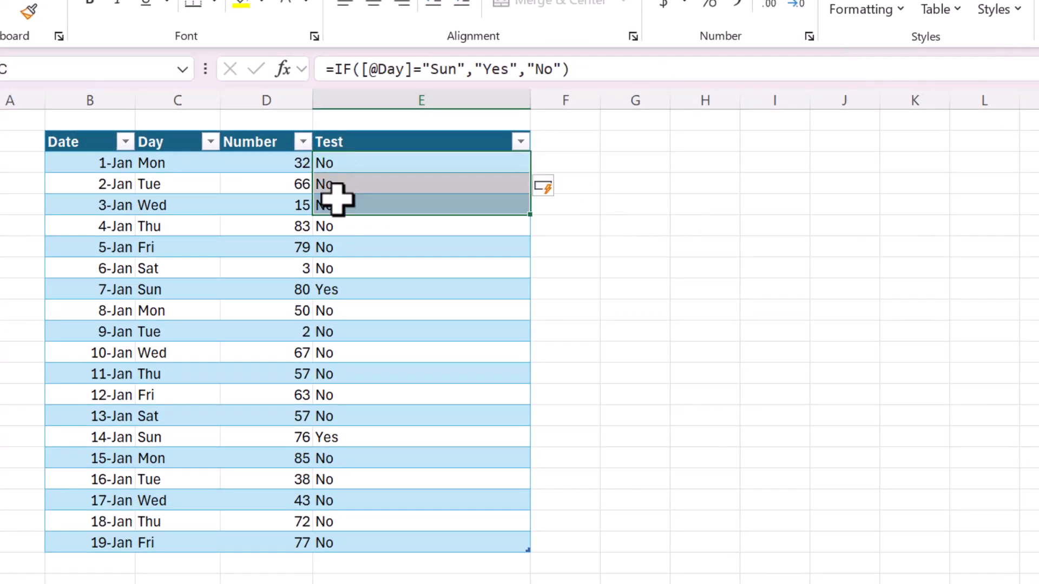
Review the Yes/No results down the Test column and return to its first cell
{"action": "left_click", "coordinate": [421, 289]}
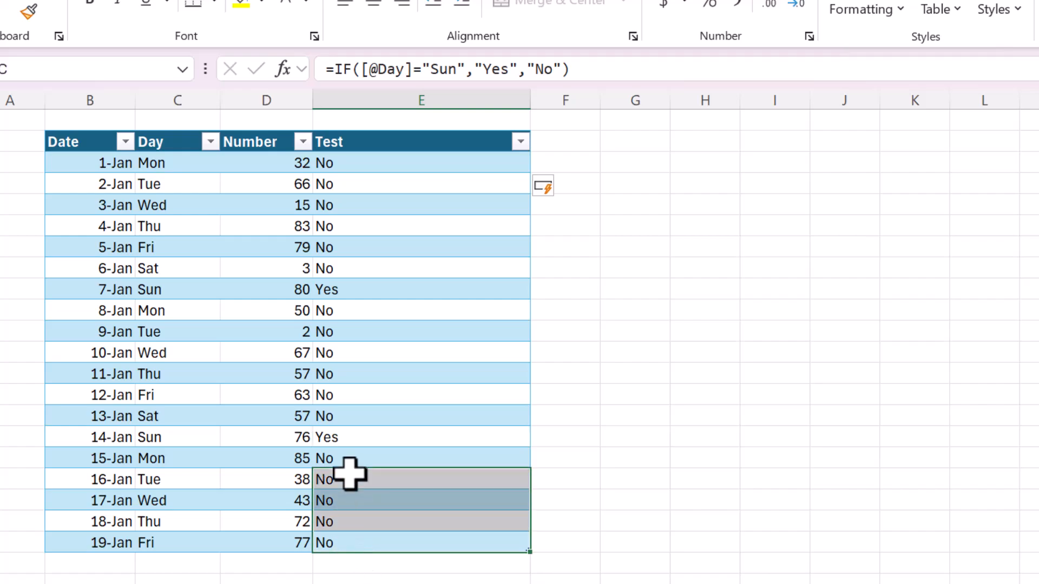
{"action": "left_click", "coordinate": [421, 352]}
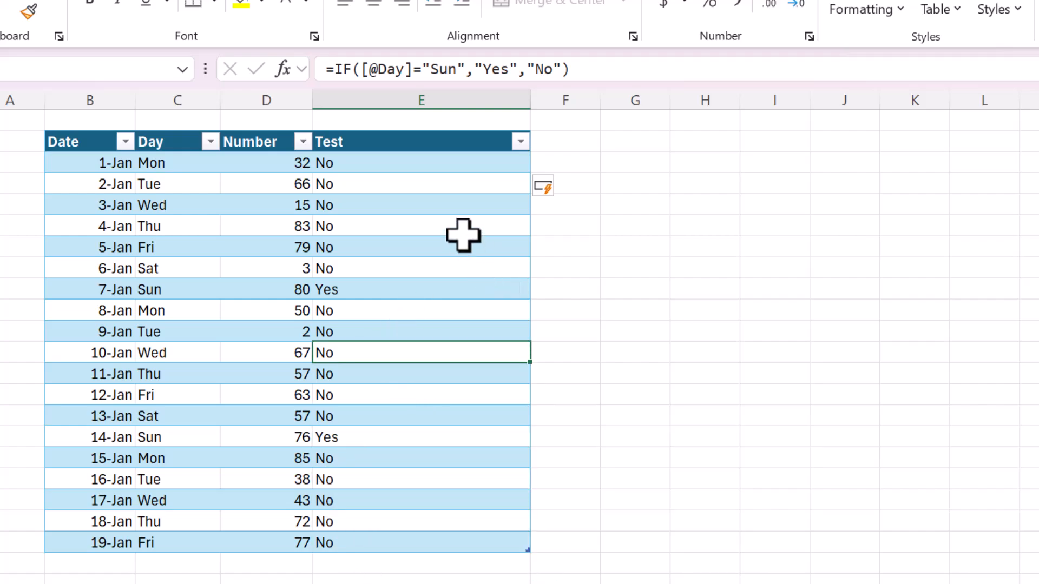
{"action": "left_click", "coordinate": [421, 226]}
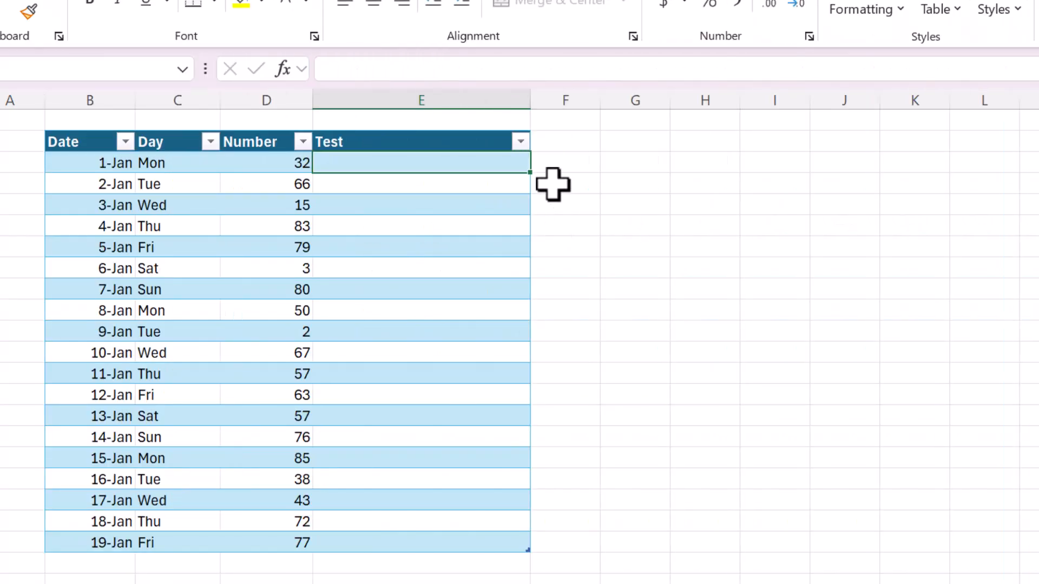
{"action": "type", "text": "=IF("}
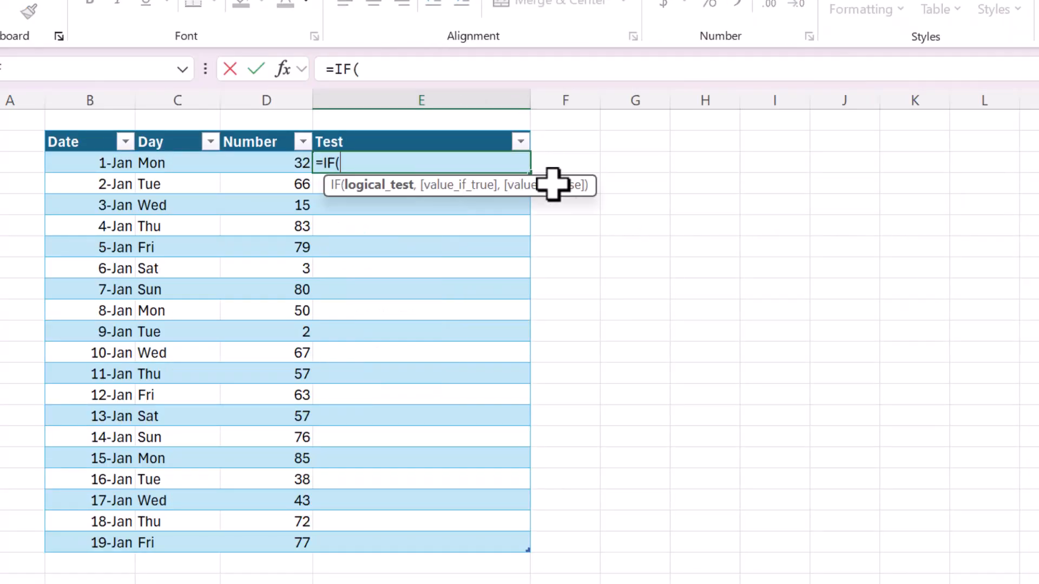
{"action": "mouse_move", "coordinate": [290, 166]}
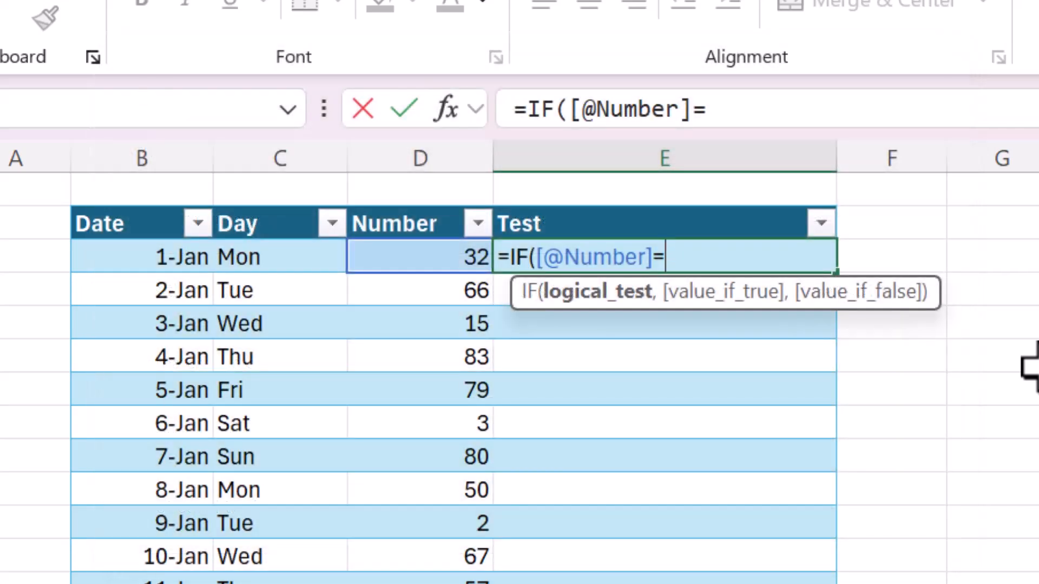
{"action": "type", "text": ">"}
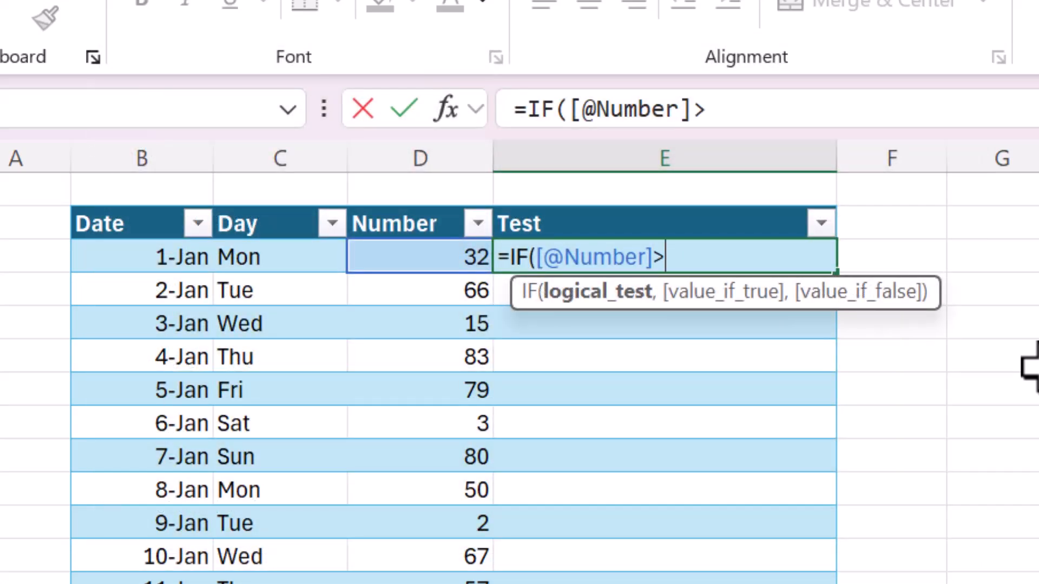
{"action": "key", "text": "backspace"}
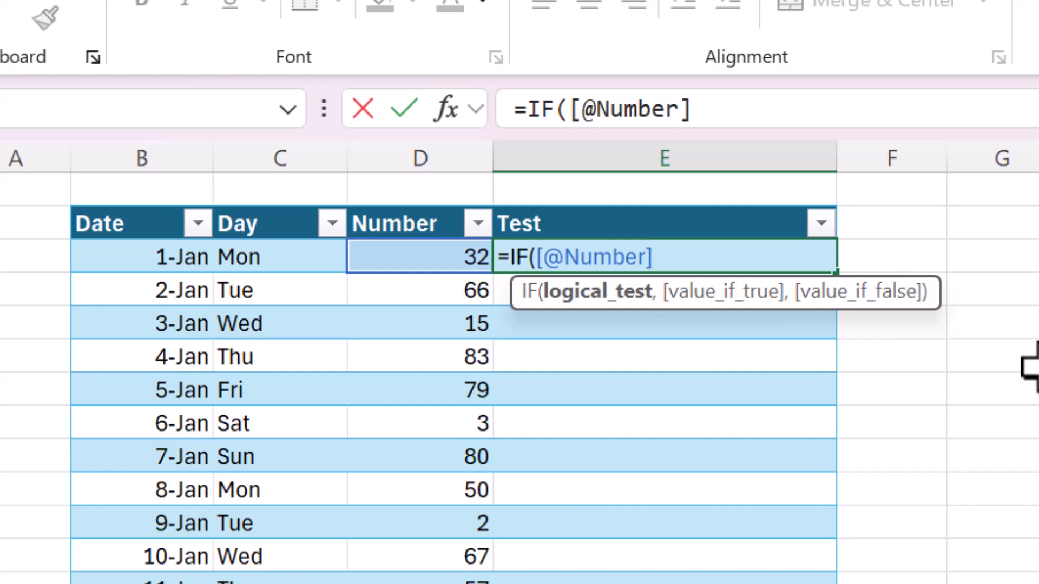
{"action": "type", "text": ">="}
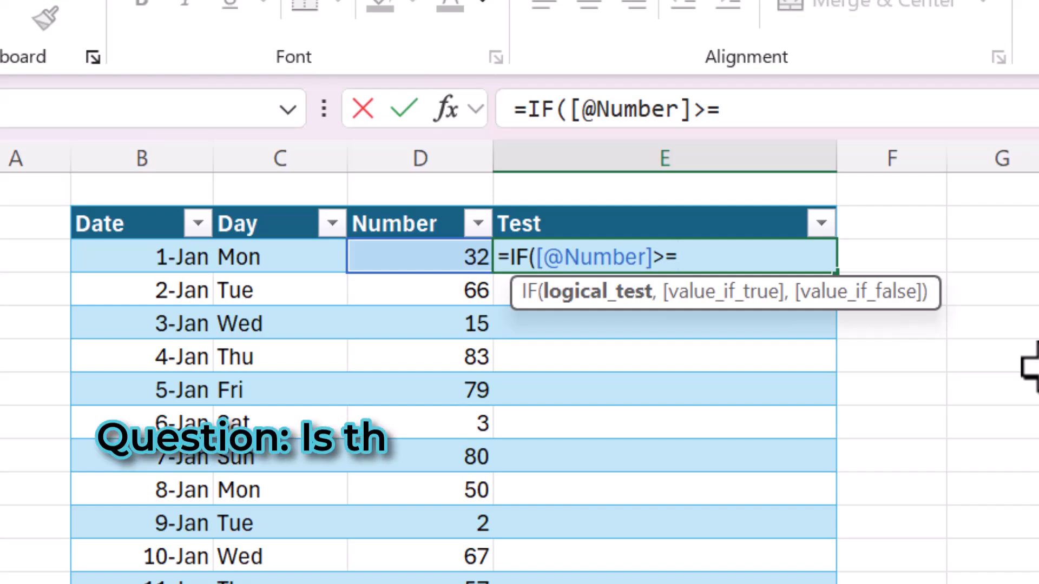
{"action": "type", "text": "50,"}
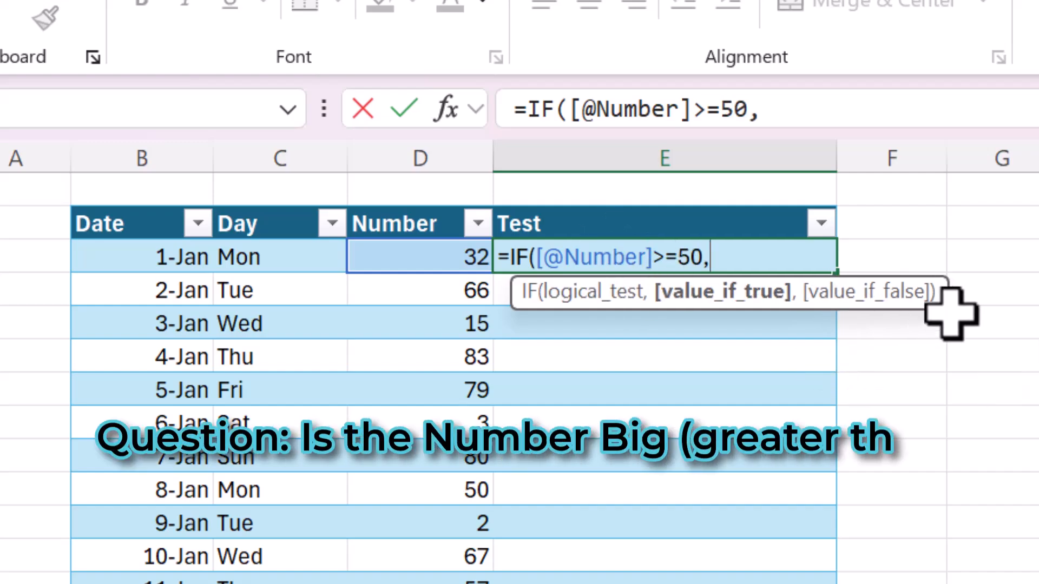
{"action": "type", "text": "\""}
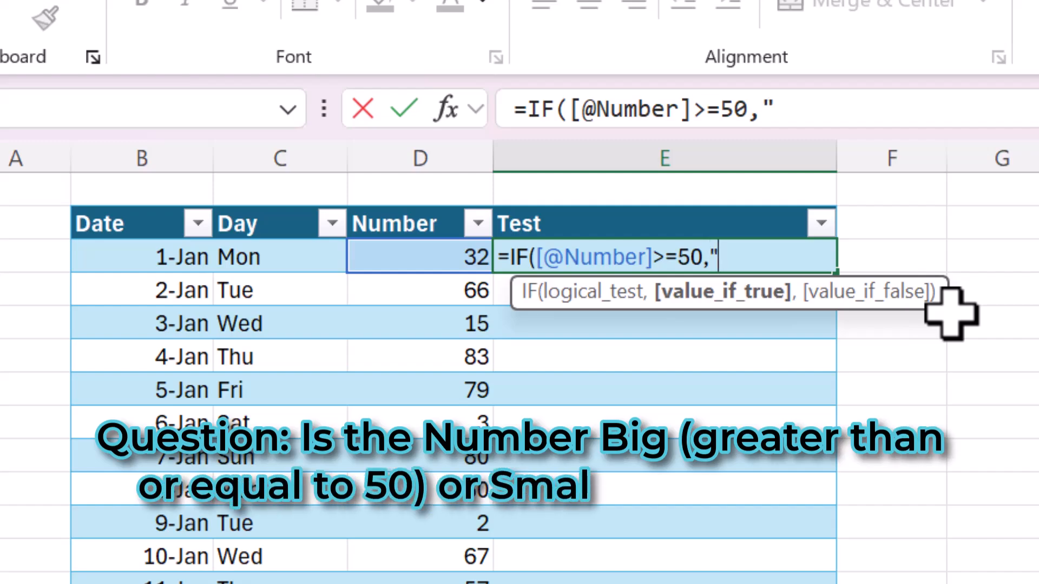
{"action": "type", "text": "Big\""}
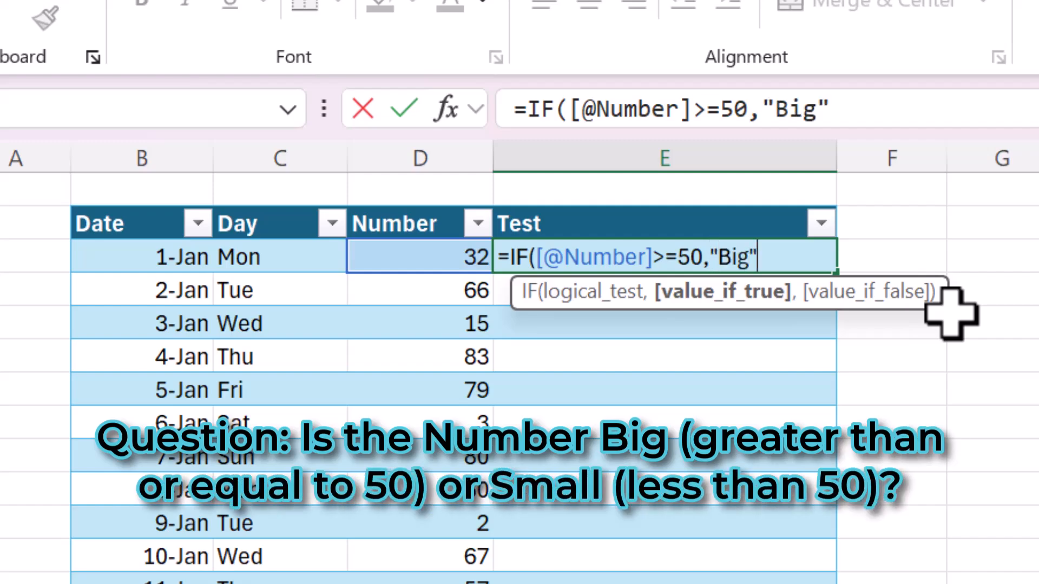
{"action": "type", "text": ","}
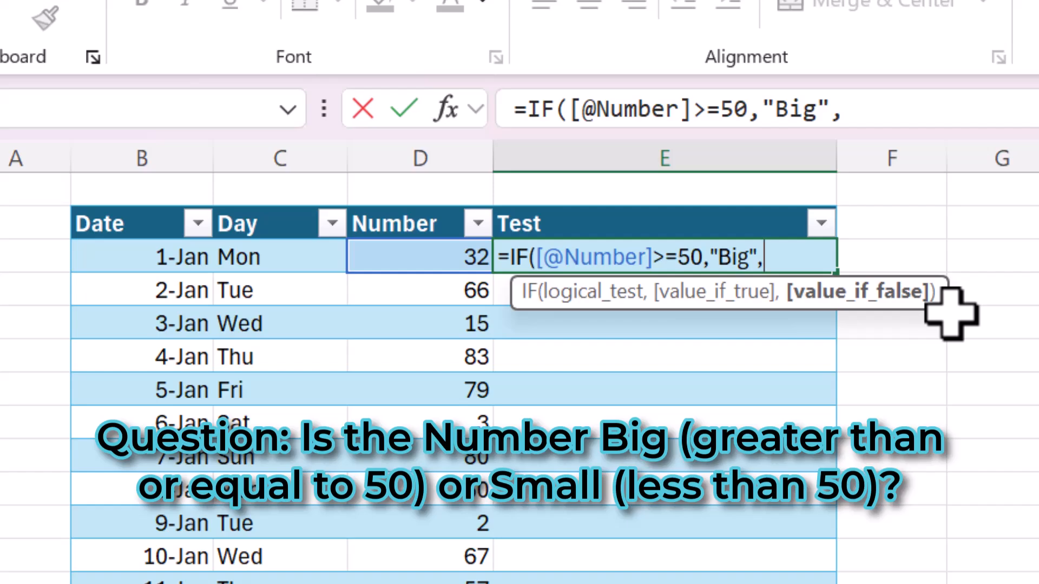
{"action": "type", "text": "\"Smal"}
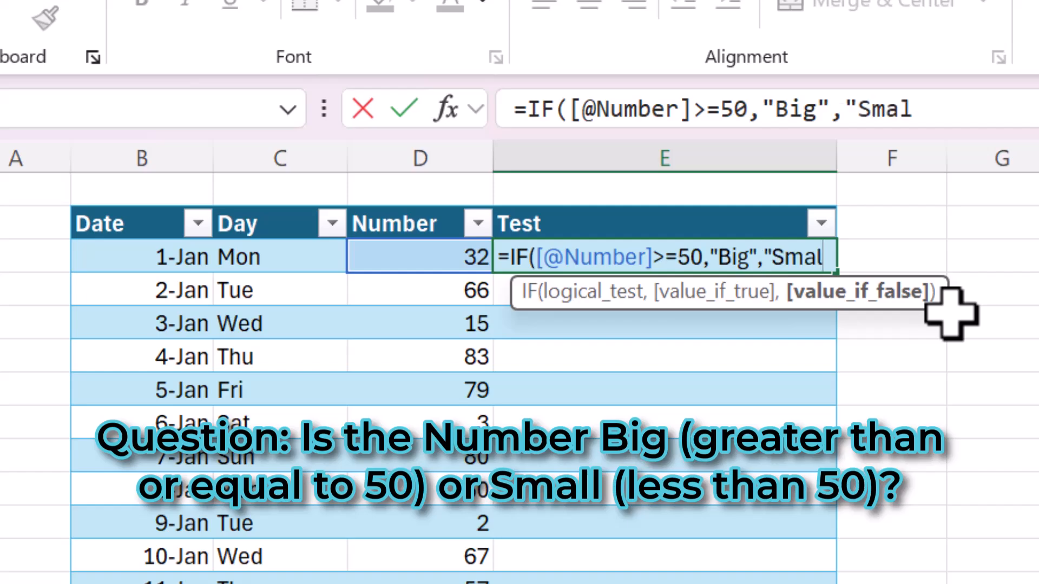
{"action": "type", "text": "l\")"}
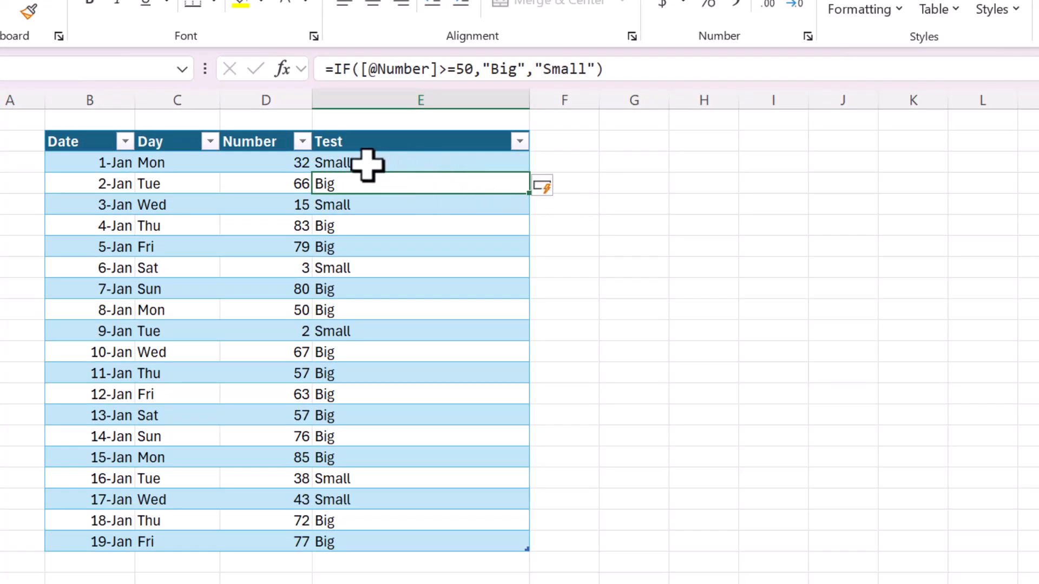
Inspect the Test formula's >=50 comparison and reopen it for editing in E3
{"action": "left_click", "coordinate": [266, 184]}
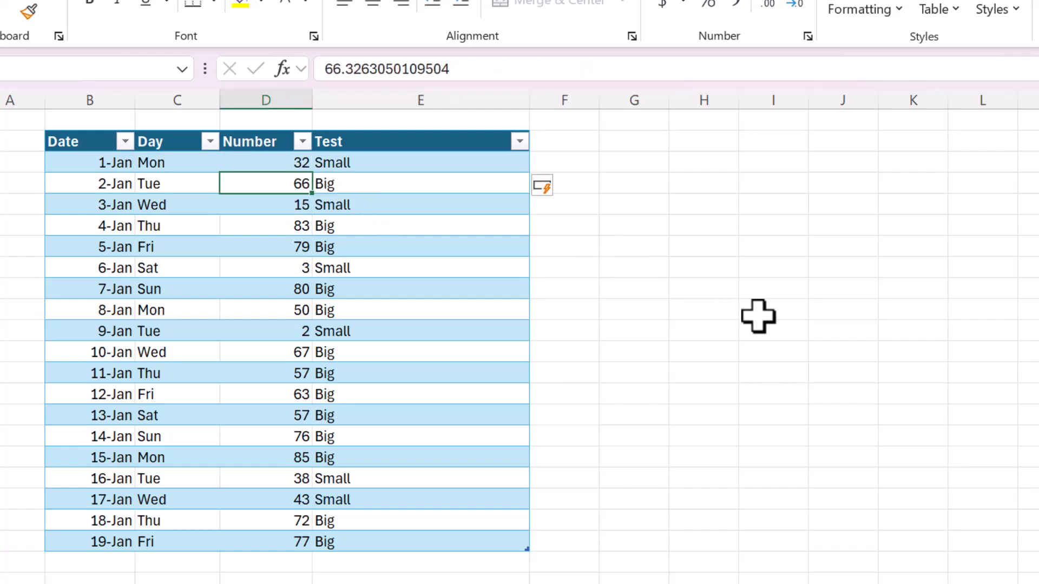
{"action": "left_click", "coordinate": [420, 267]}
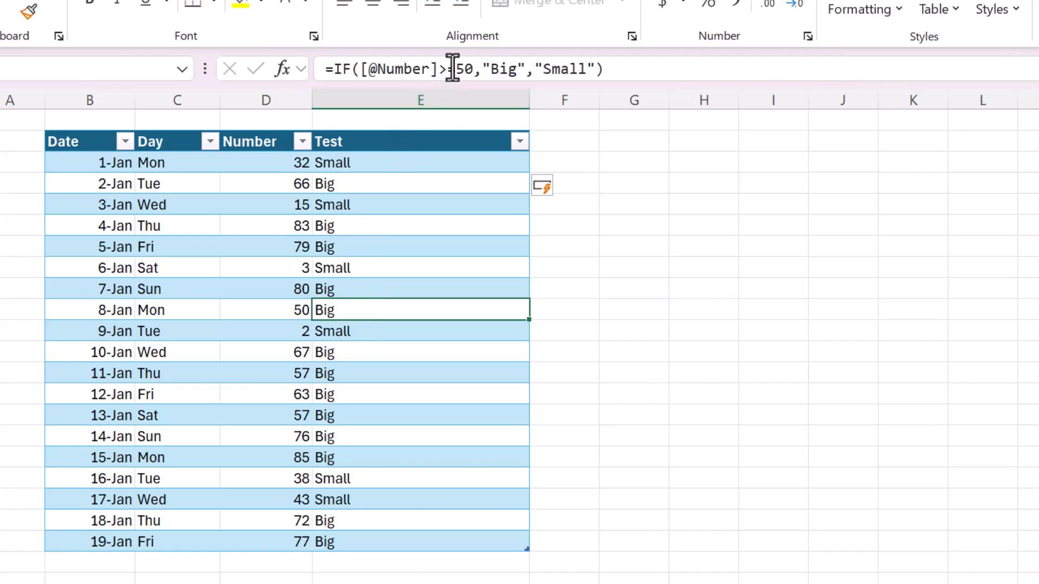
{"action": "type", "text": "="}
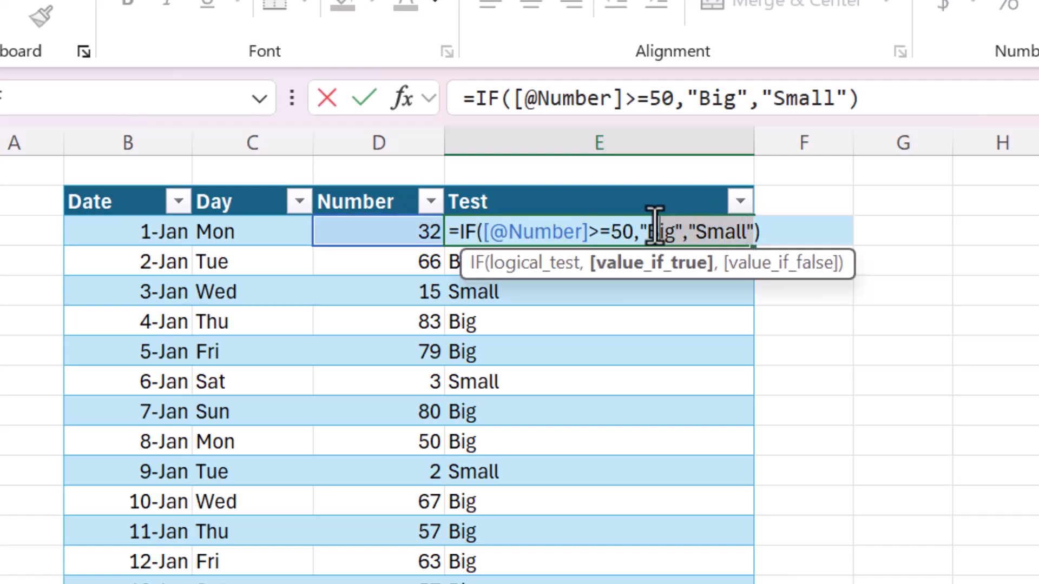
{"action": "key", "text": "Delete"}
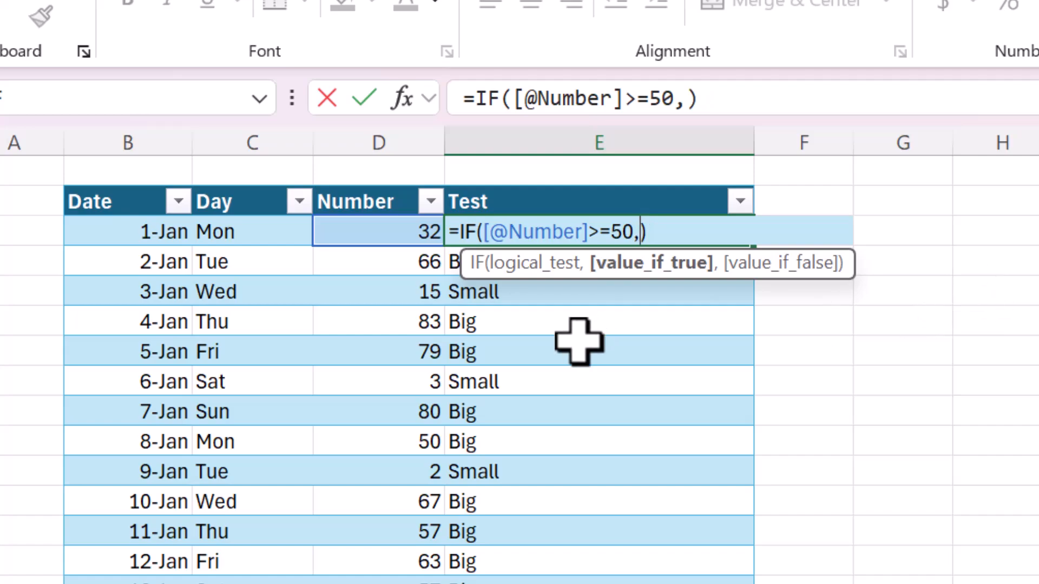
{"action": "mouse_move", "coordinate": [587, 273]}
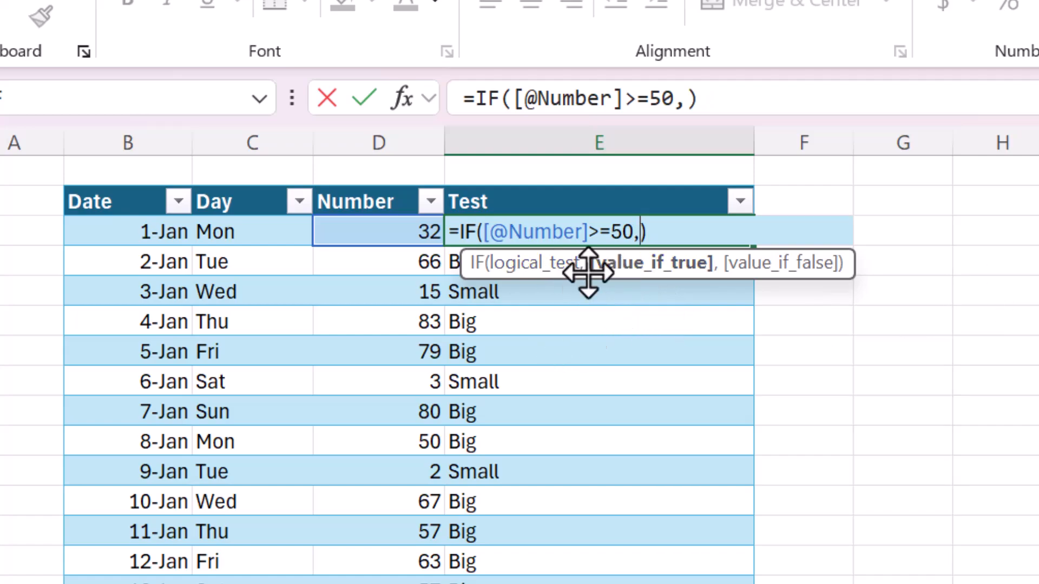
{"action": "mouse_move", "coordinate": [437, 259]}
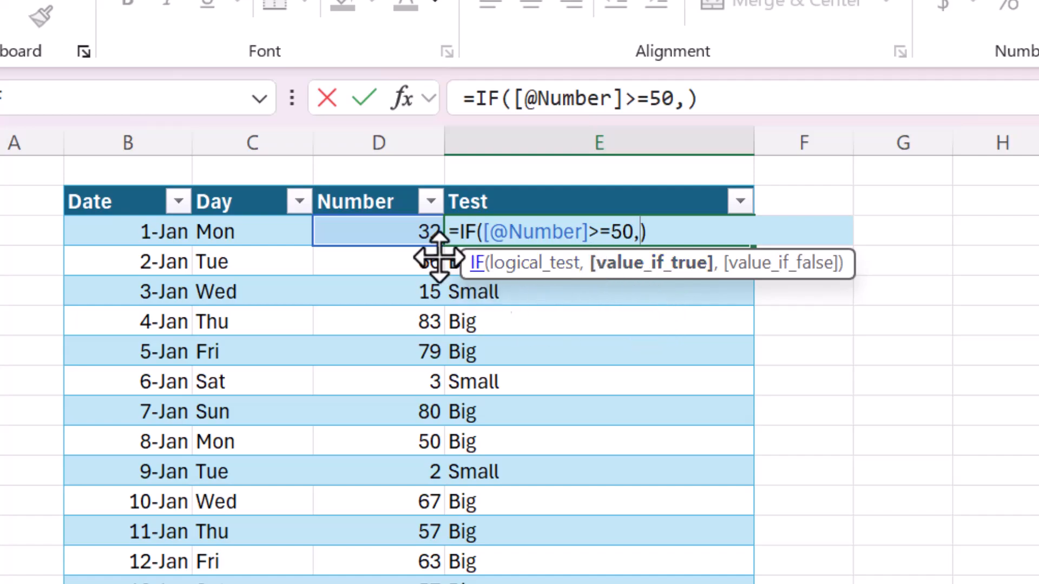
{"action": "left_click", "coordinate": [252, 232]}
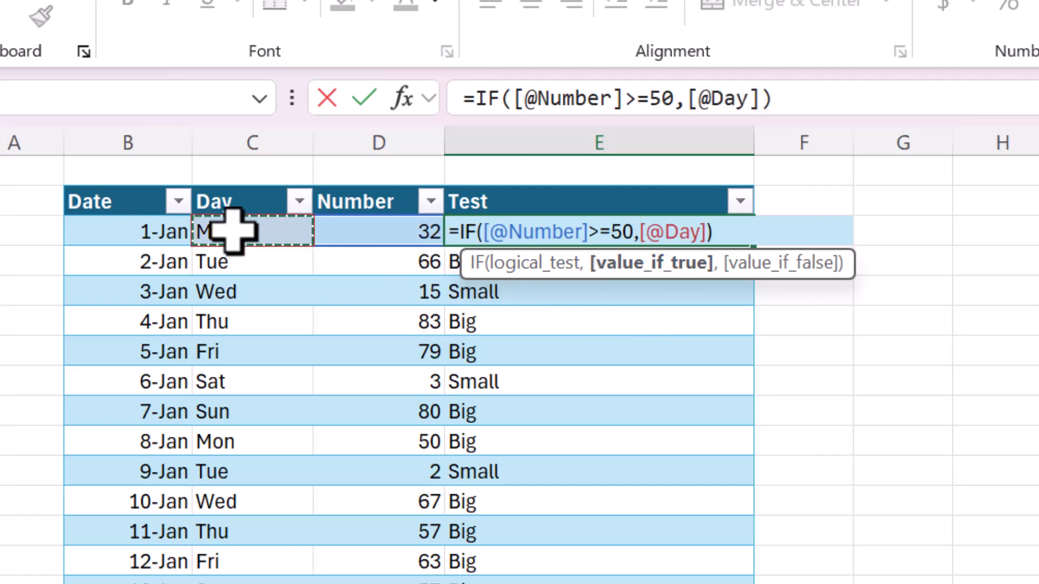
{"action": "mouse_move", "coordinate": [709, 317]}
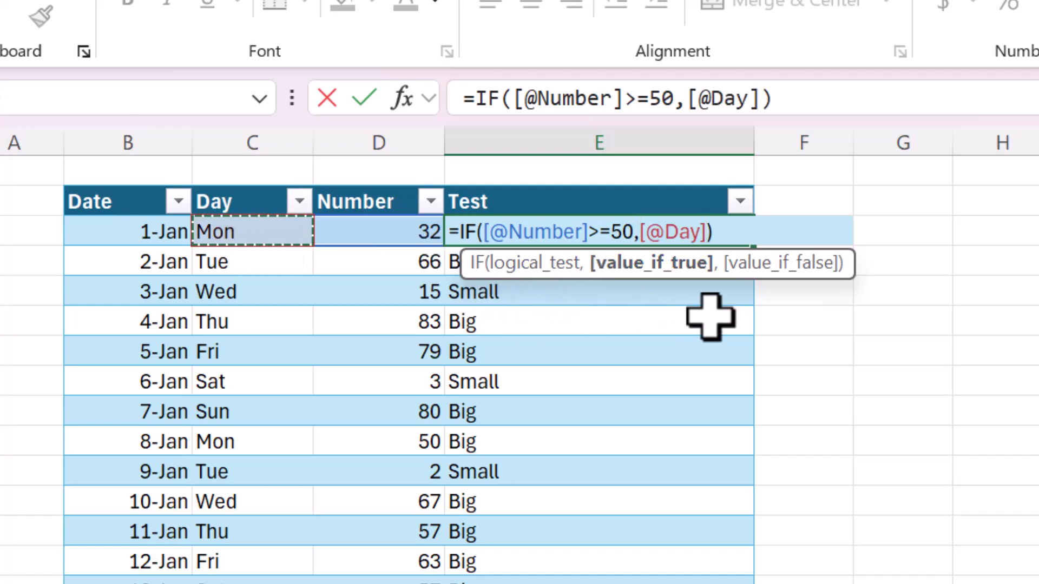
{"action": "type", "text": ","}
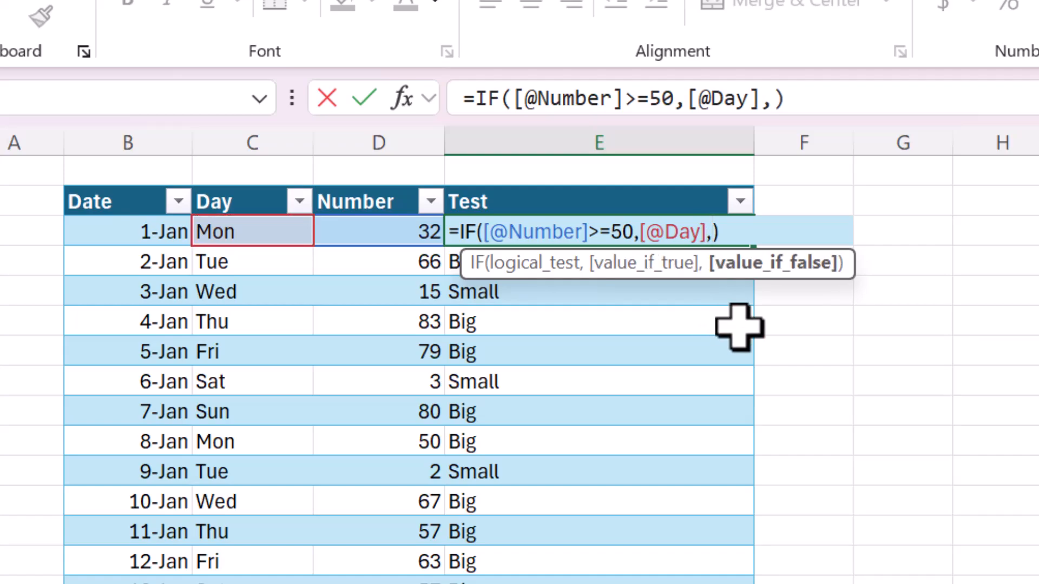
{"action": "type", "text": "\"\""}
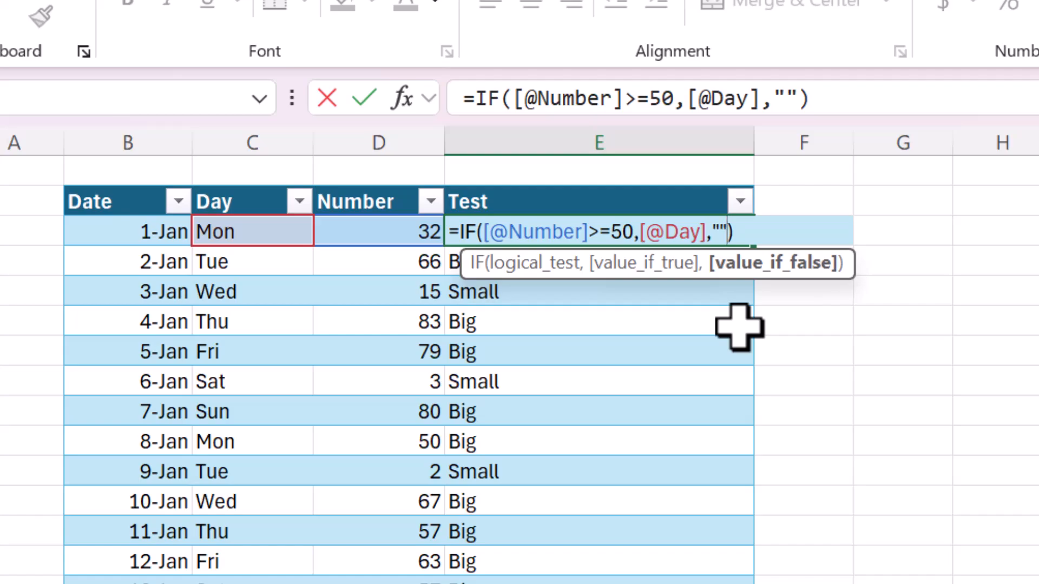
{"action": "mouse_move", "coordinate": [563, 275]}
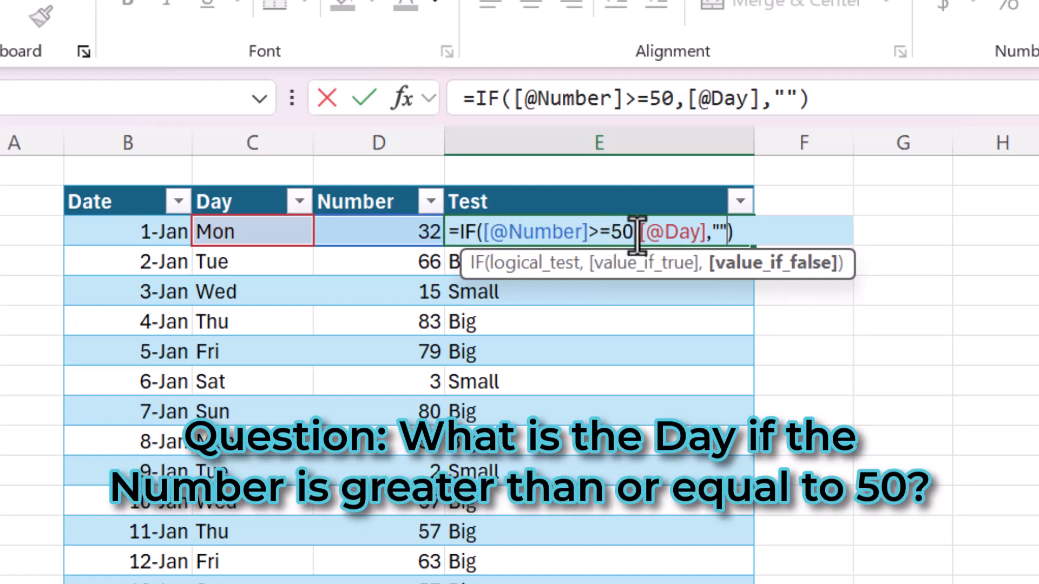
{"action": "mouse_move", "coordinate": [705, 232]}
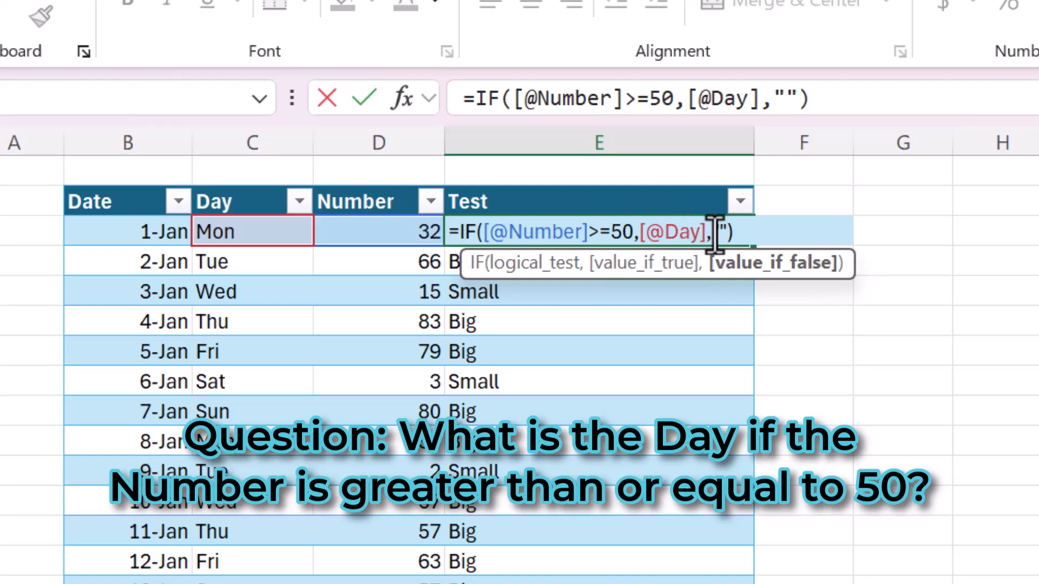
{"action": "mouse_move", "coordinate": [805, 231]}
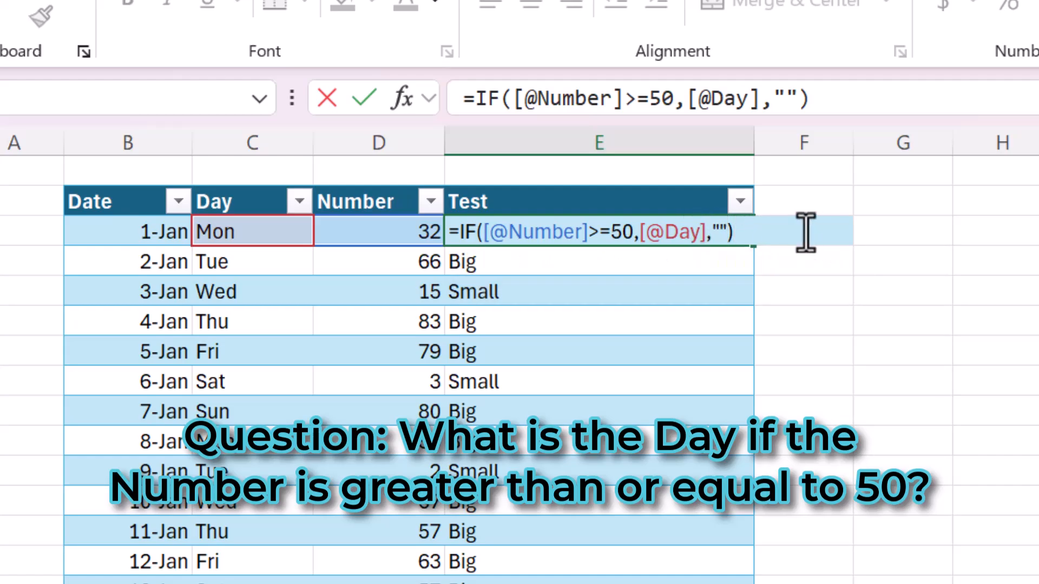
{"action": "key", "text": "Return"}
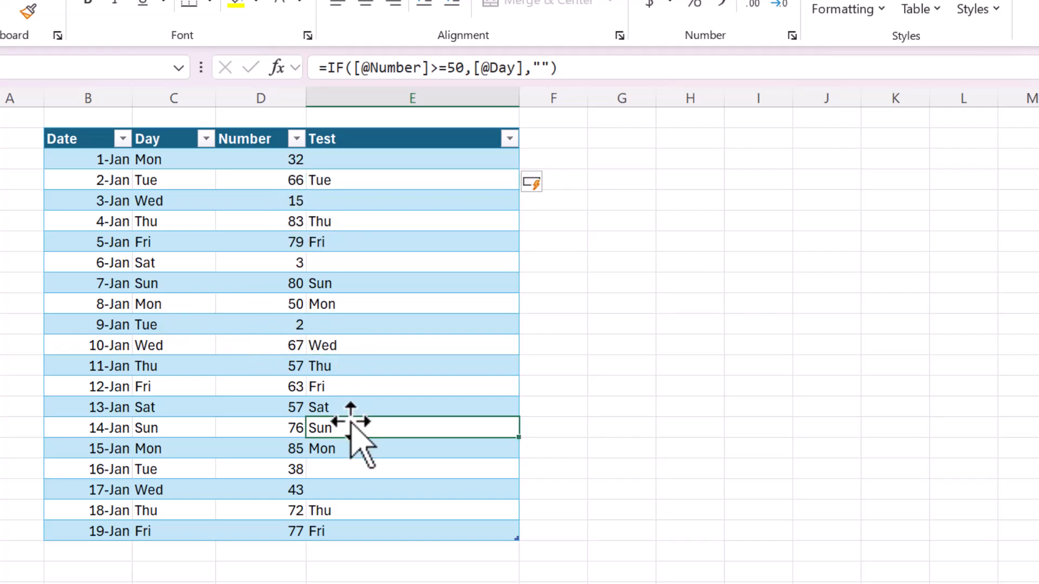
Inspect Test results and the Day column's TEXT formulas, then return to the first Test cell
{"action": "left_click", "coordinate": [411, 468]}
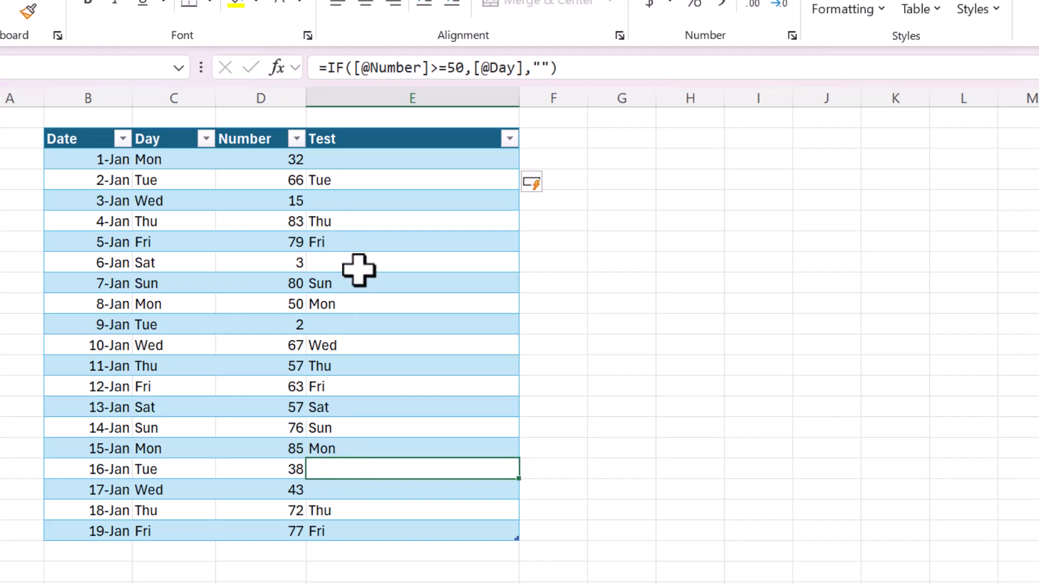
{"action": "left_click", "coordinate": [412, 261]}
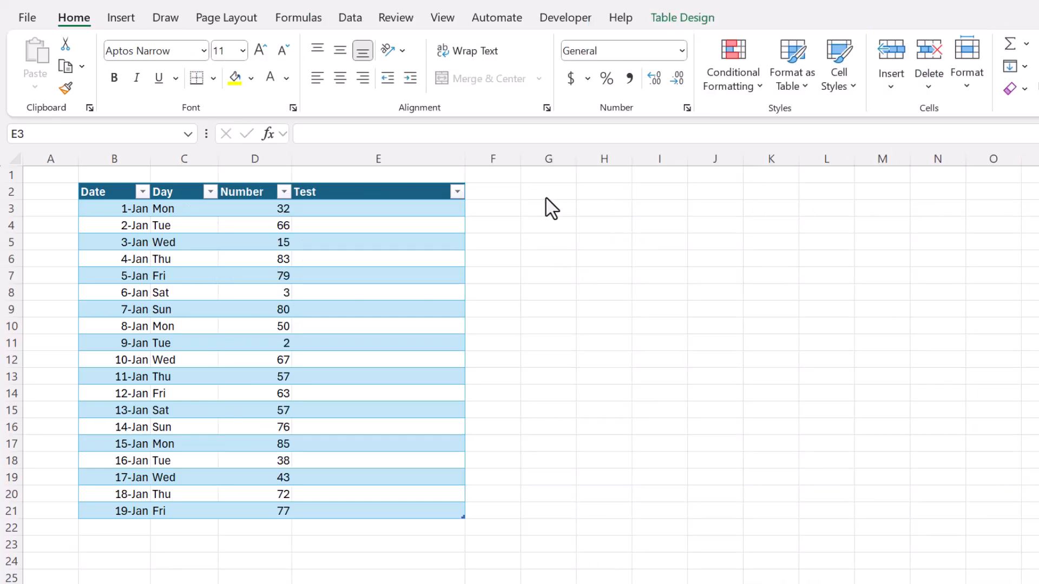
{"action": "left_click", "coordinate": [184, 258]}
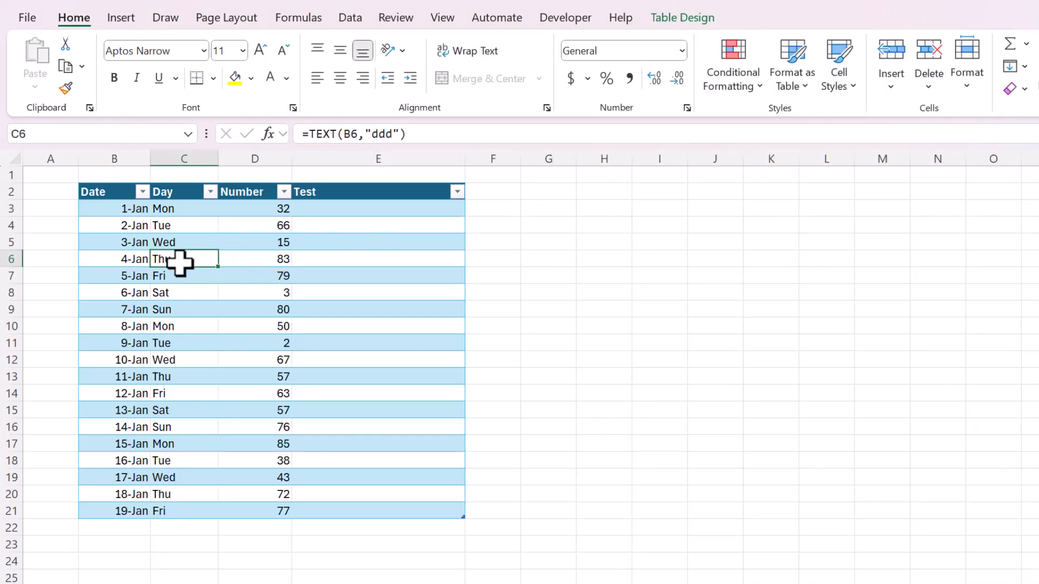
{"action": "left_click", "coordinate": [184, 292]}
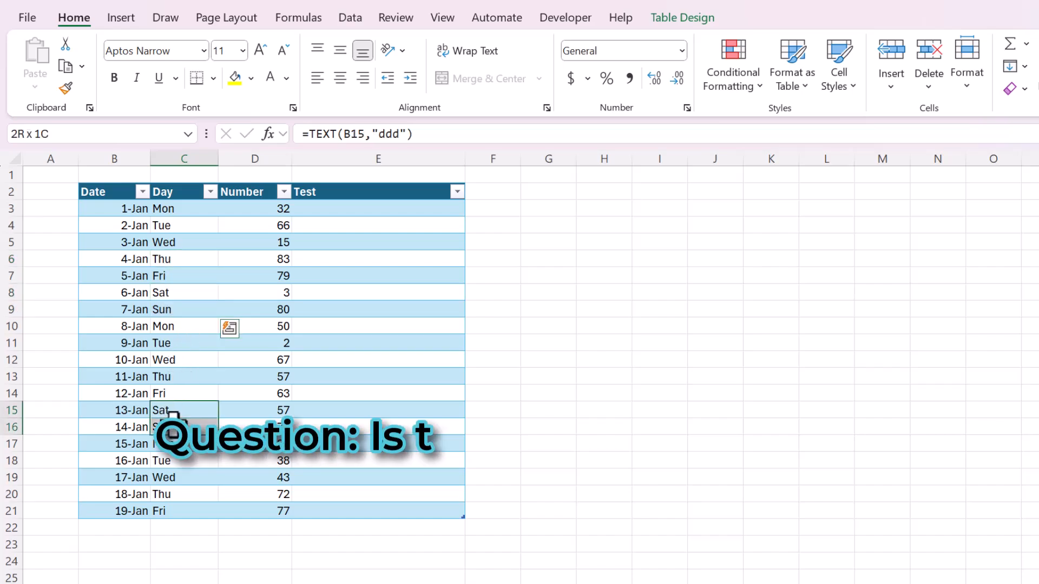
{"action": "left_click", "coordinate": [378, 208]}
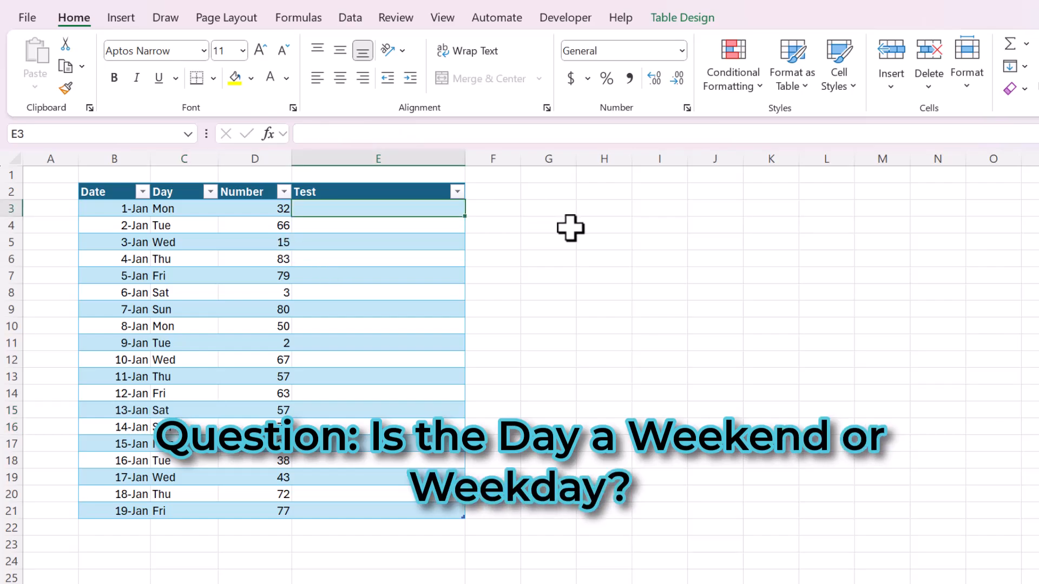
{"action": "type", "text": "=IF("}
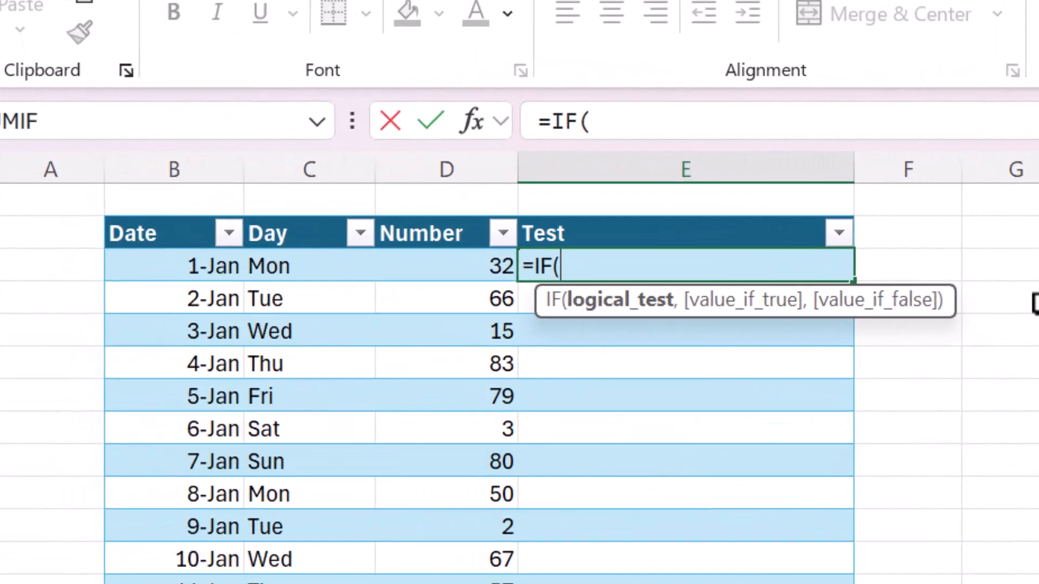
{"action": "type", "text": "OR("}
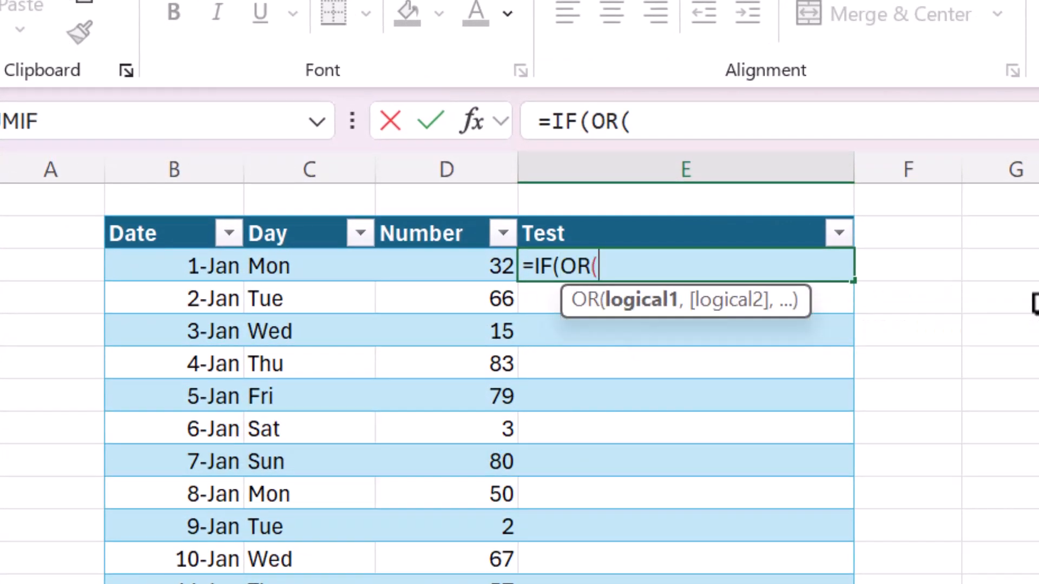
{"action": "mouse_move", "coordinate": [683, 358]}
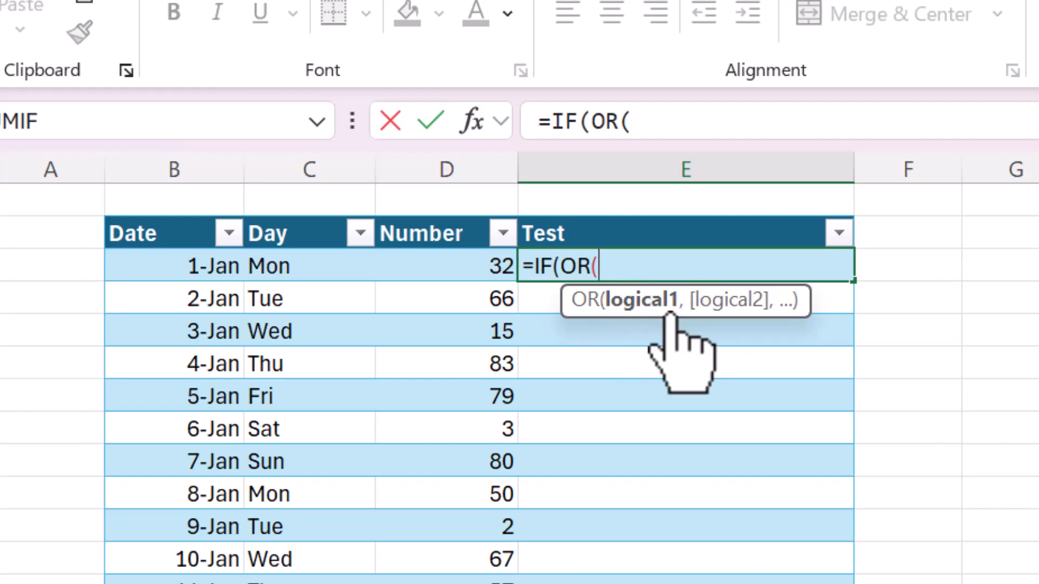
{"action": "mouse_move", "coordinate": [870, 307]}
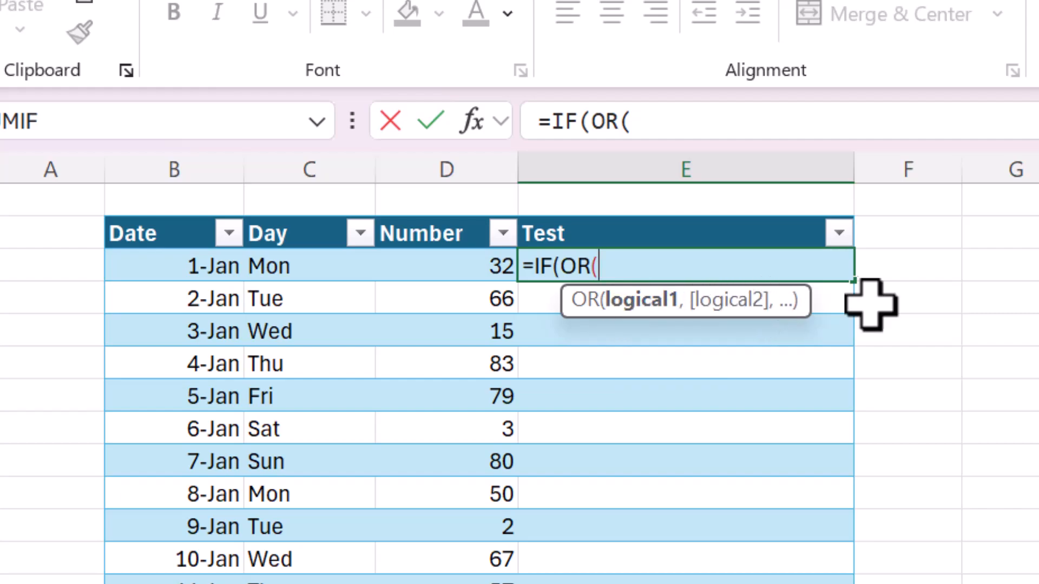
{"action": "mouse_move", "coordinate": [908, 315]}
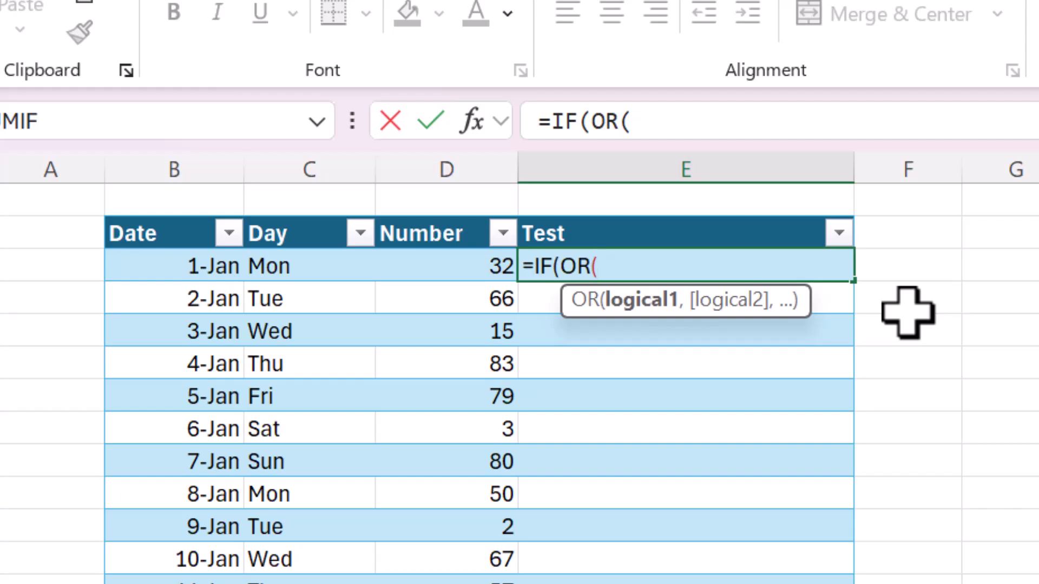
{"action": "mouse_move", "coordinate": [468, 291]}
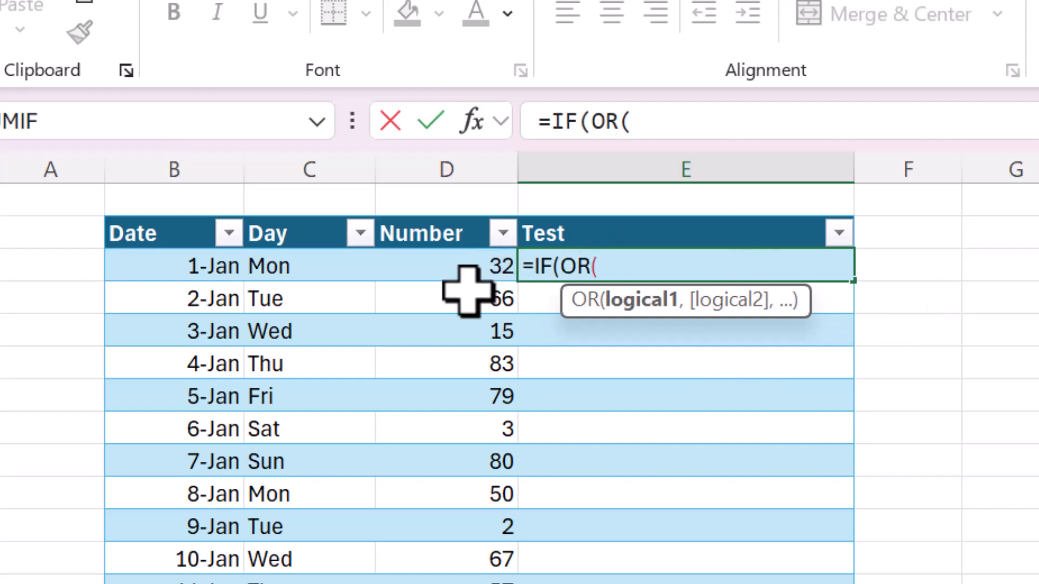
{"action": "left_click", "coordinate": [308, 267]}
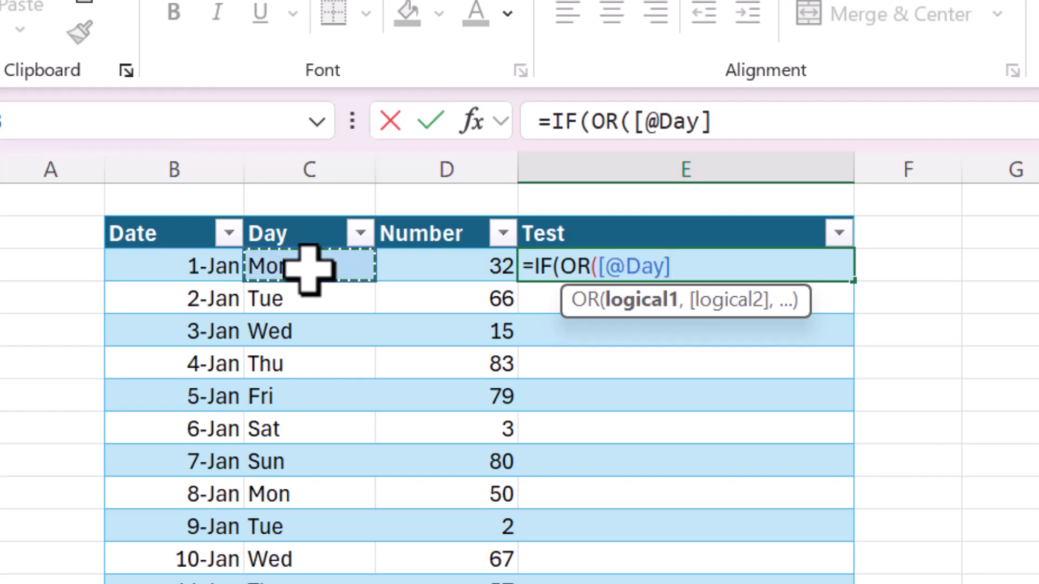
{"action": "type", "text": "=\"Sat\","}
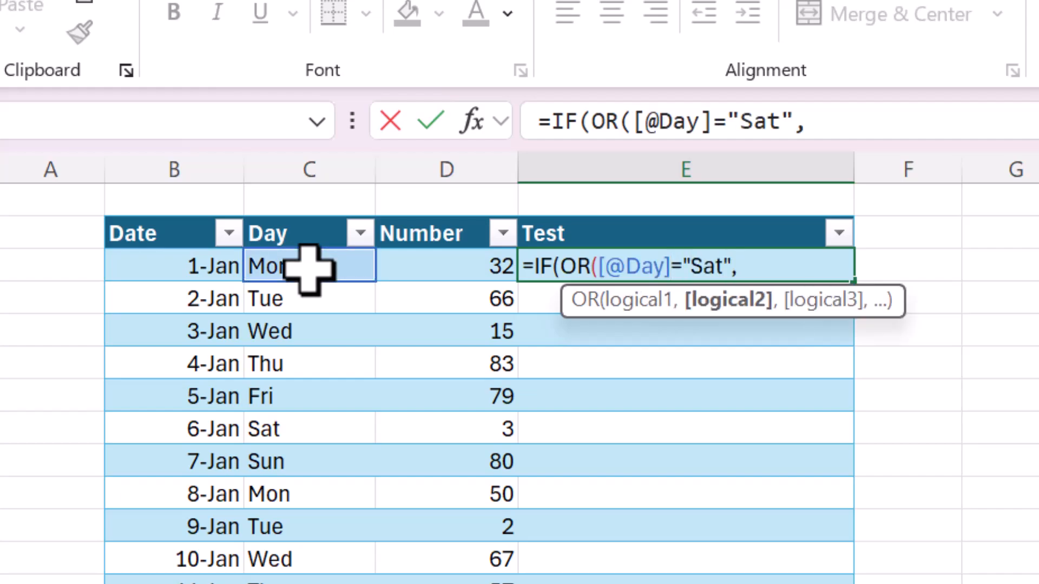
{"action": "mouse_move", "coordinate": [338, 265]}
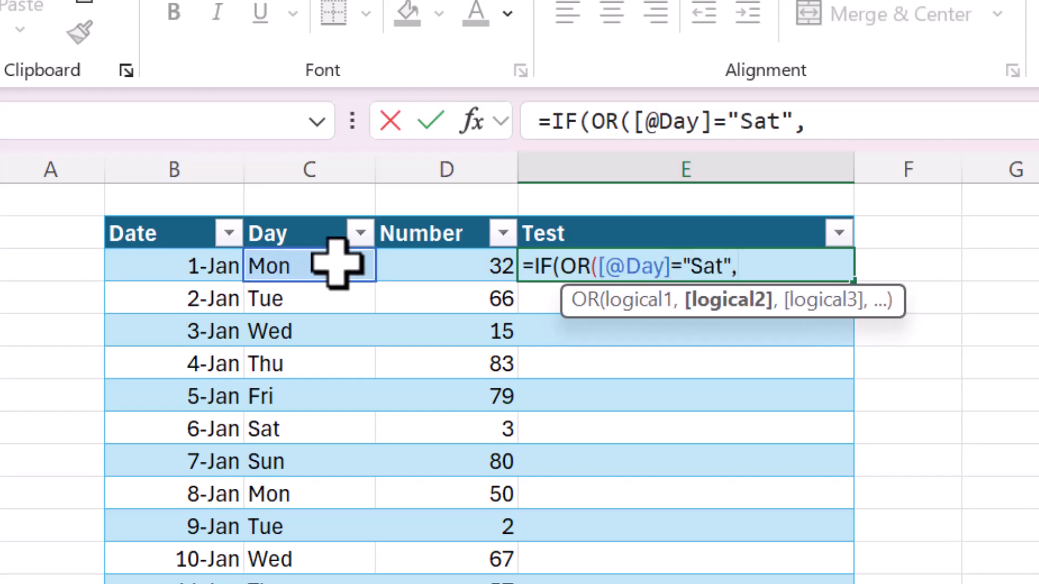
{"action": "type", "text": "[@Day]="}
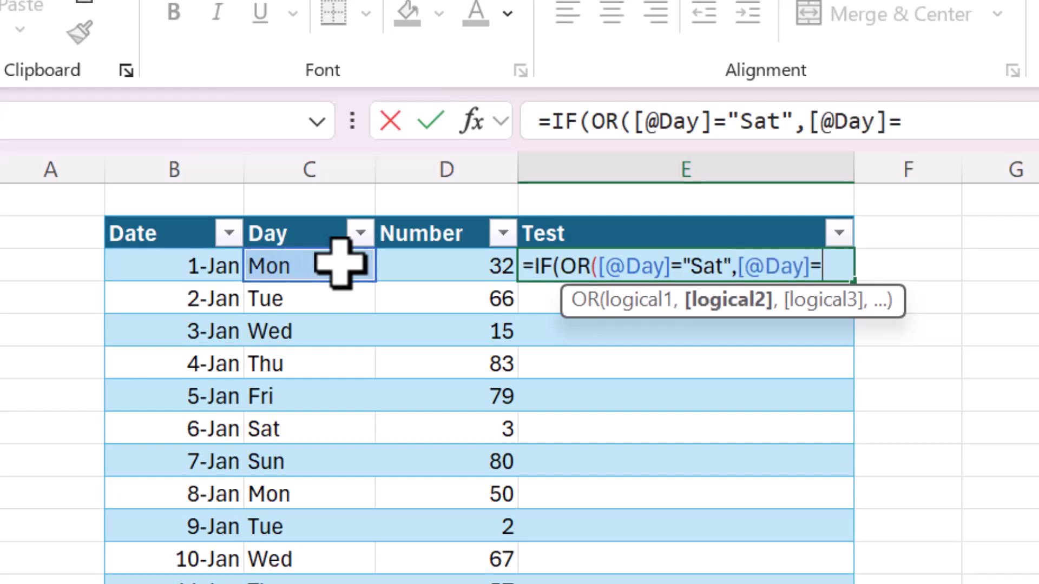
{"action": "type", "text": "\"Sun\""}
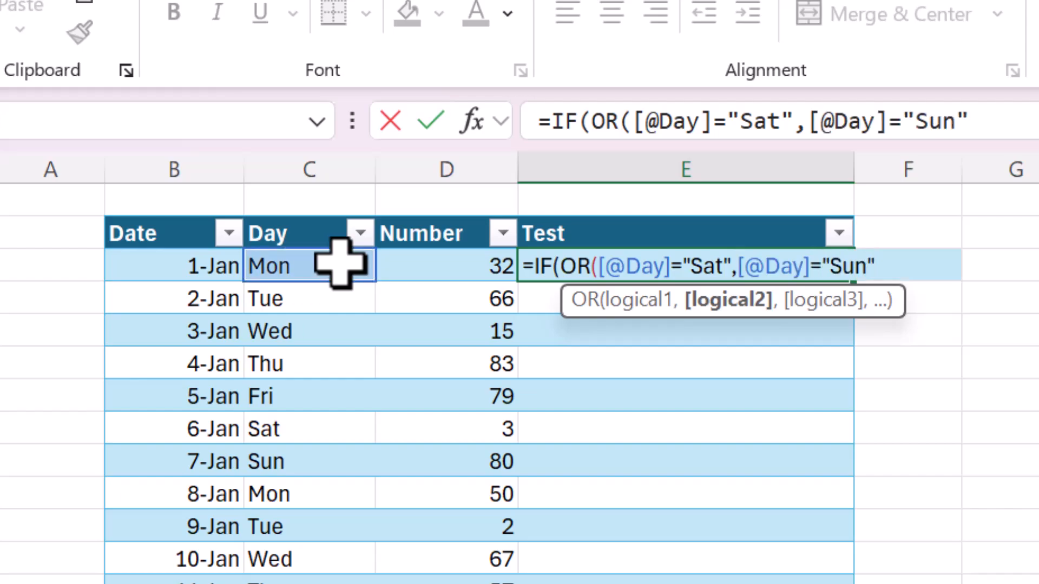
{"action": "type", "text": ")"}
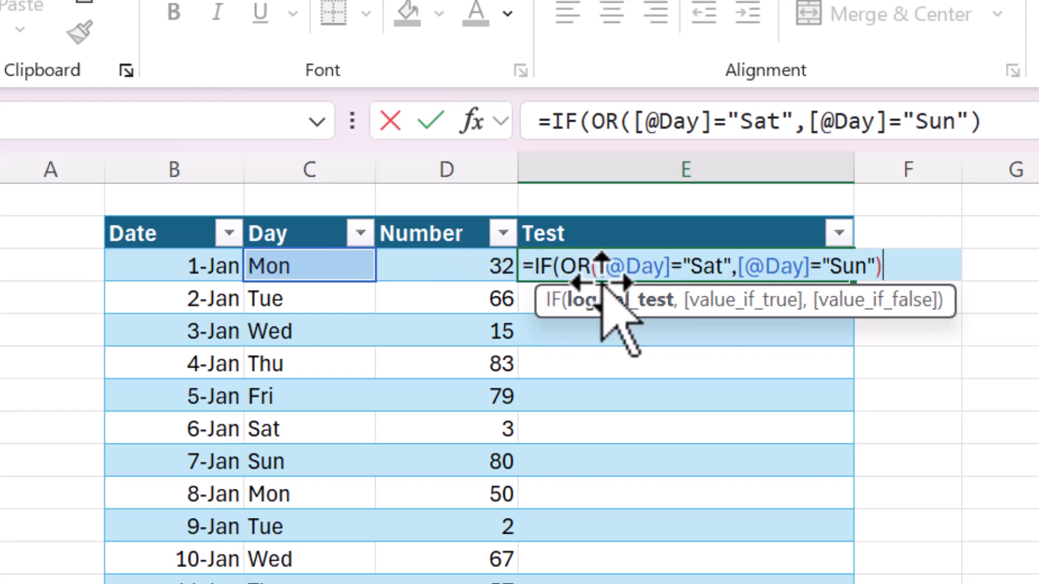
{"action": "mouse_move", "coordinate": [828, 265]}
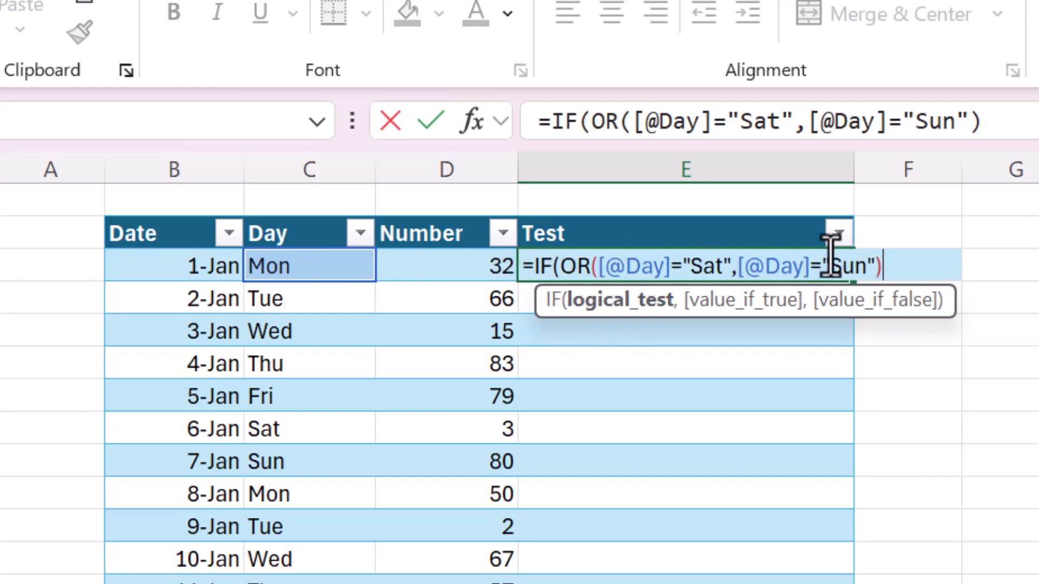
{"action": "mouse_move", "coordinate": [574, 265]}
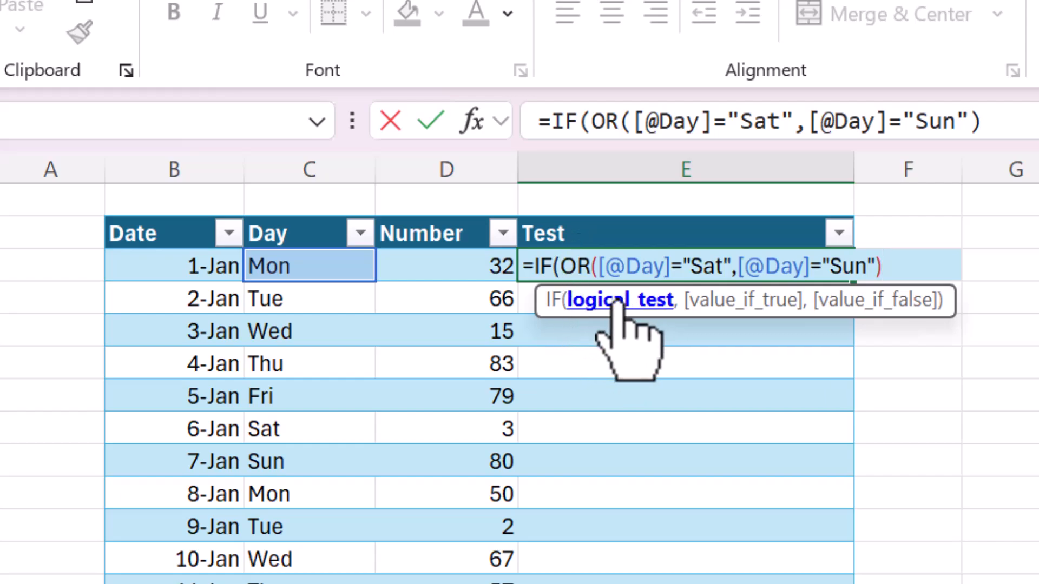
{"action": "mouse_move", "coordinate": [946, 362]}
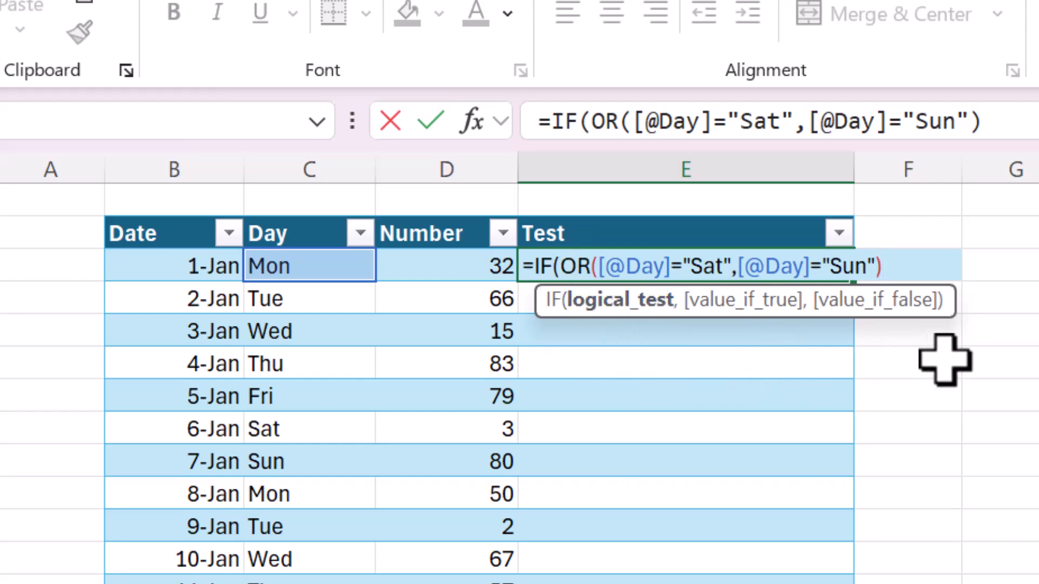
{"action": "mouse_move", "coordinate": [992, 336]}
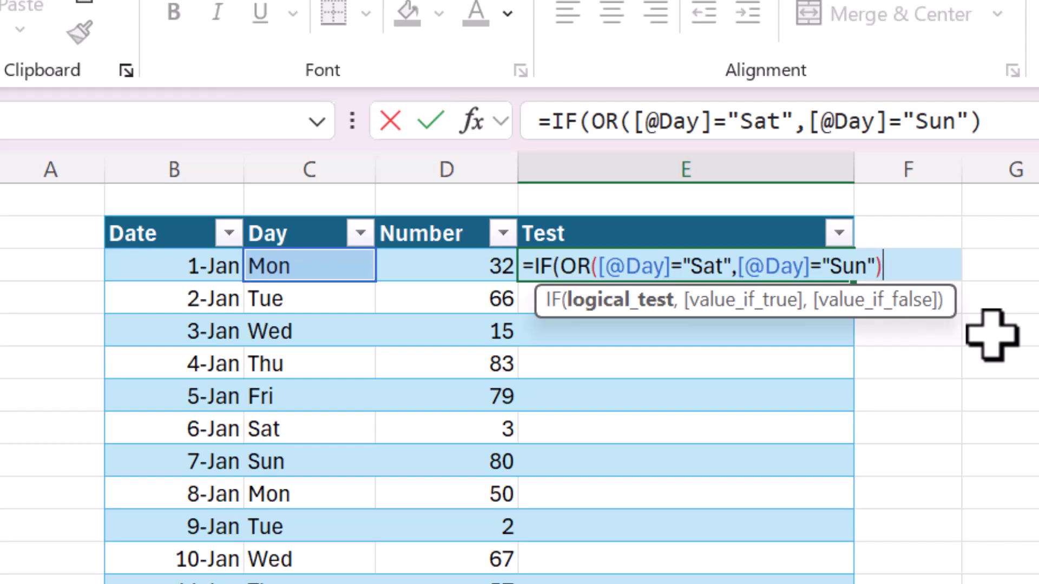
{"action": "mouse_move", "coordinate": [702, 288]}
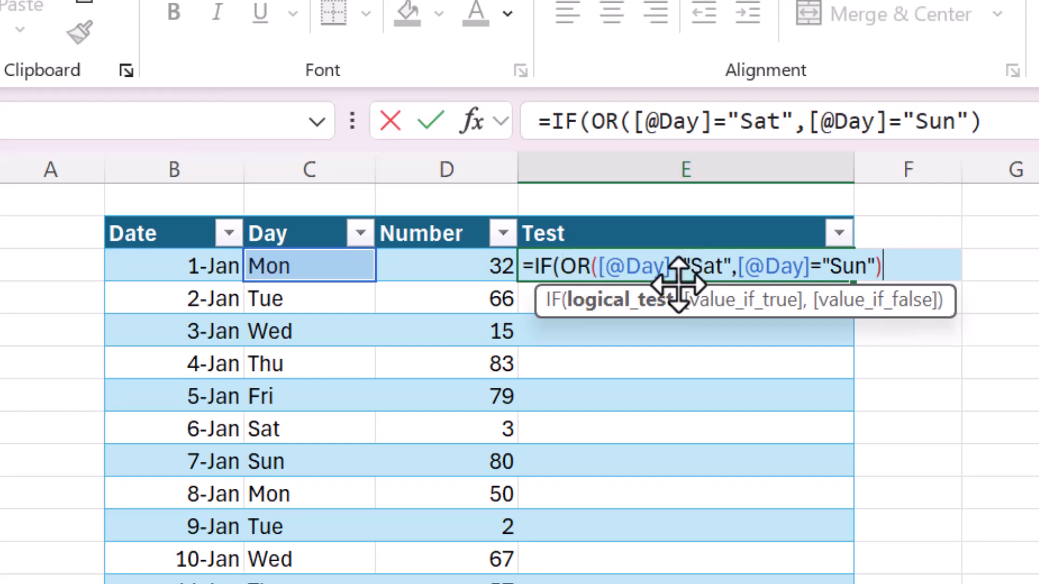
Finish the formula with results "Weekend" and "Weekday" so the Test column fills
{"action": "type", "text": ","}
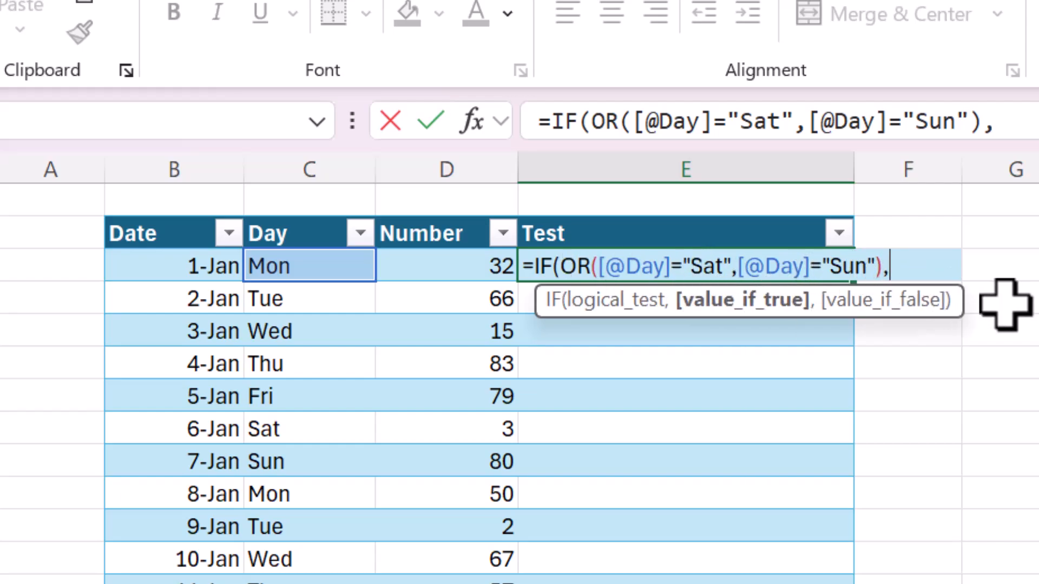
{"action": "type", "text": "\"We"}
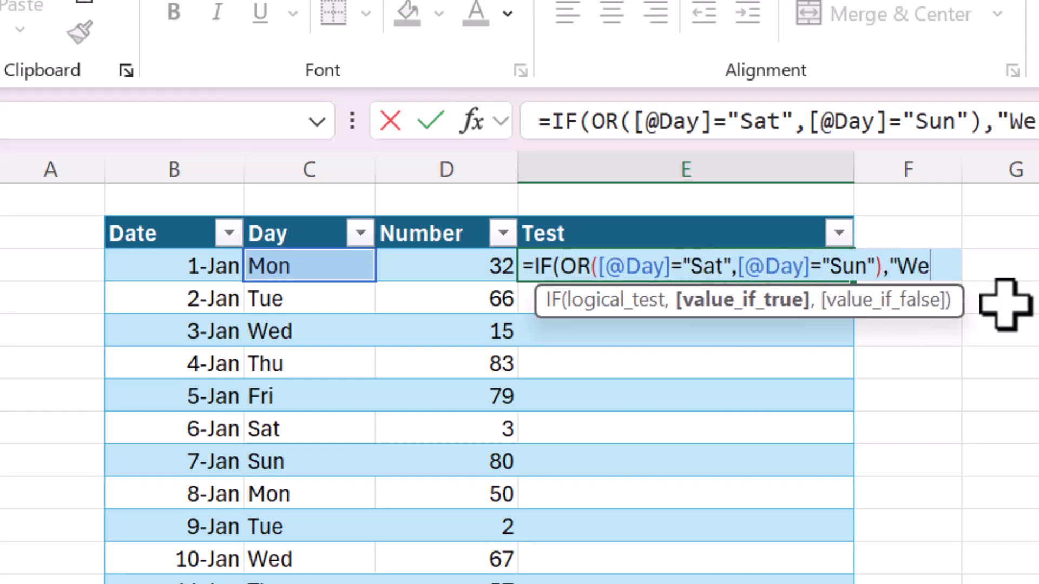
{"action": "type", "text": "ekend\","}
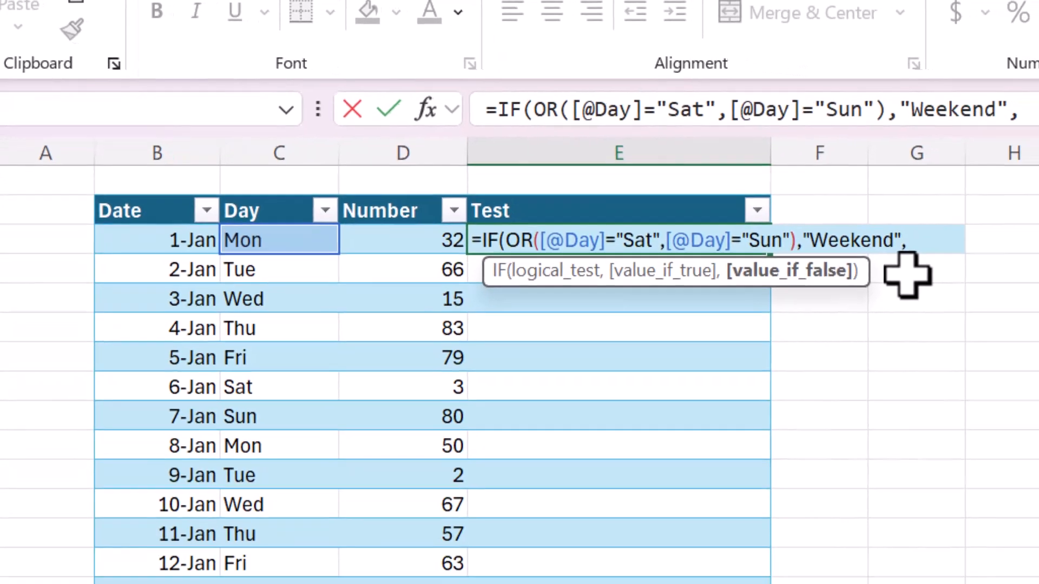
{"action": "type", "text": "\"W"}
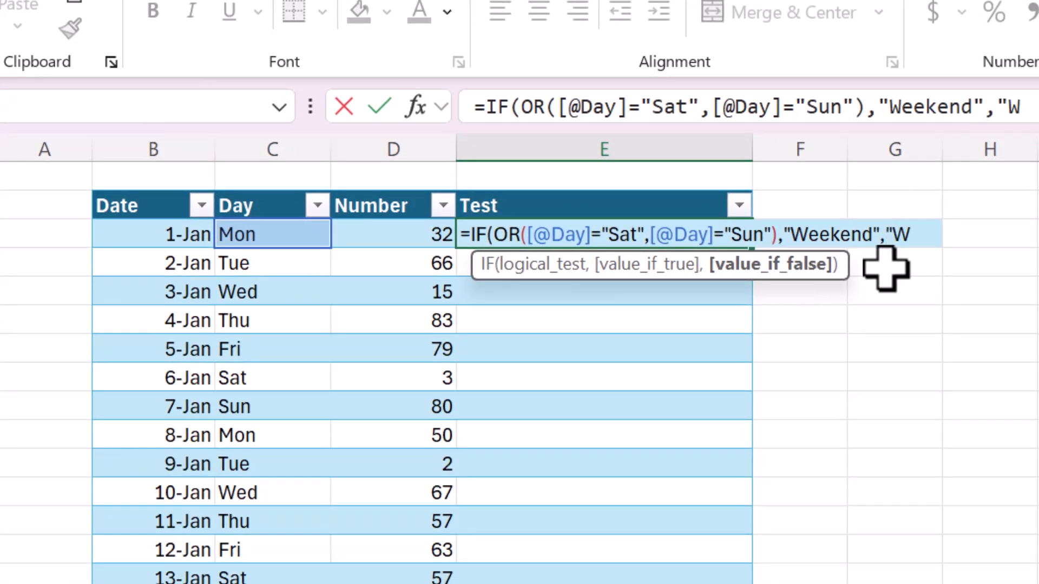
{"action": "type", "text": "eekday\")"}
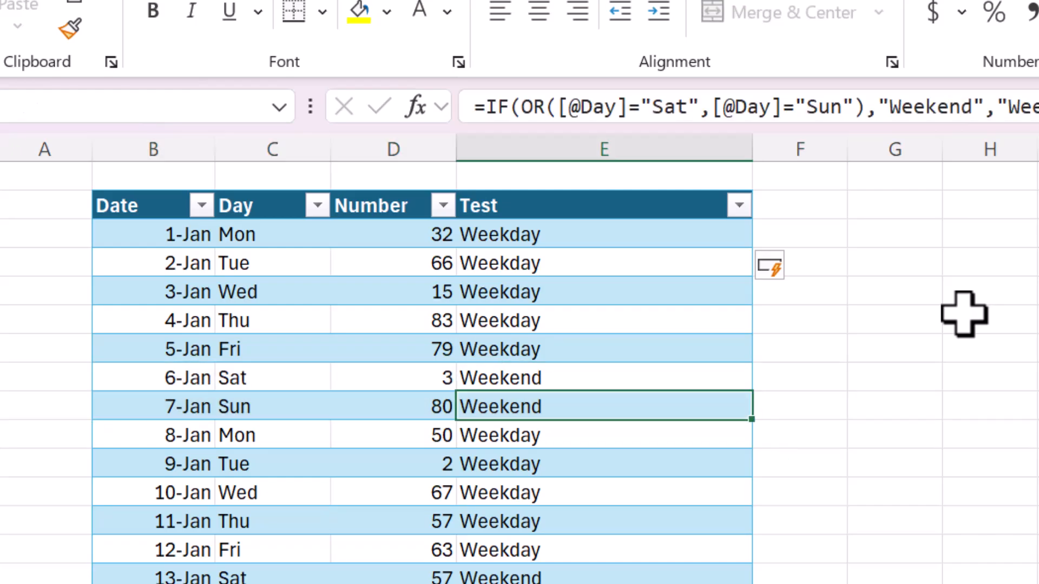
Replace OR with AND in the first Test formula
{"action": "left_click", "coordinate": [603, 233]}
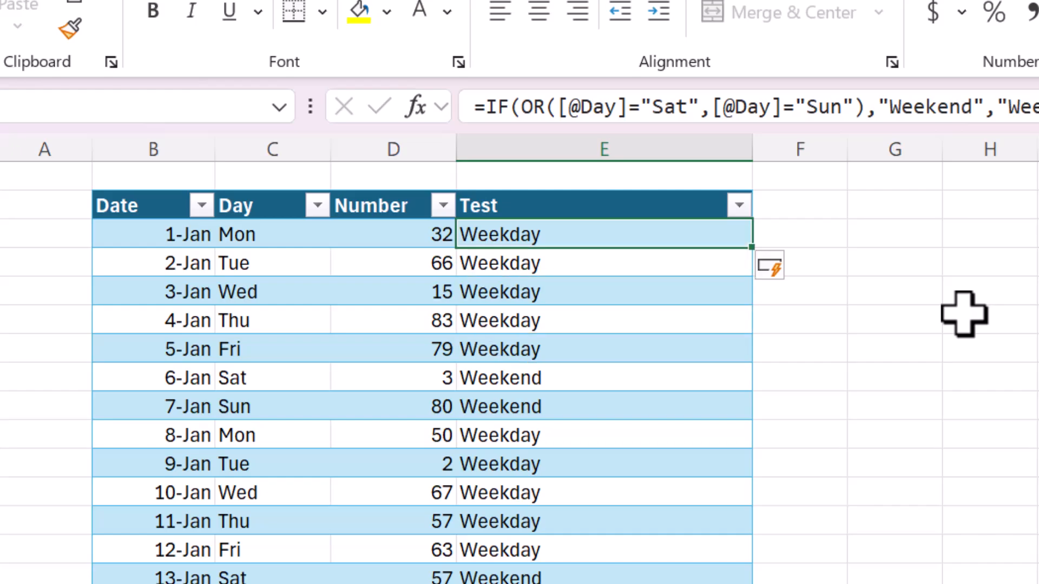
{"action": "double_click", "coordinate": [604, 233]}
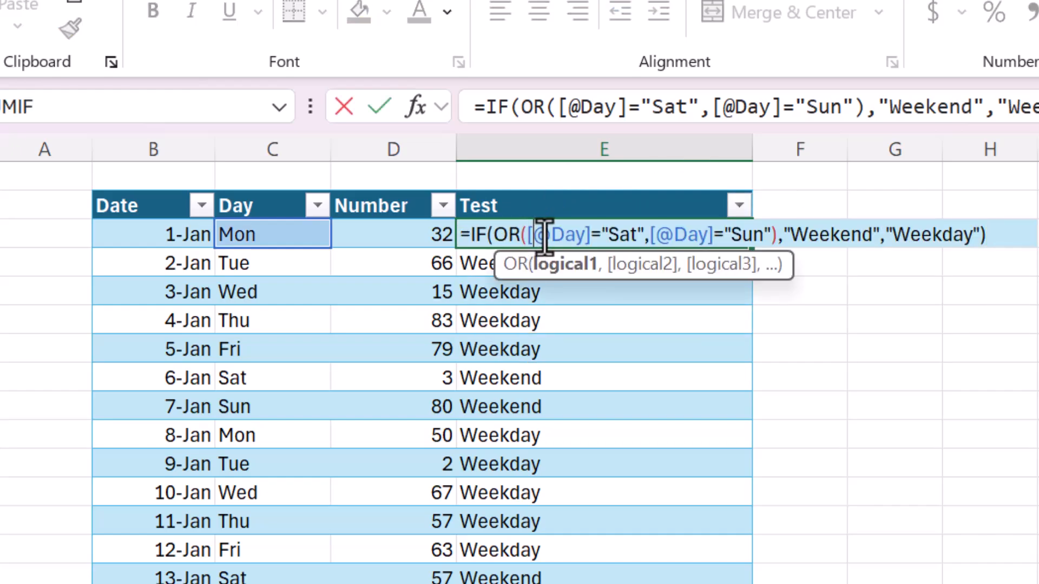
{"action": "type", "text": "AND"}
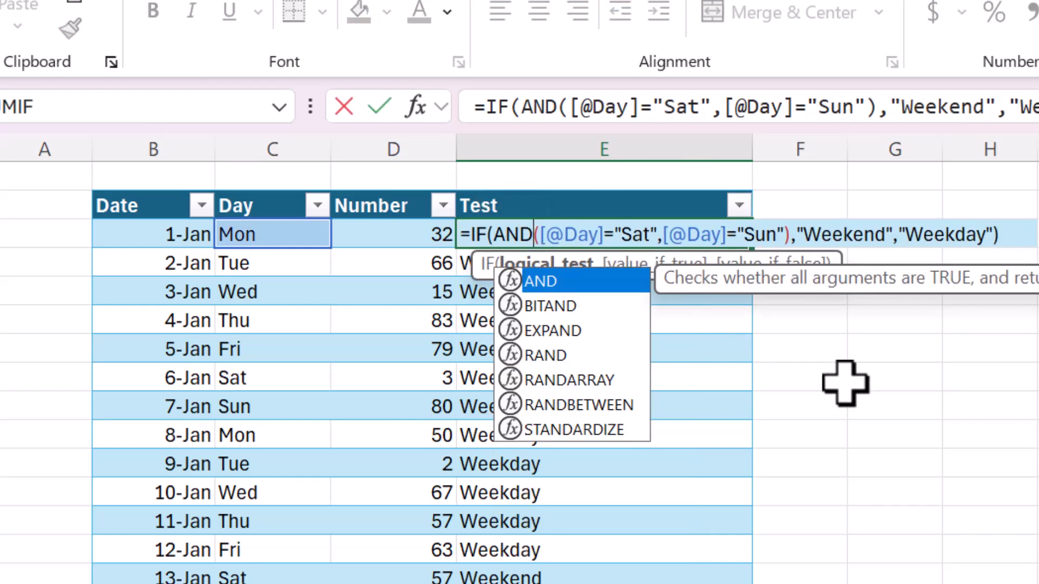
{"action": "mouse_move", "coordinate": [895, 299]}
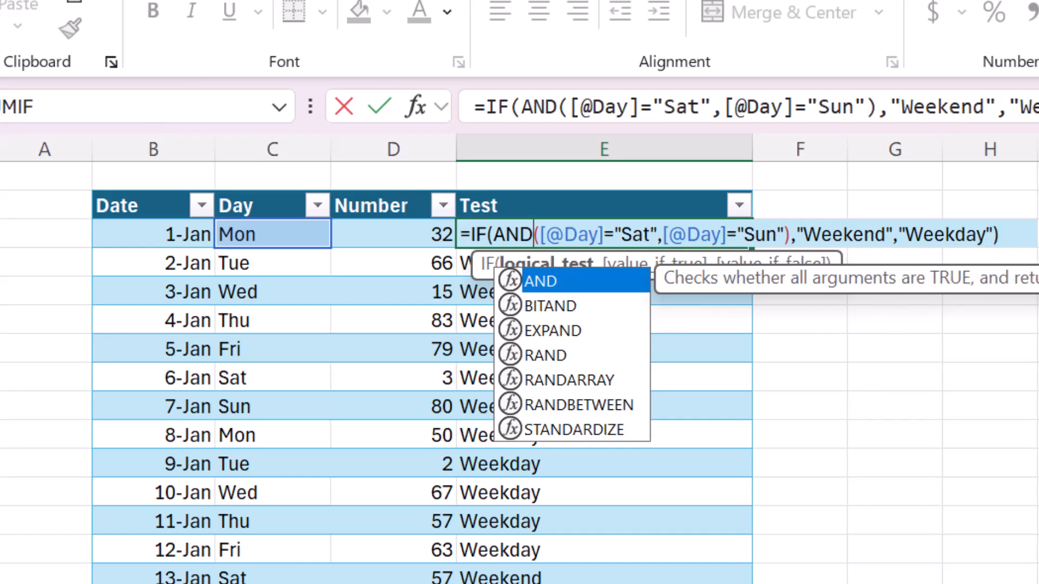
{"action": "mouse_move", "coordinate": [629, 291]}
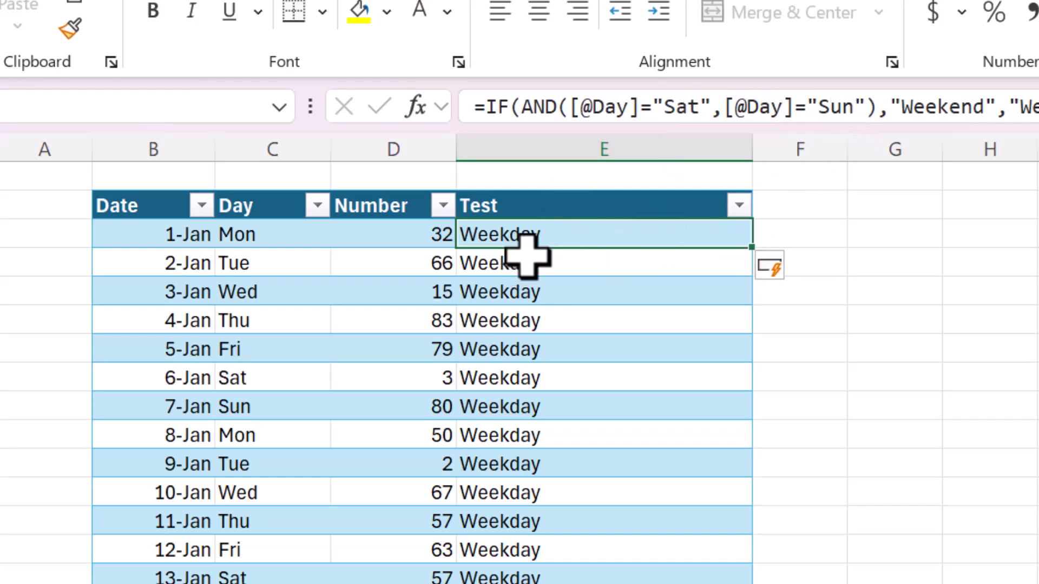
{"action": "double_click", "coordinate": [498, 234]}
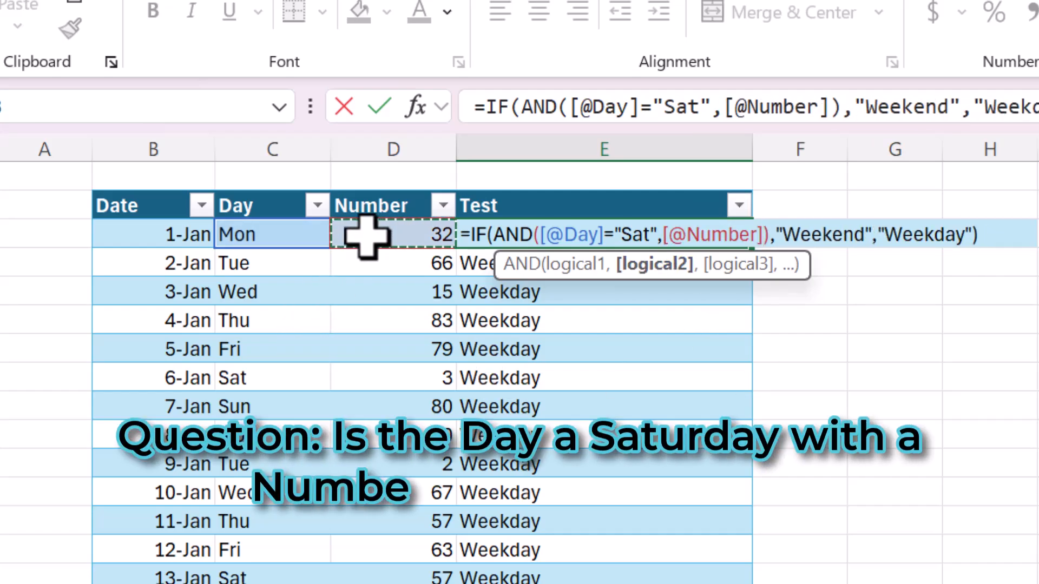
{"action": "type", "text": ">"}
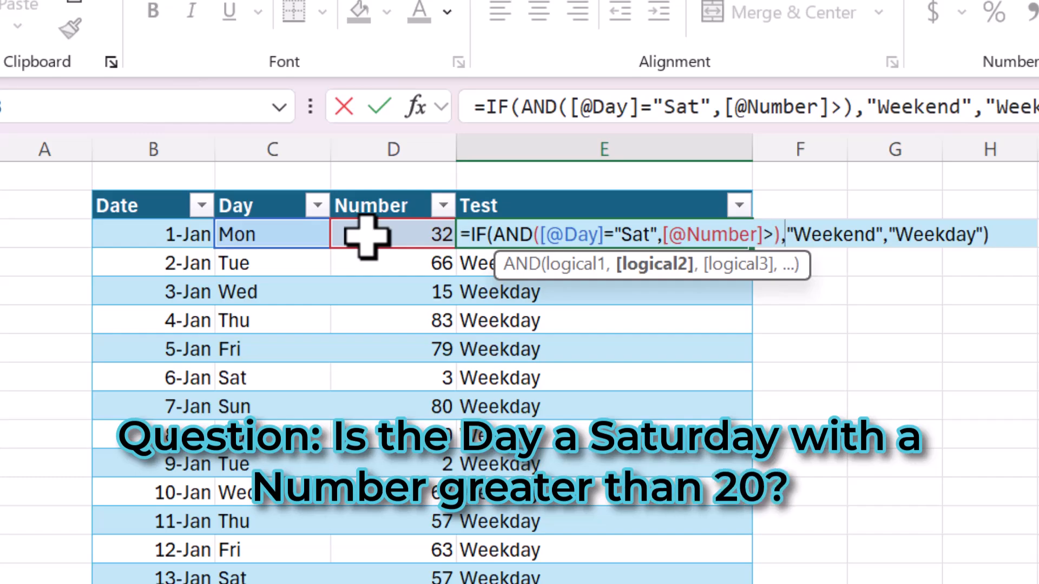
{"action": "type", "text": "20"}
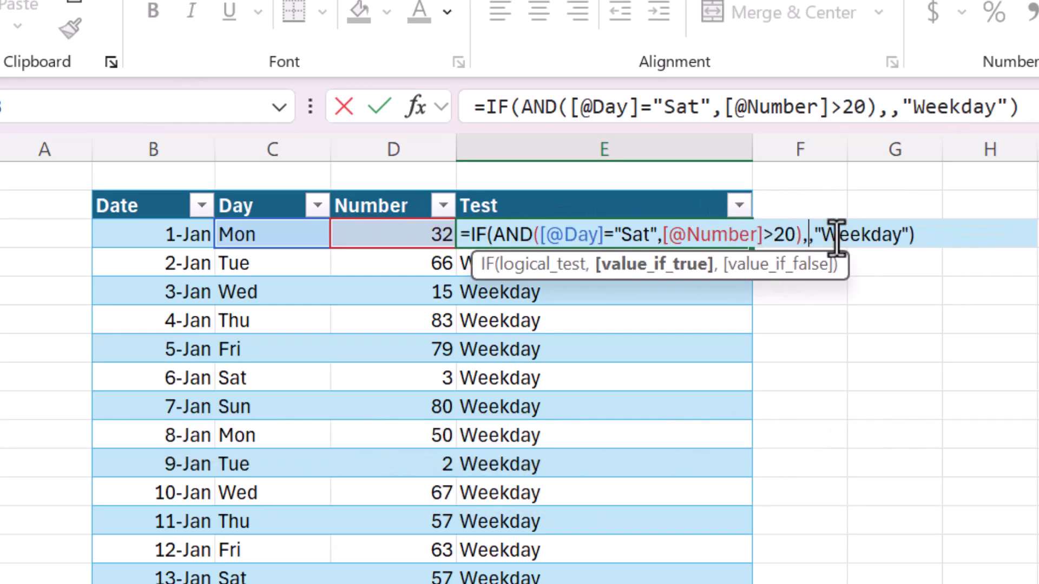
{"action": "type", "text": "YE"}
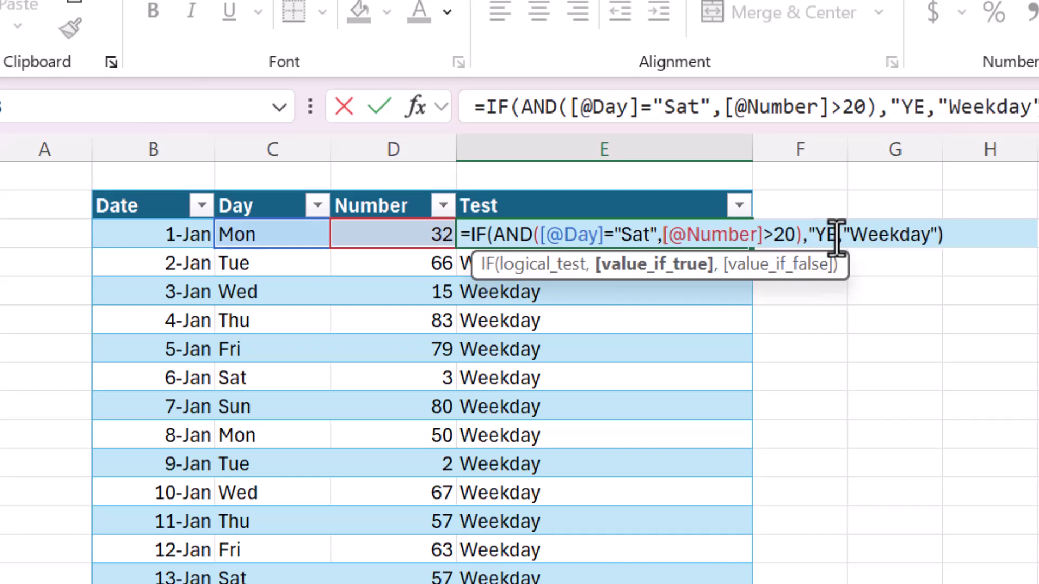
{"action": "key", "text": "Backspace"}
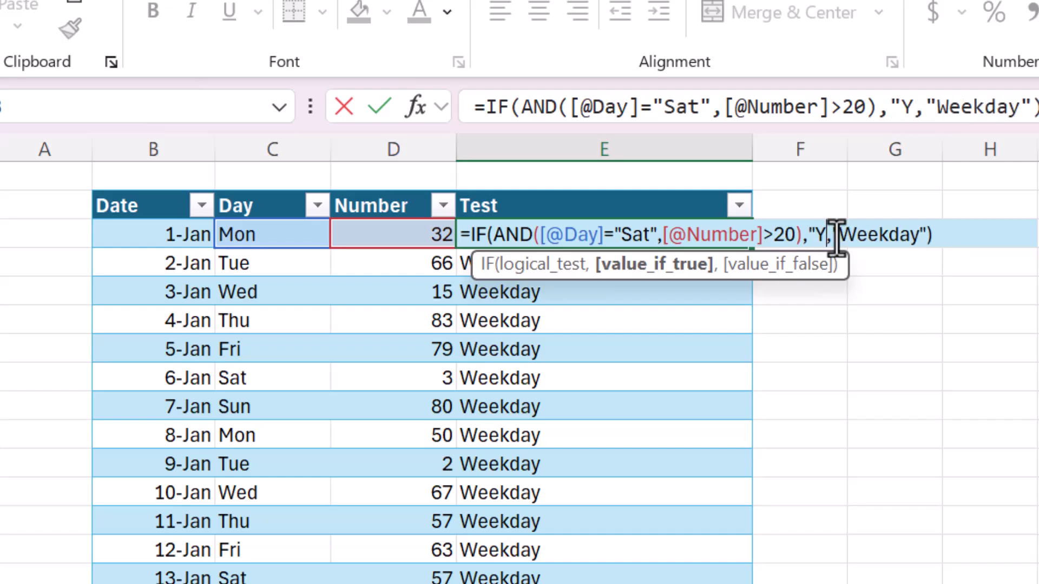
{"action": "type", "text": "es\""}
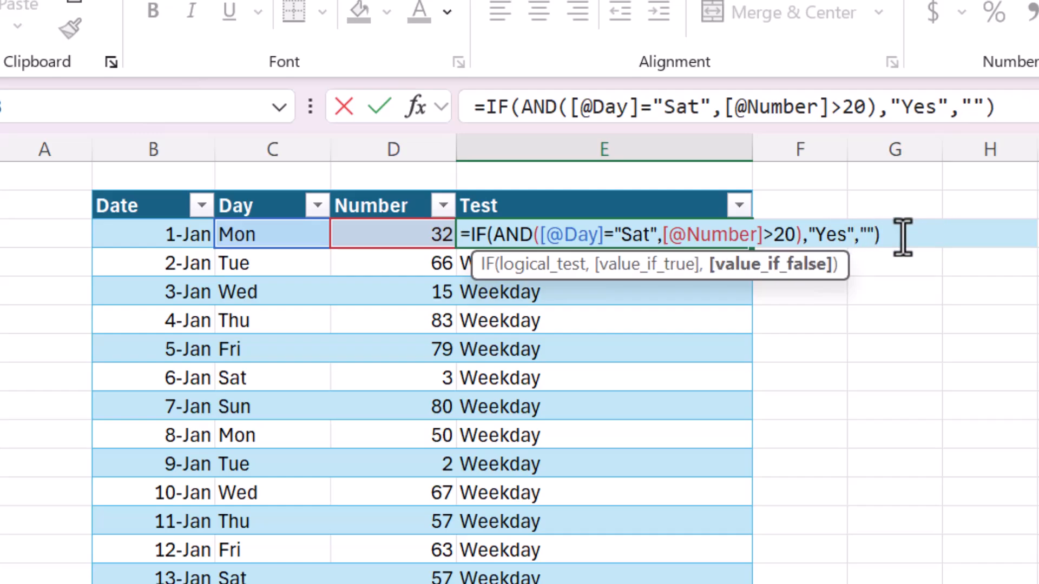
{"action": "mouse_move", "coordinate": [484, 238]}
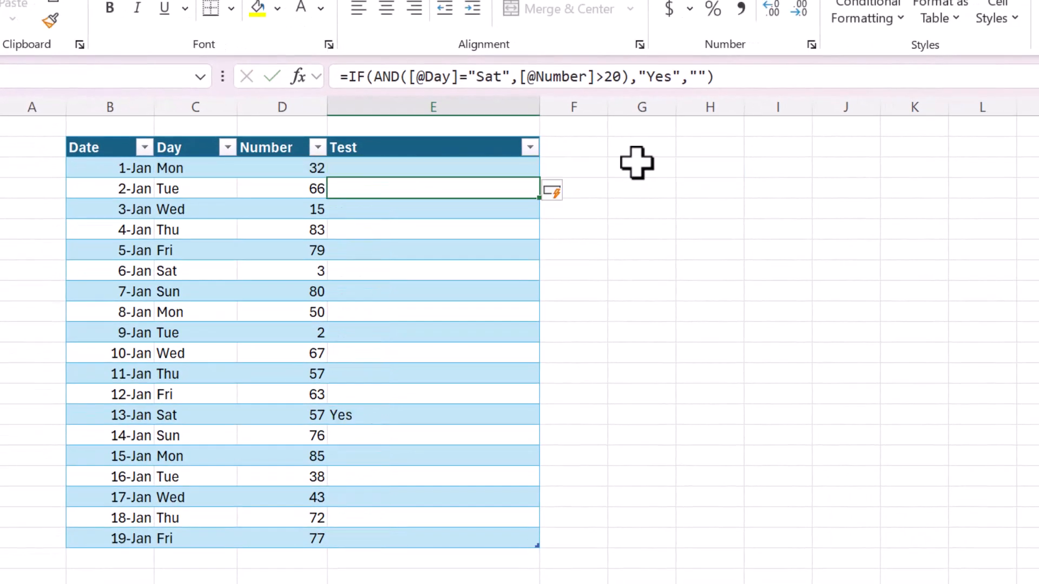
Check the Yes result for 13-Jan and a blank result, then return to the first Test cell
{"action": "left_click", "coordinate": [196, 414]}
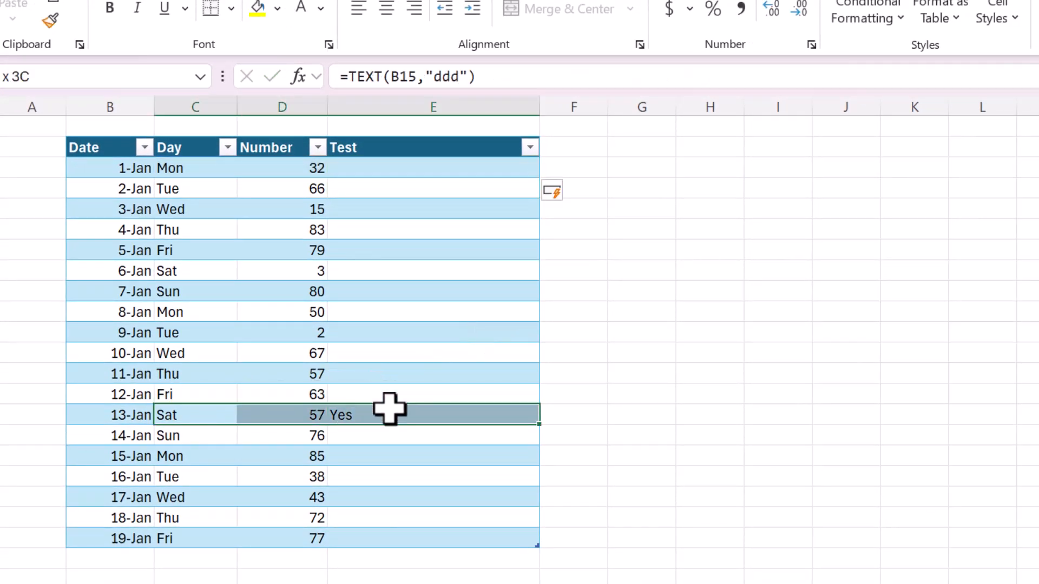
{"action": "left_click", "coordinate": [432, 414]}
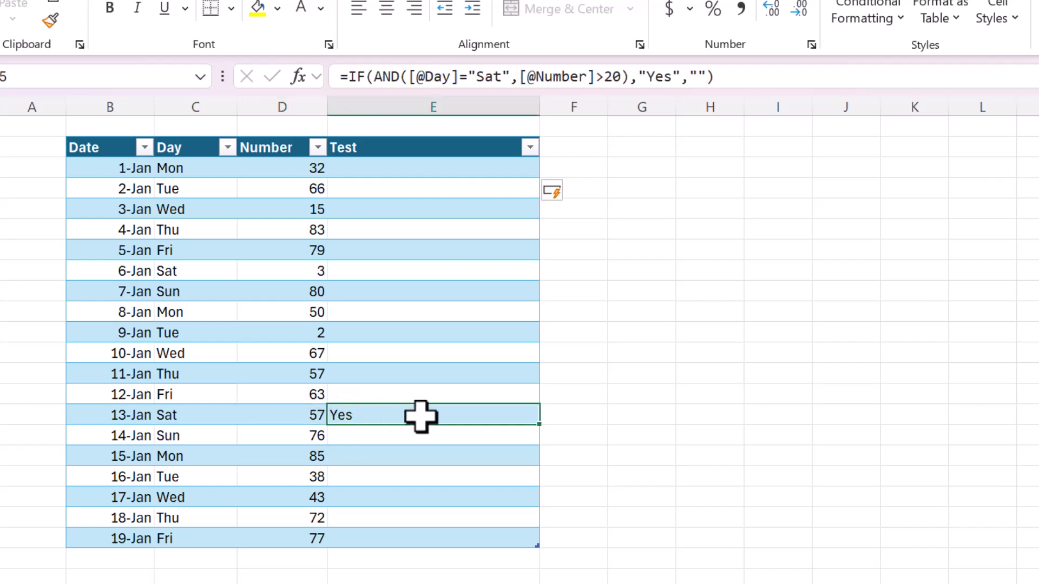
{"action": "left_click", "coordinate": [432, 538]}
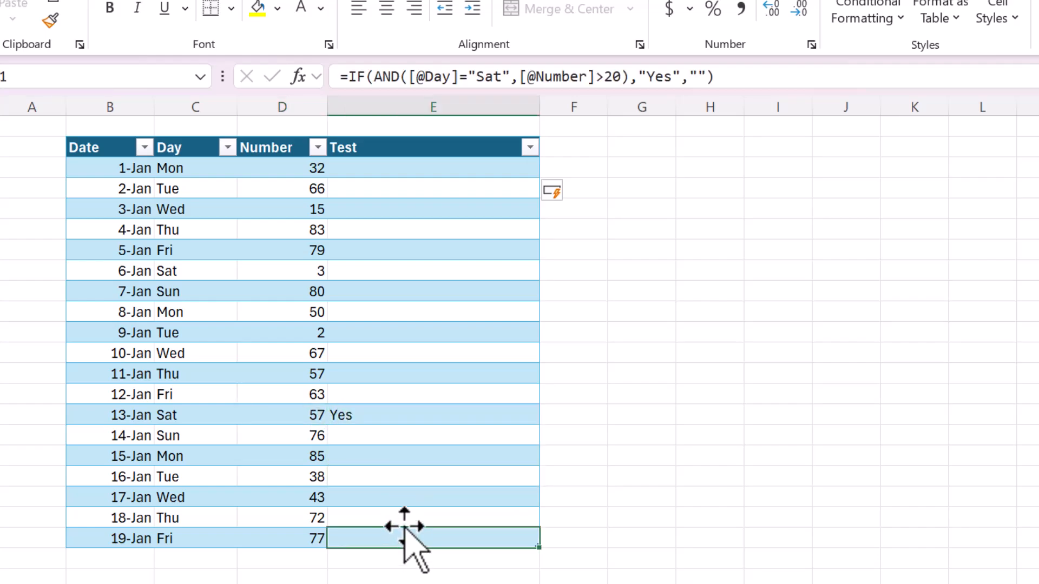
{"action": "left_click", "coordinate": [433, 167]}
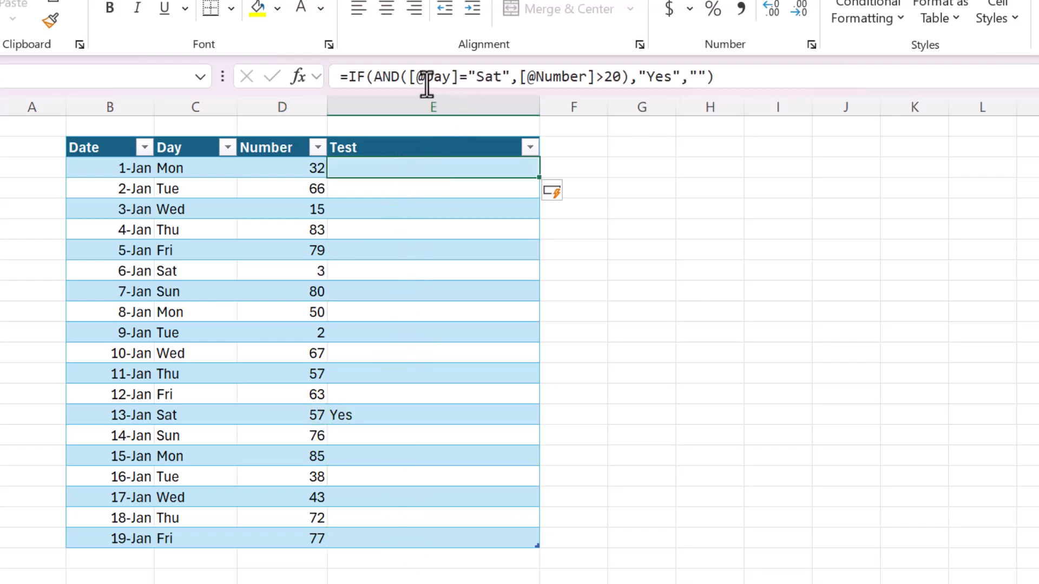
{"action": "mouse_move", "coordinate": [388, 76]}
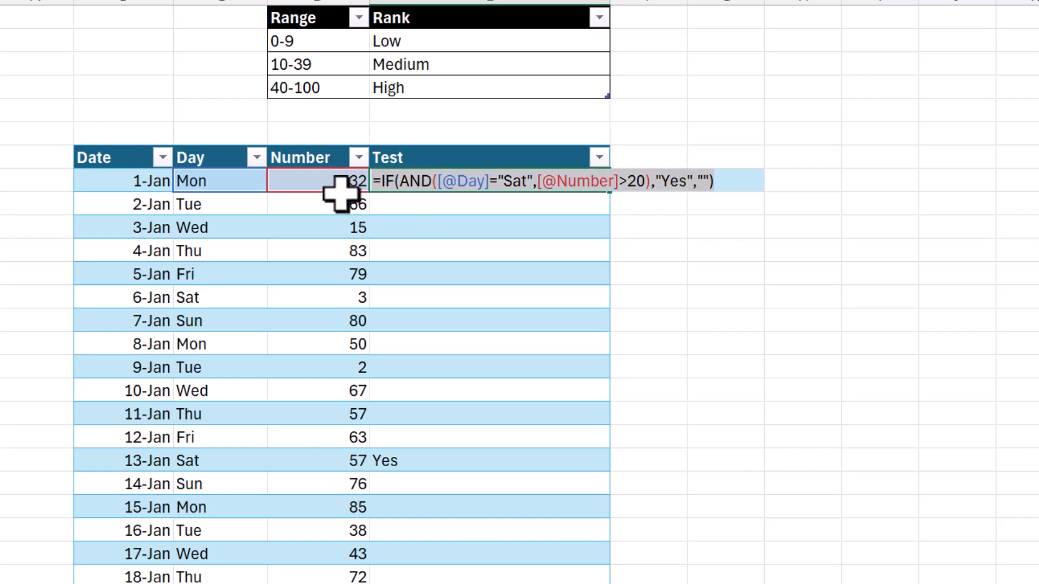
Enter the nested IF ranking Number <=9 Low, <=39 Medium, <=100 High, else blank
{"action": "left_click", "coordinate": [489, 204]}
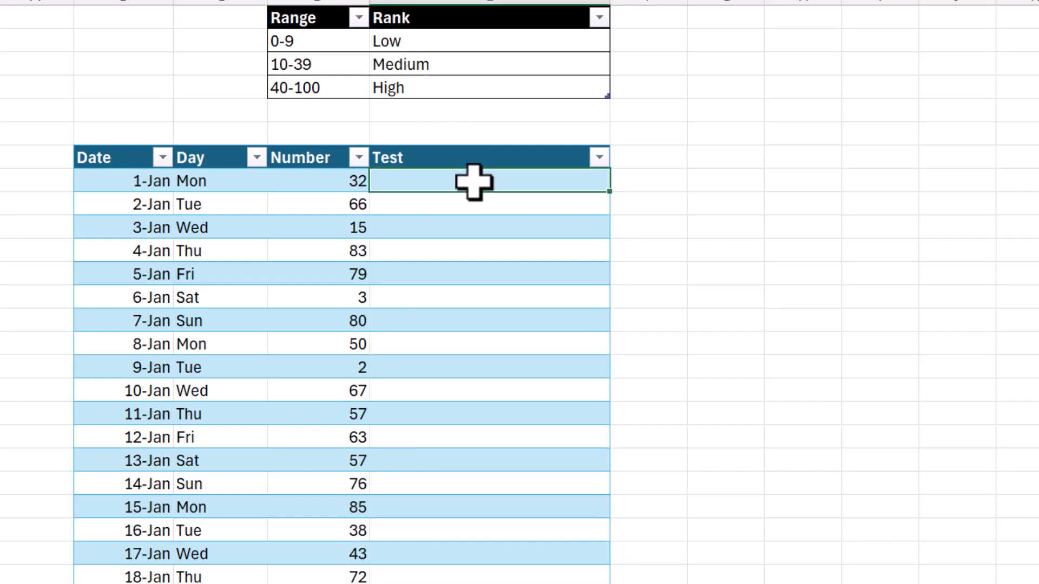
{"action": "mouse_move", "coordinate": [826, 224]}
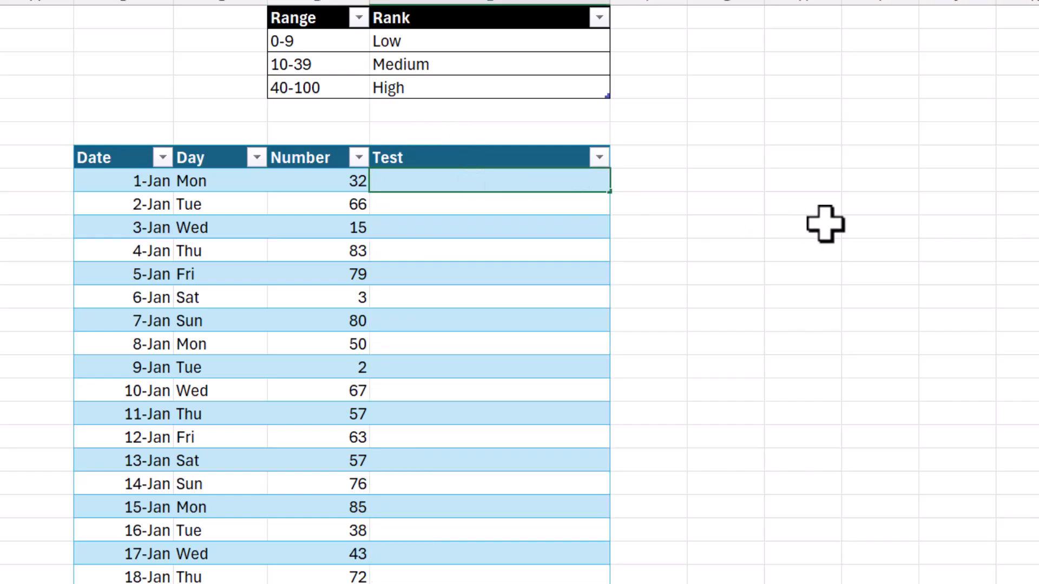
{"action": "type", "text": "=IF([@Number]<=9,\"Low\",IF([@Number]<=39,\"Medium\",IF([@Number]<=100,\"High\",\"\")))"}
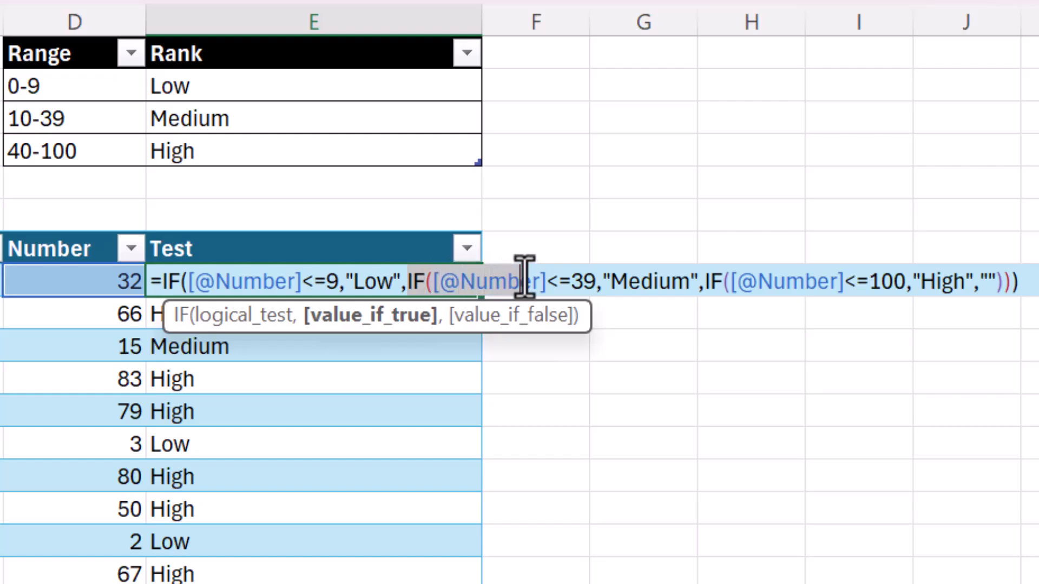
{"action": "mouse_move", "coordinate": [593, 281]}
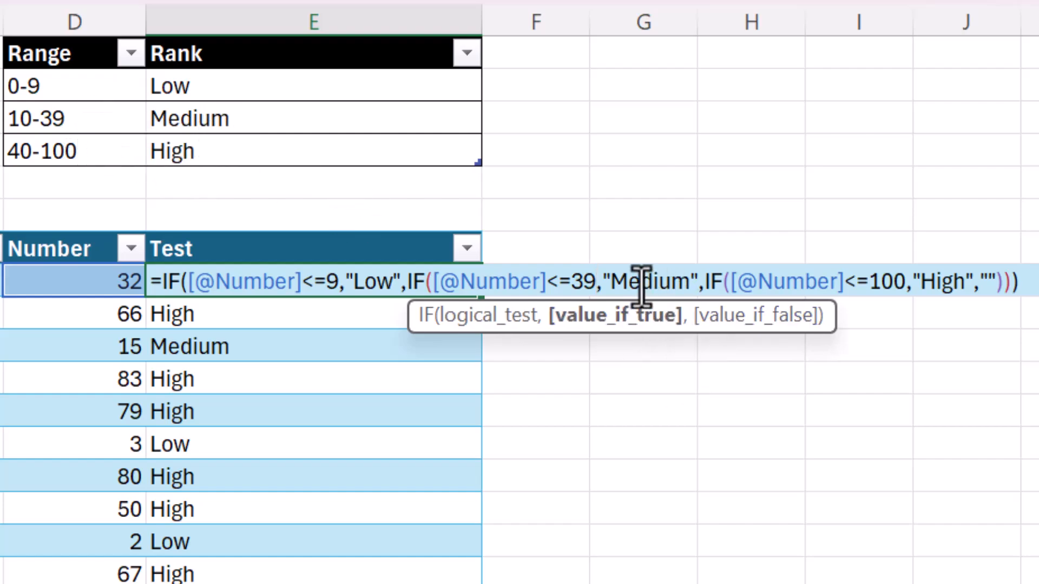
{"action": "mouse_move", "coordinate": [706, 291]}
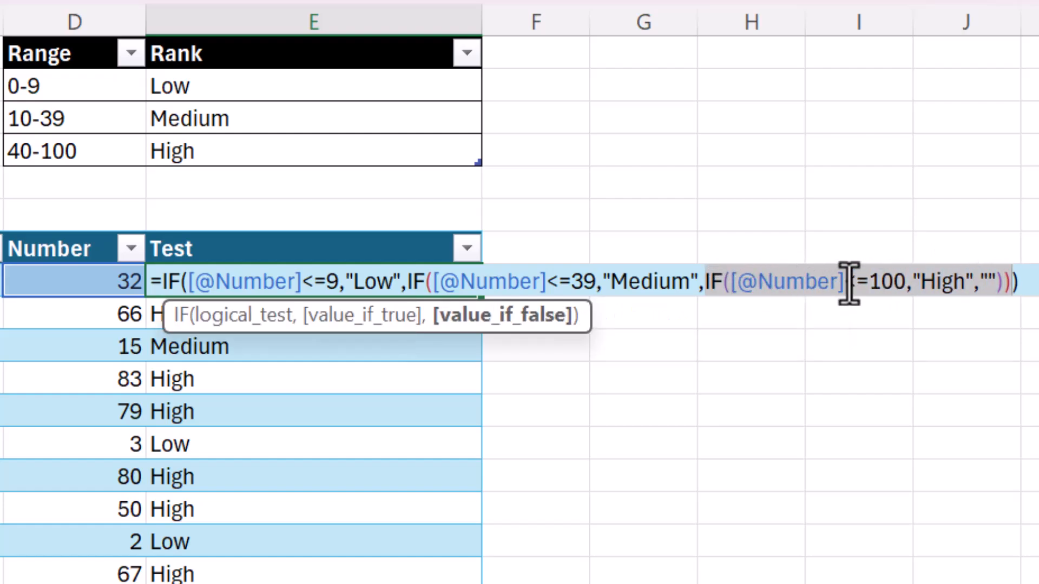
{"action": "mouse_move", "coordinate": [940, 280]}
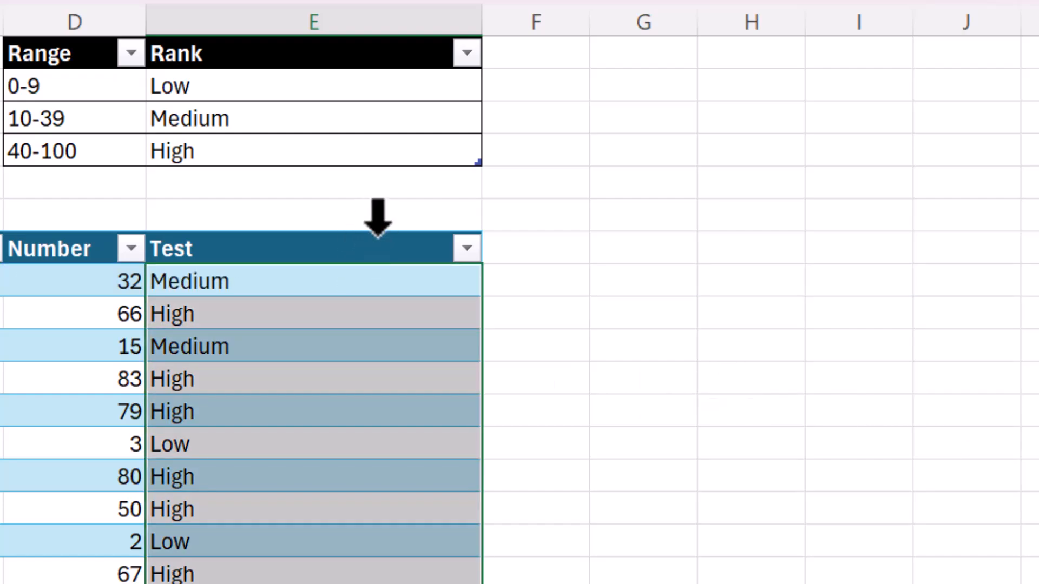
{"action": "key", "text": "Delete"}
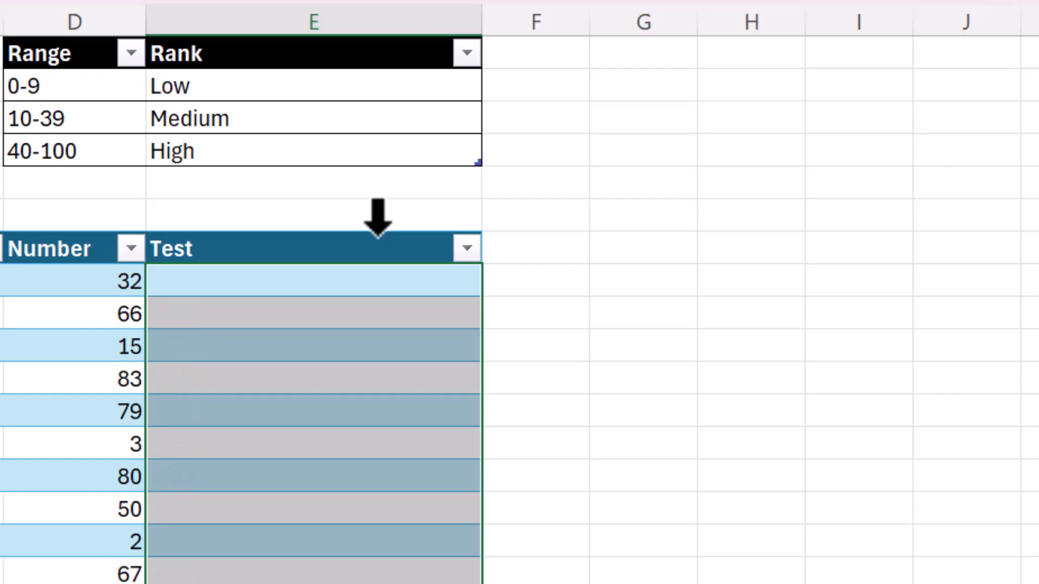
{"action": "left_click", "coordinate": [314, 280]}
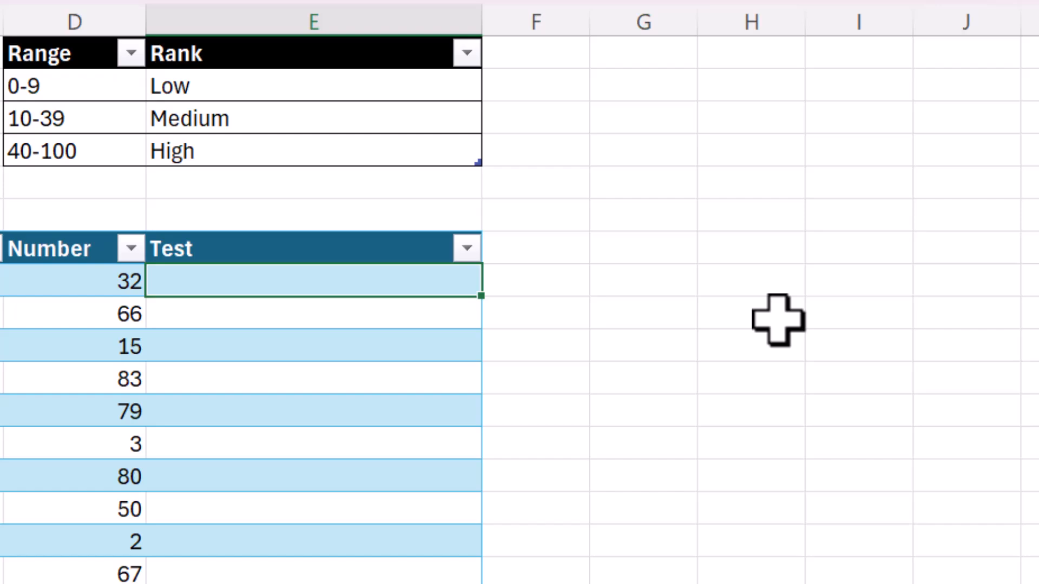
{"action": "type", "text": "=IFS"}
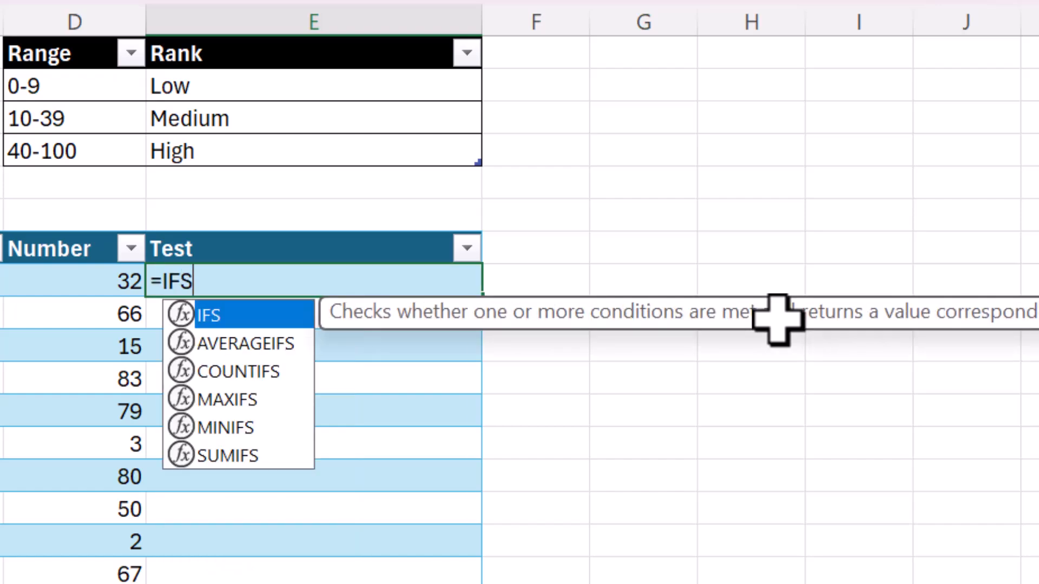
{"action": "mouse_move", "coordinate": [778, 322]}
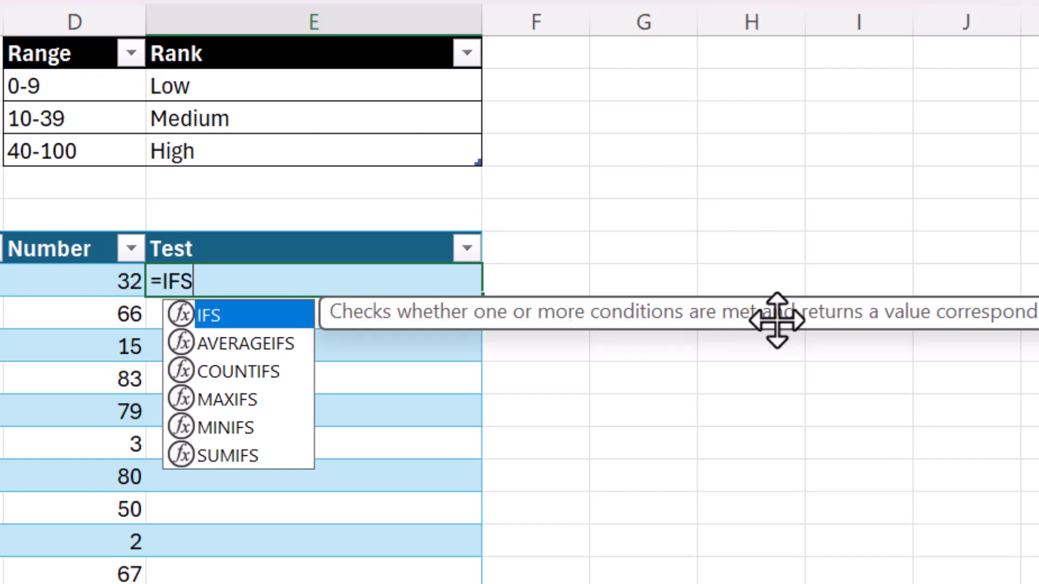
{"action": "mouse_move", "coordinate": [732, 313]}
{"action": "type", "text": "("}
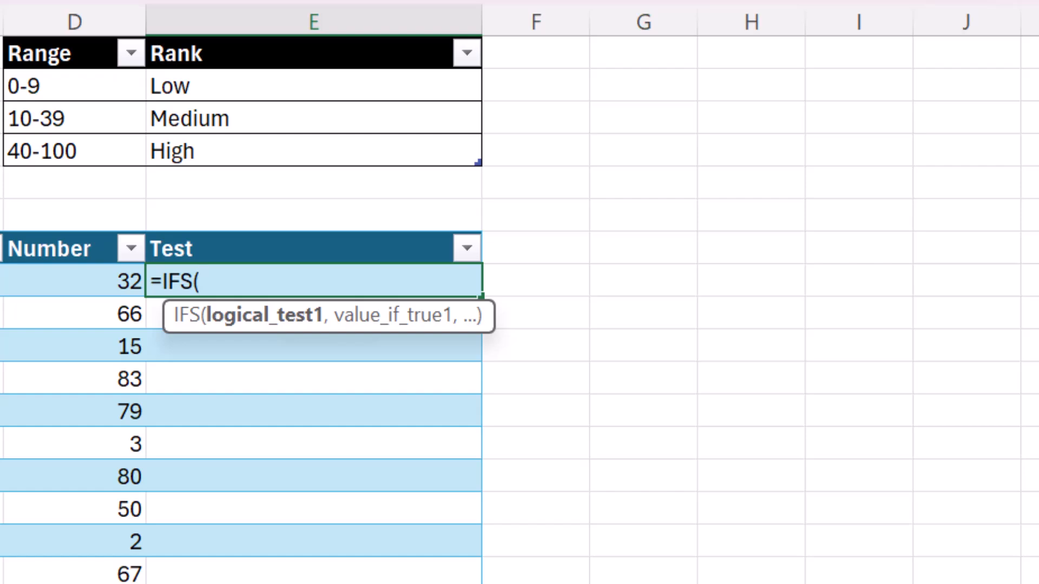
{"action": "mouse_move", "coordinate": [534, 187]}
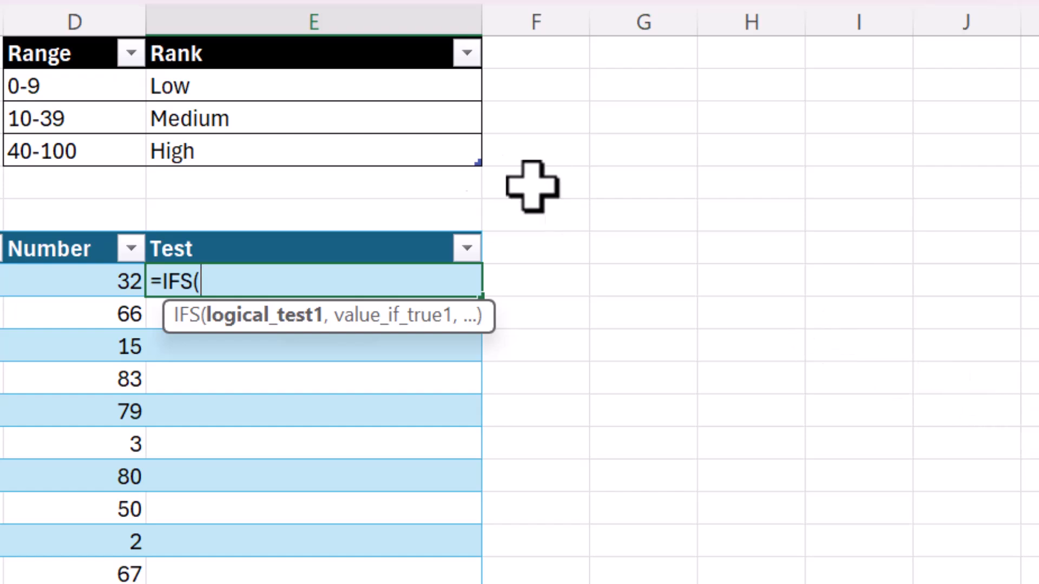
{"action": "mouse_move", "coordinate": [577, 424]}
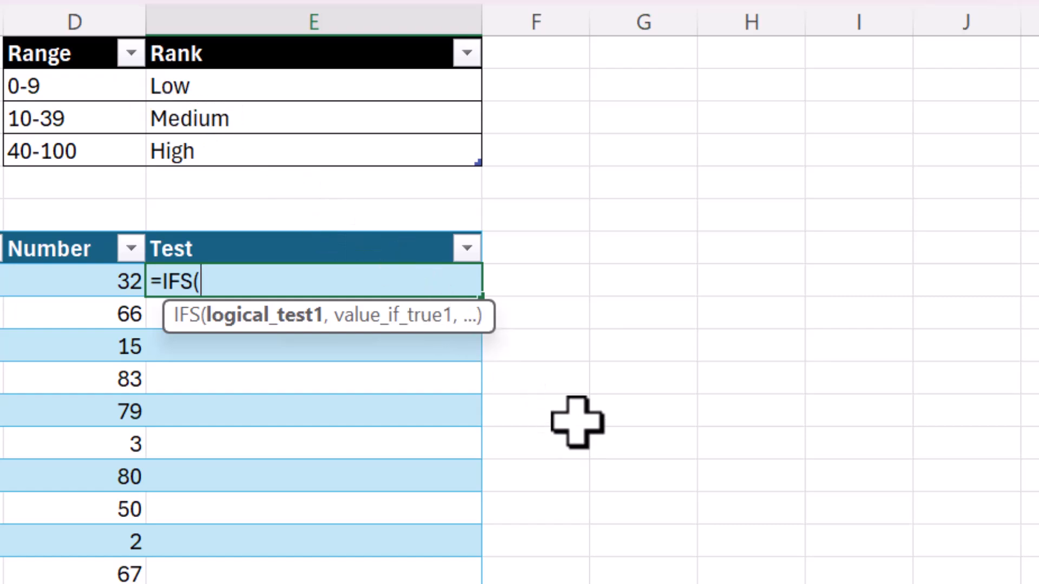
{"action": "mouse_move", "coordinate": [409, 312]}
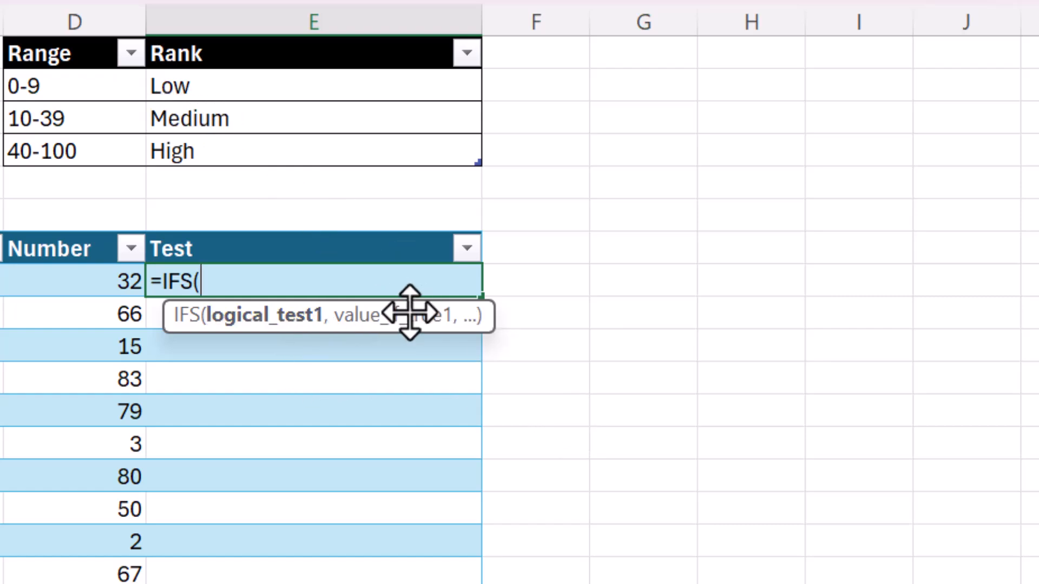
{"action": "mouse_move", "coordinate": [192, 89]}
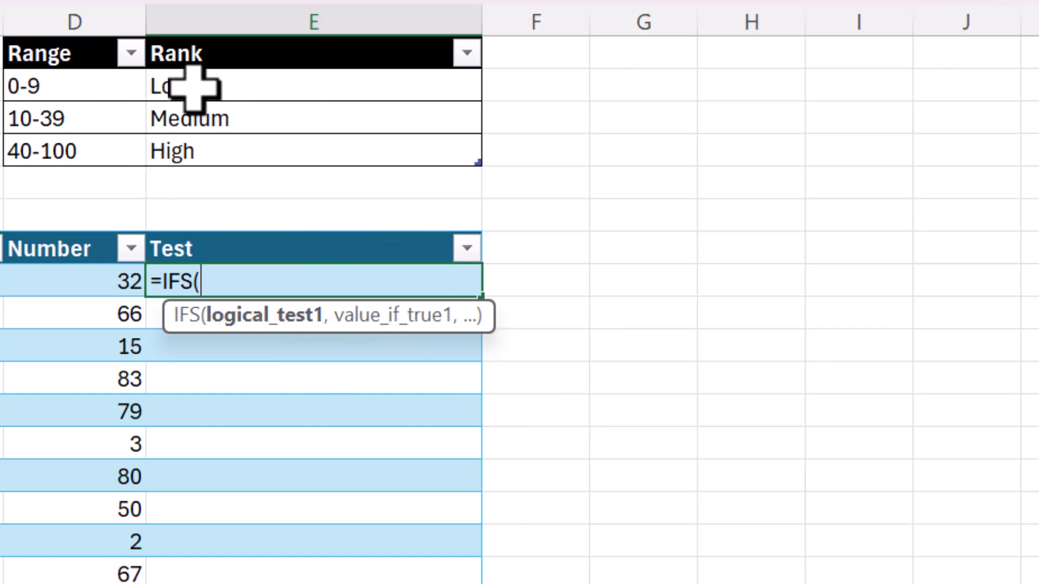
{"action": "mouse_move", "coordinate": [298, 365]}
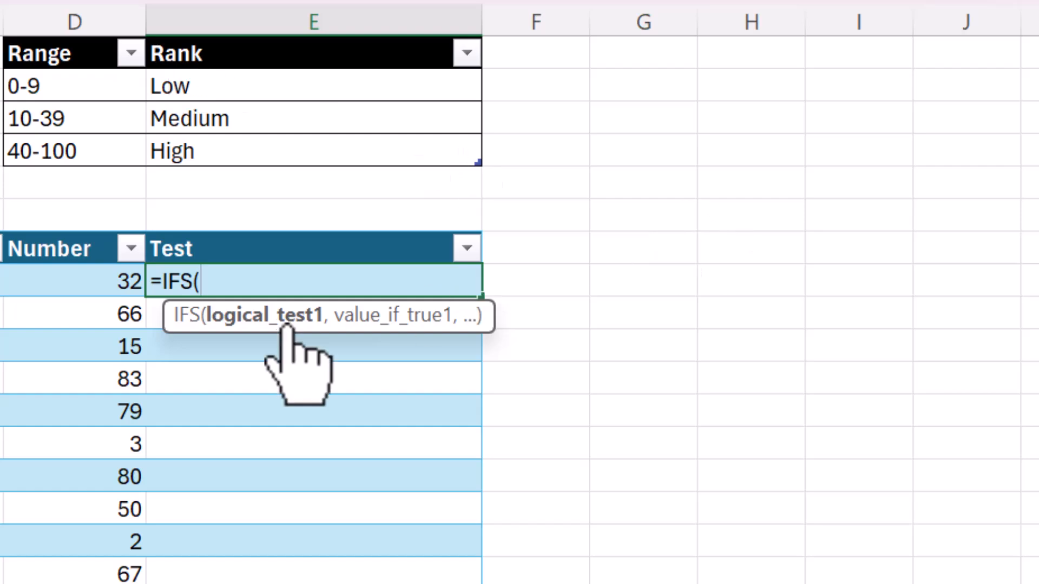
{"action": "left_click", "coordinate": [73, 281]}
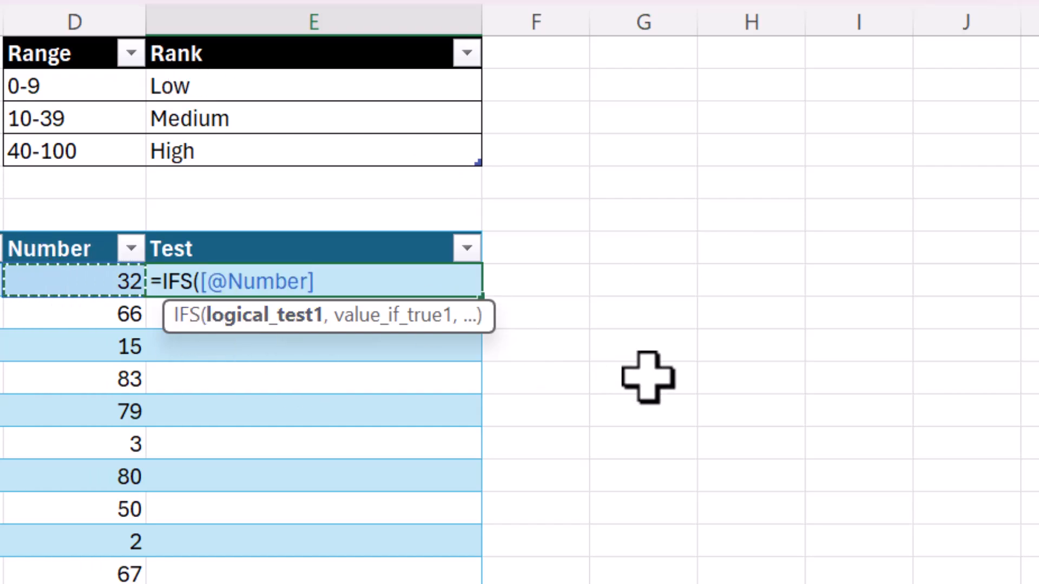
{"action": "type", "text": "<9,"}
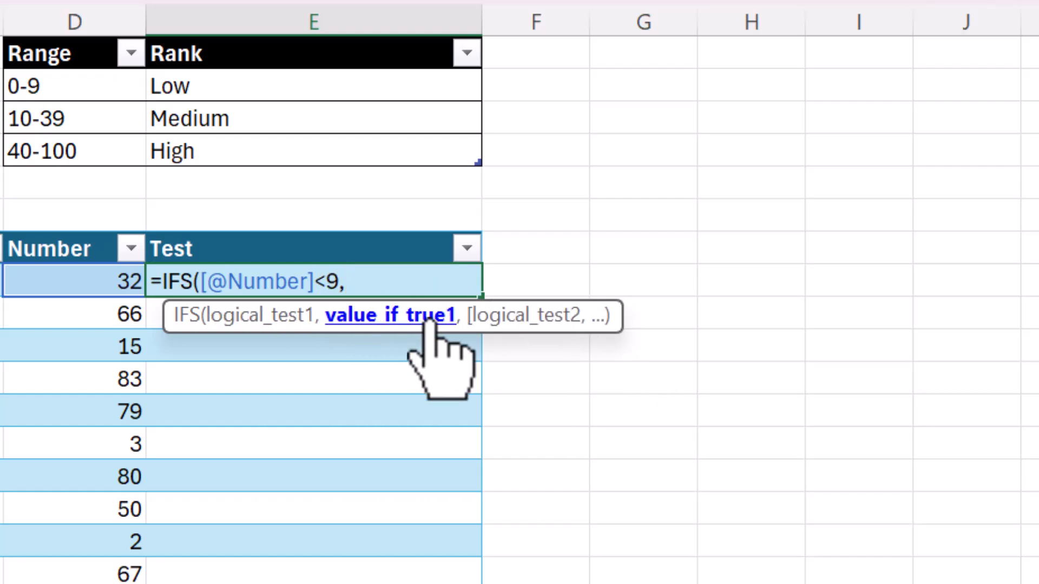
{"action": "mouse_move", "coordinate": [606, 261]}
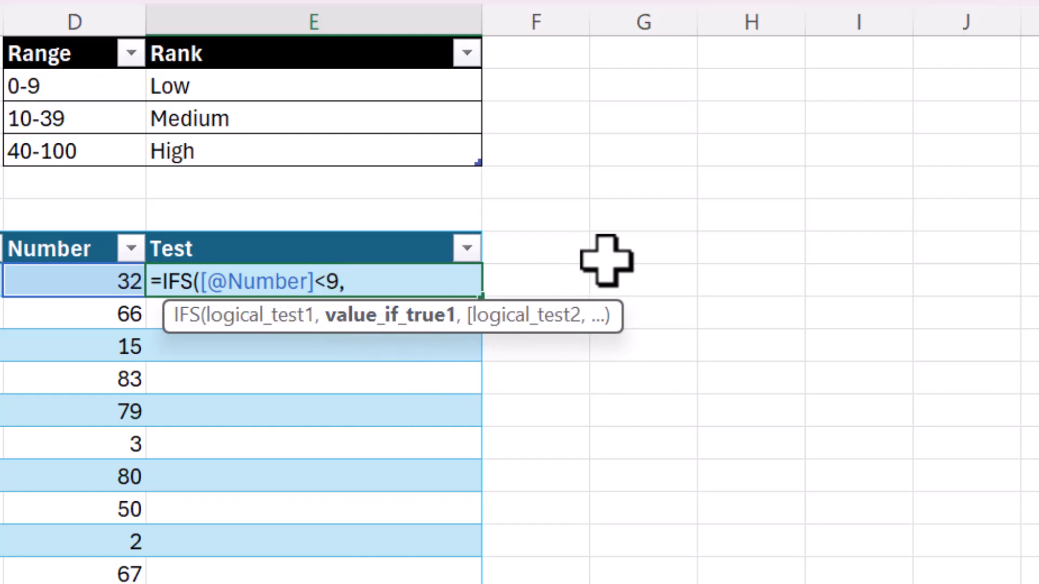
{"action": "type", "text": "\"Low\","}
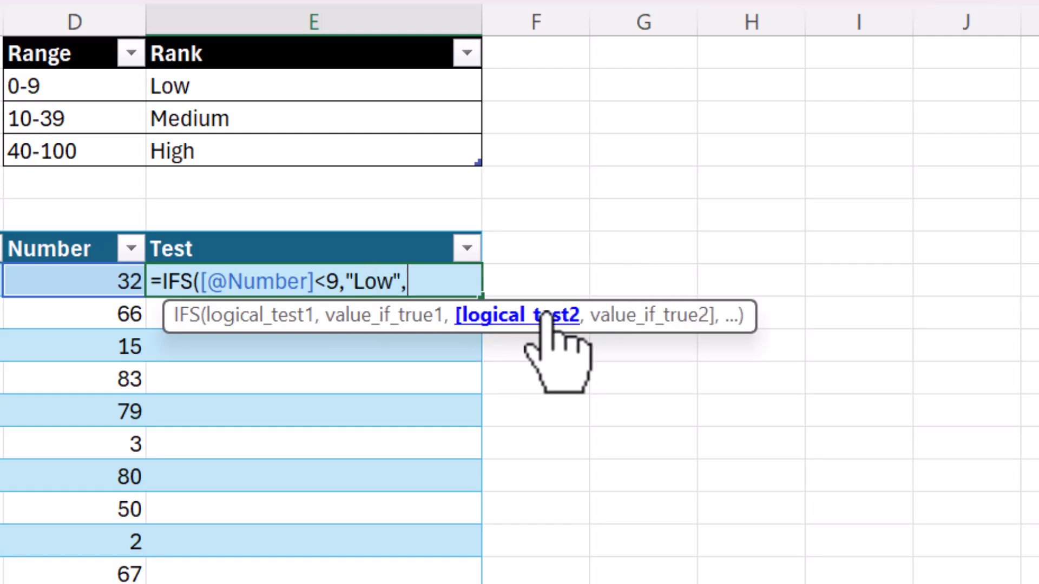
{"action": "mouse_move", "coordinate": [464, 331]}
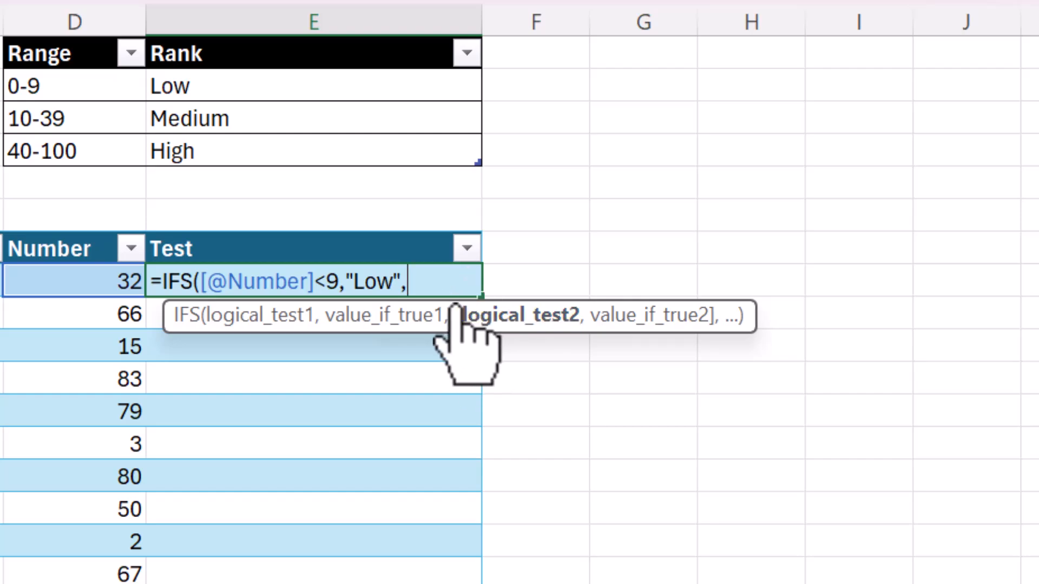
{"action": "mouse_move", "coordinate": [712, 321]}
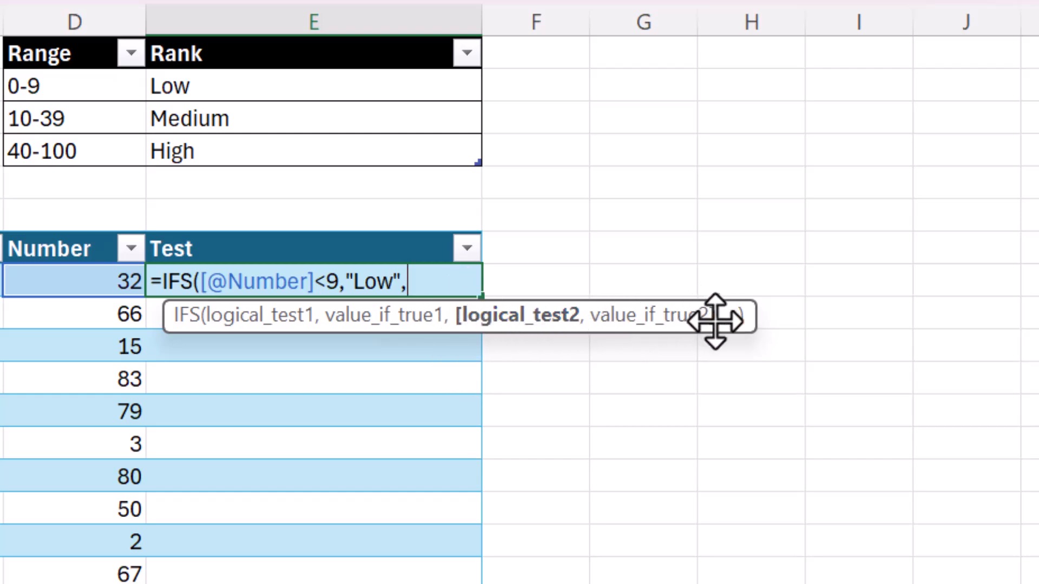
{"action": "mouse_move", "coordinate": [614, 372]}
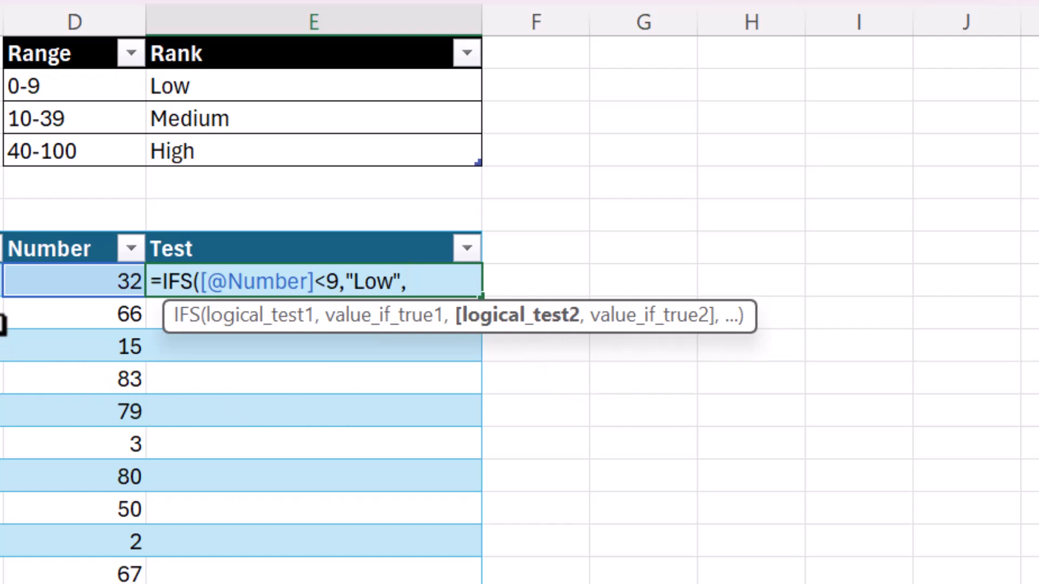
{"action": "type", "text": "[@Number]<"}
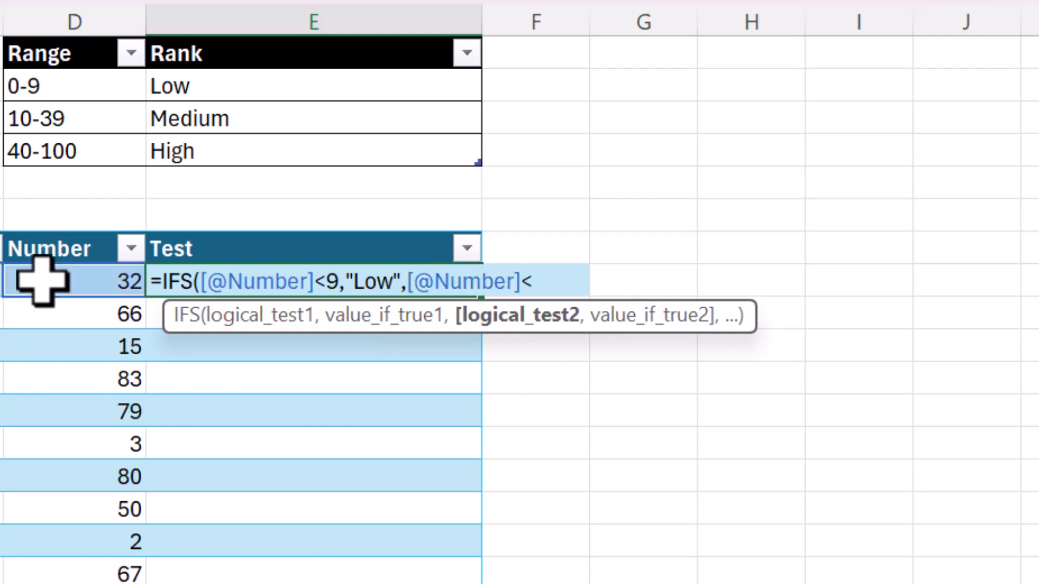
{"action": "type", "text": "="}
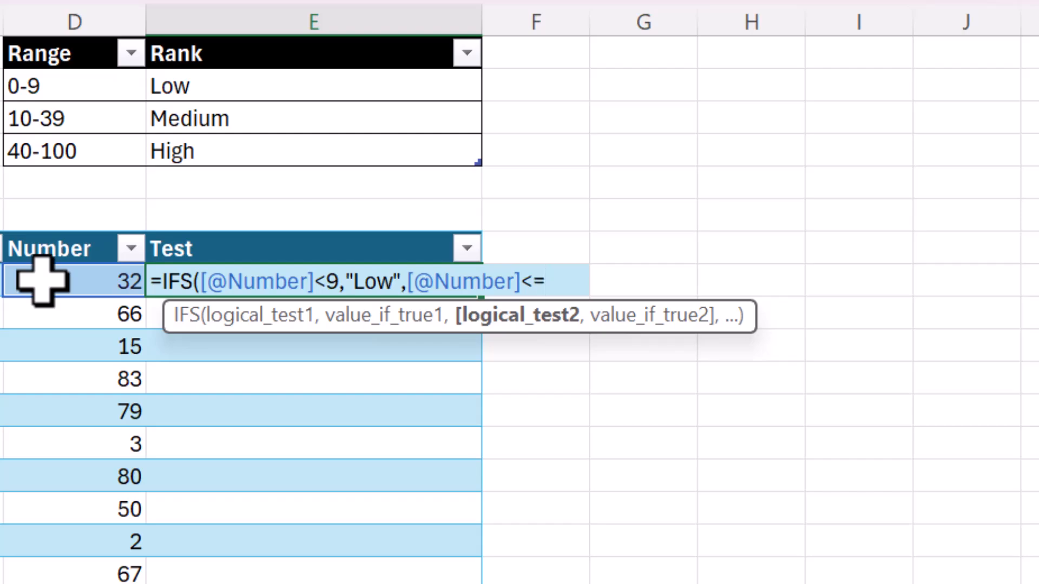
{"action": "type", "text": "39"}
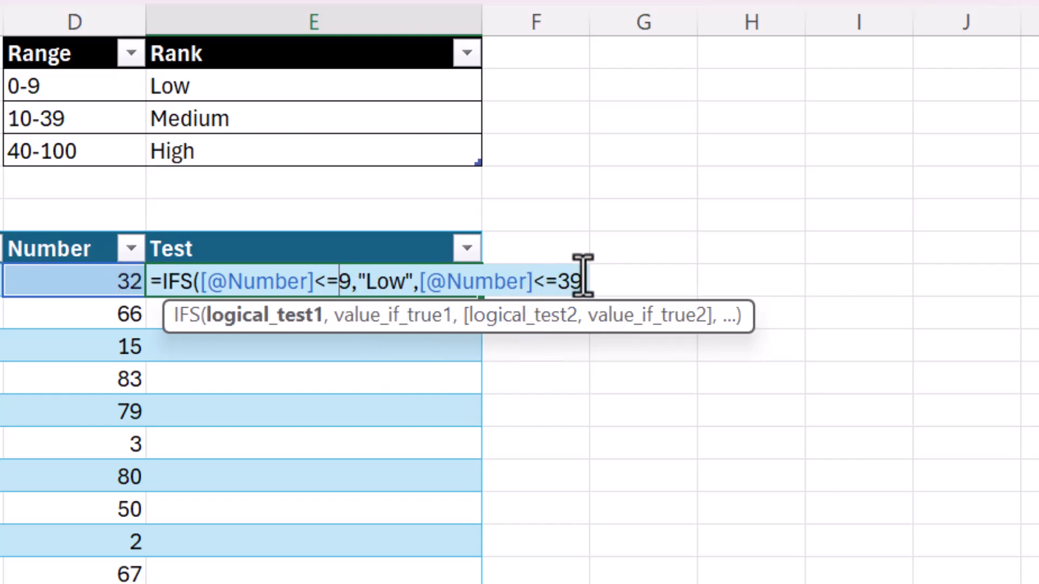
{"action": "type", "text": ","}
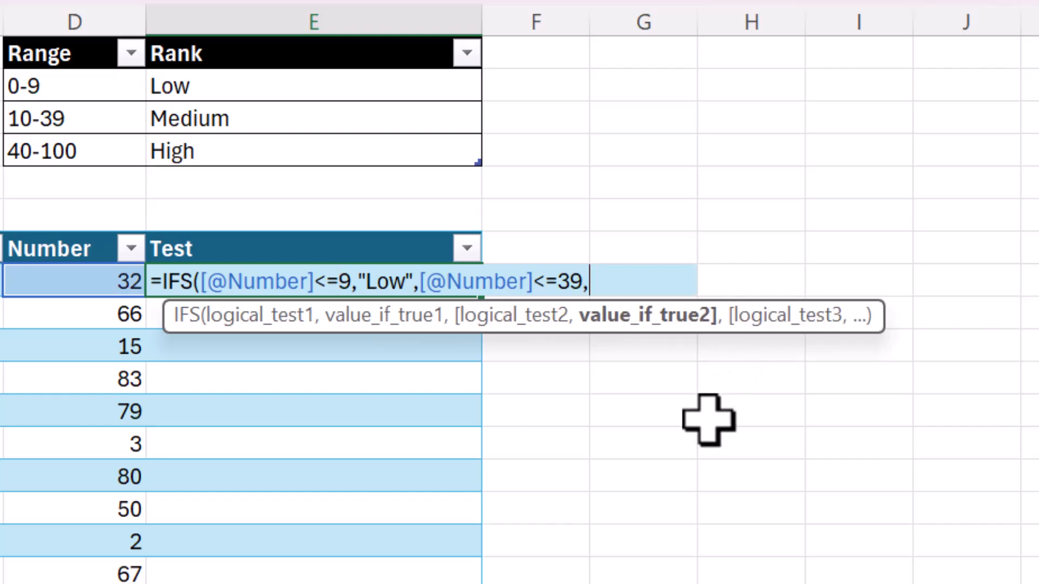
{"action": "type", "text": "\"Medium\""}
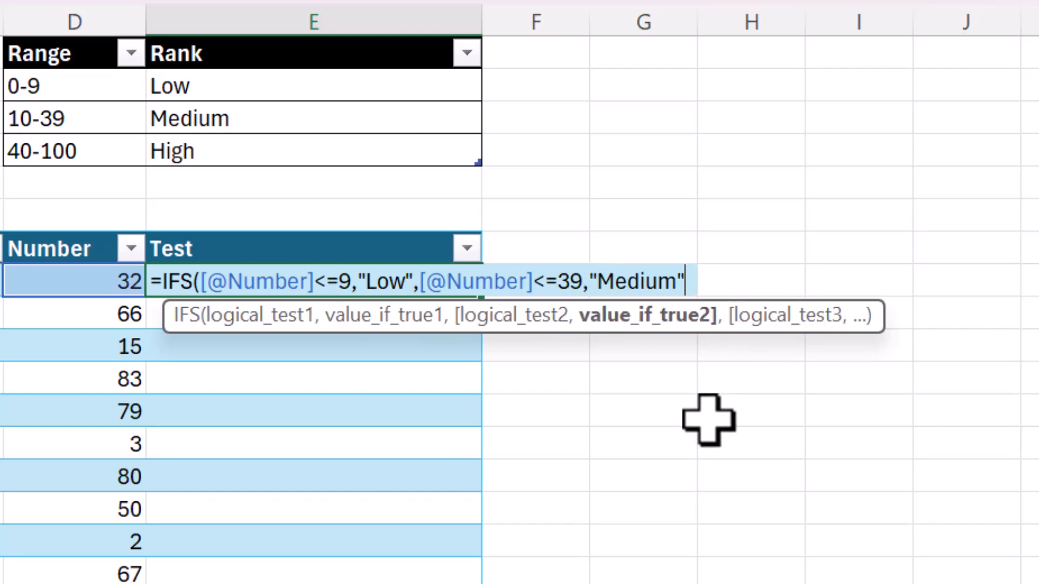
{"action": "type", "text": ","}
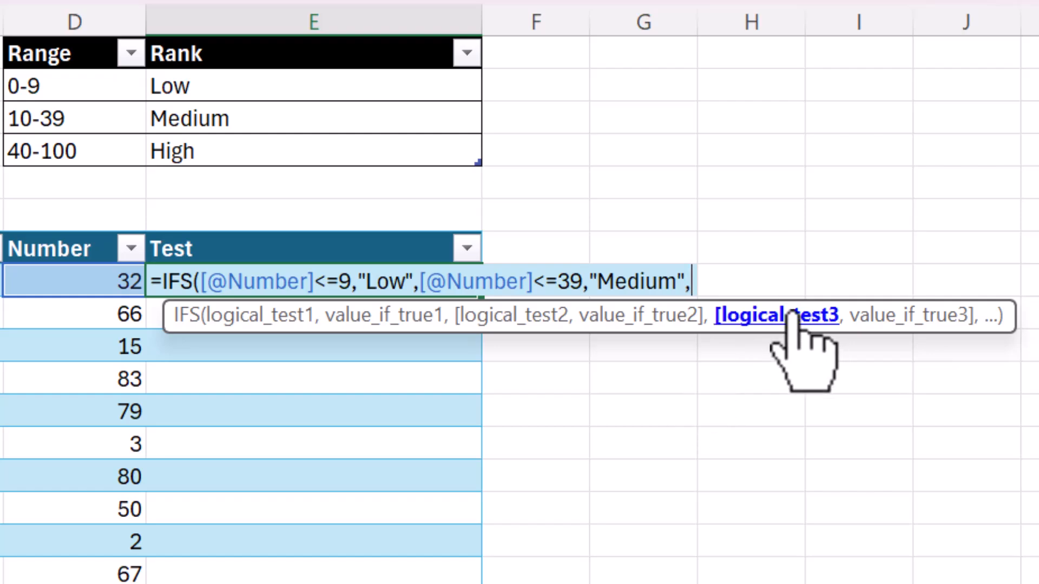
{"action": "mouse_move", "coordinate": [869, 312]}
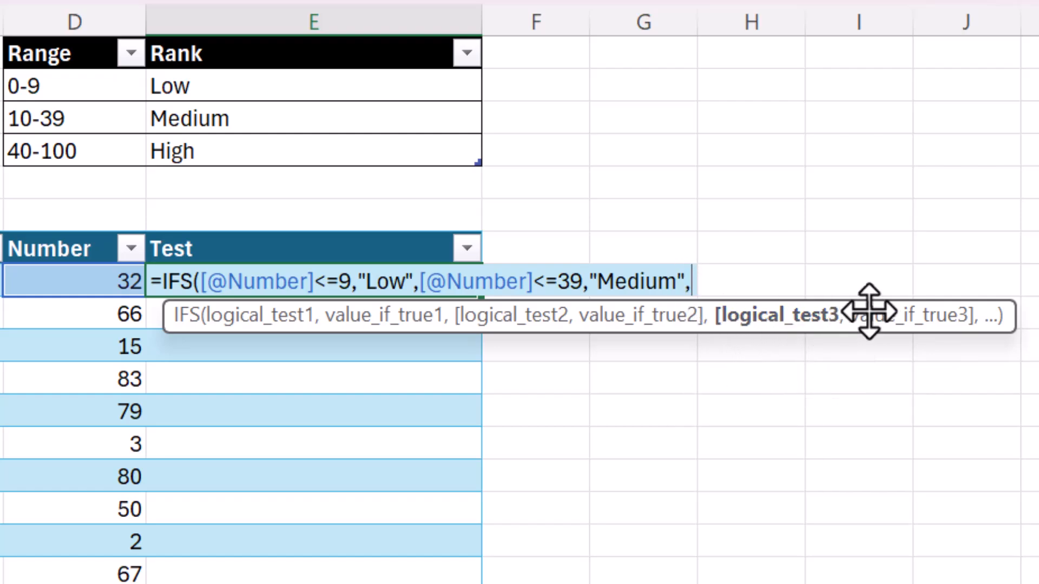
{"action": "mouse_move", "coordinate": [957, 325]}
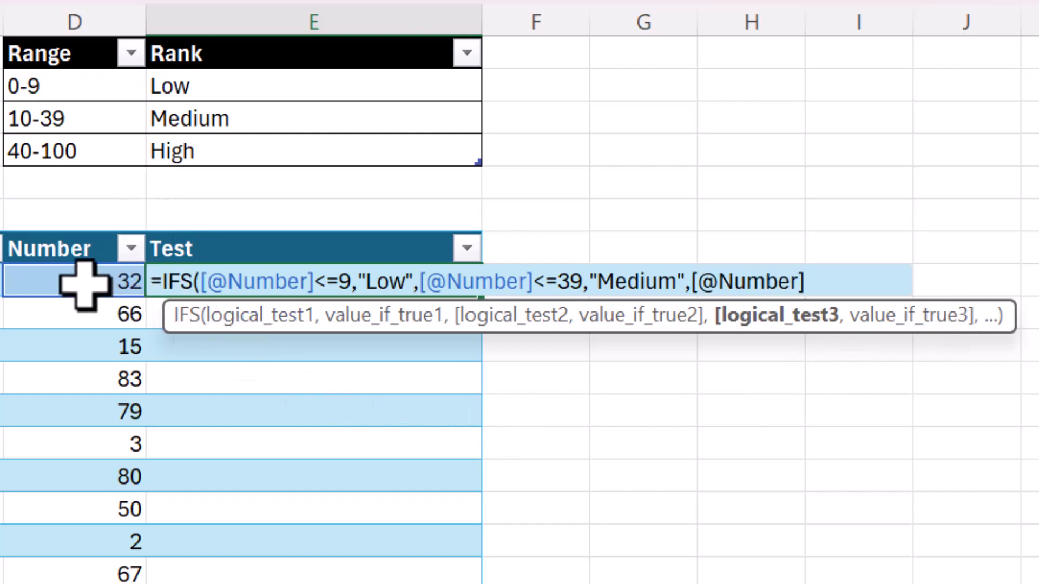
{"action": "type", "text": "<=1"}
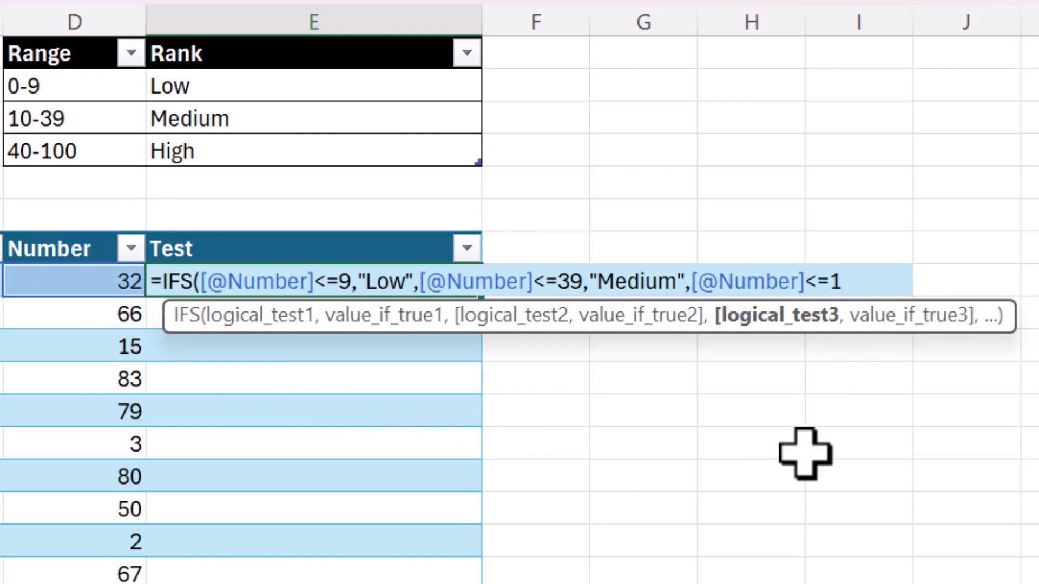
{"action": "type", "text": "00,\""}
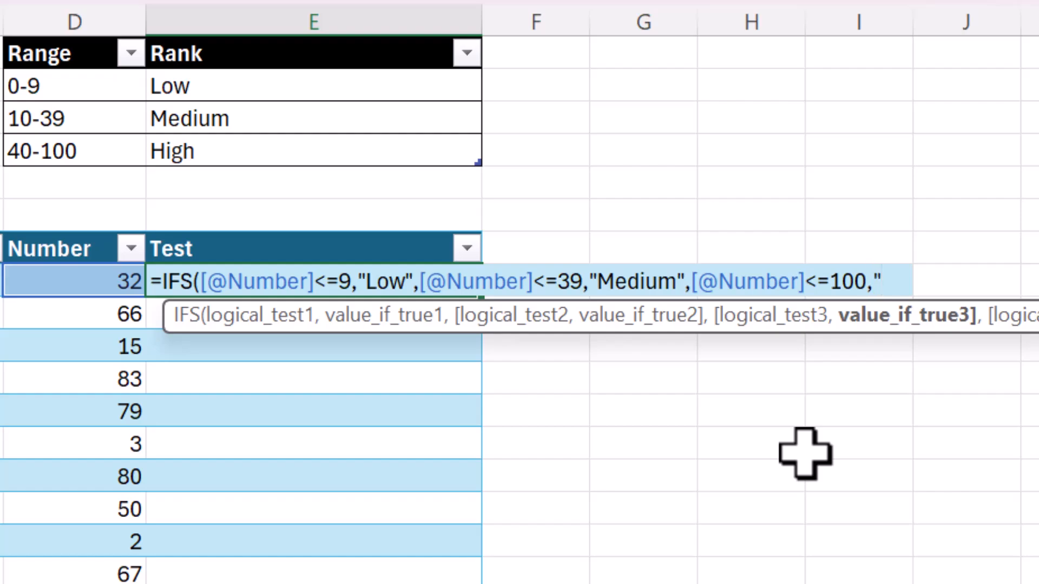
{"action": "type", "text": "\"High\""}
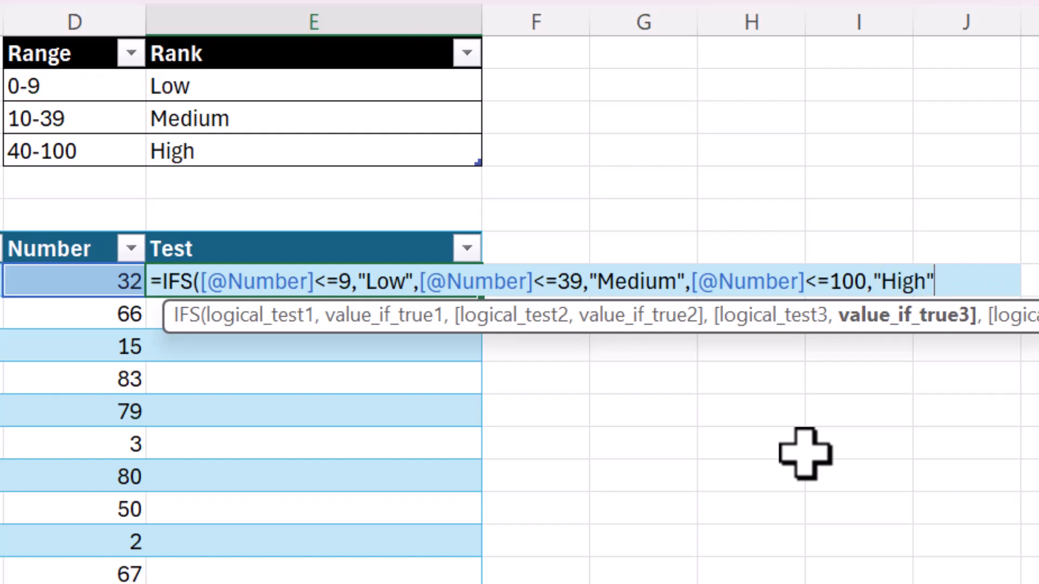
{"action": "type", "text": ")"}
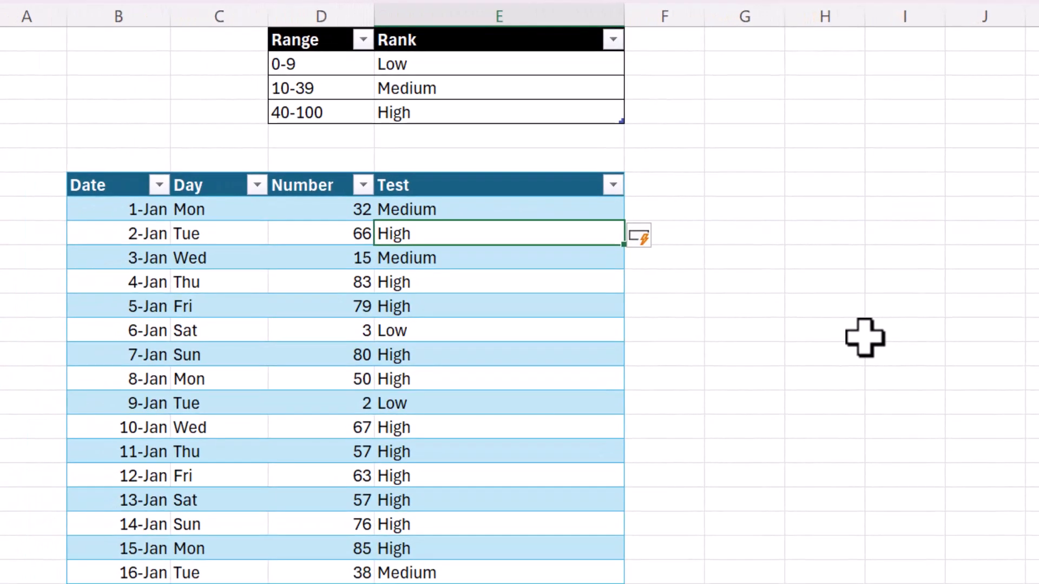
Set the first Number to 200 and select its #N/A Test result
{"action": "left_click", "coordinate": [497, 330]}
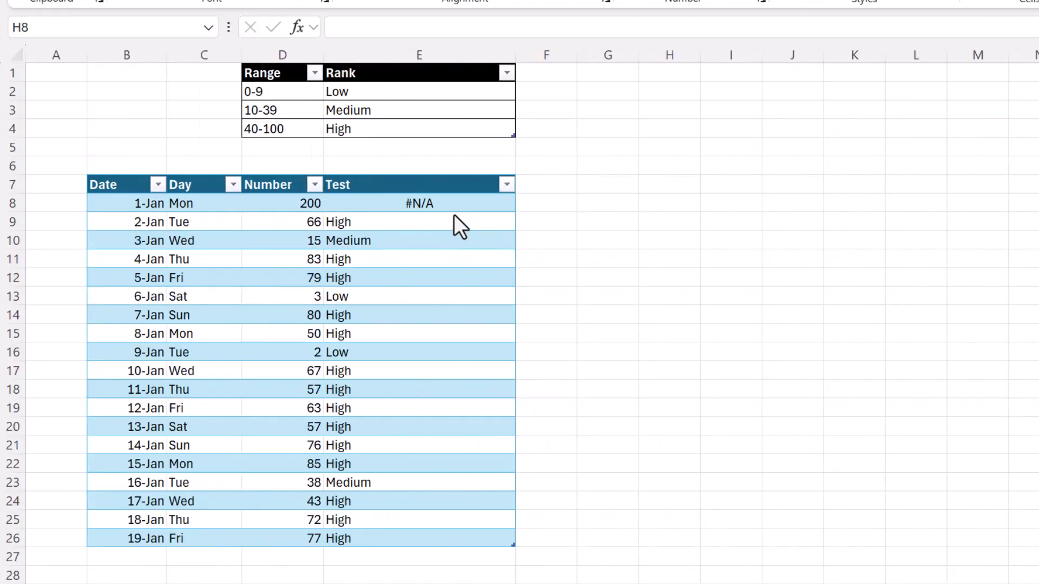
{"action": "left_click", "coordinate": [419, 204]}
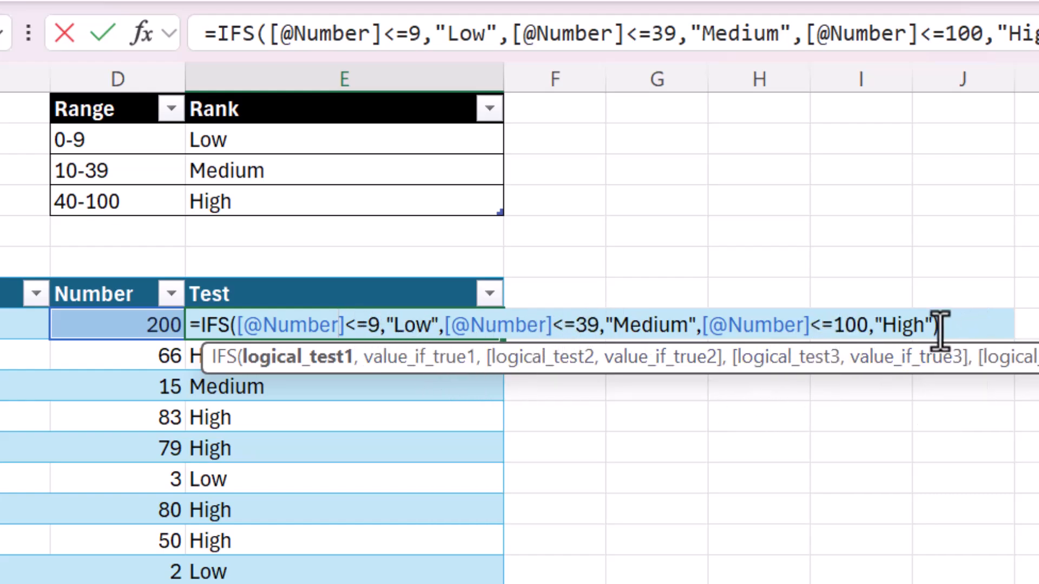
Append ,TRUE,"" to the IFS formula so out-of-range 200 returns blank
{"action": "key", "text": "Return"}
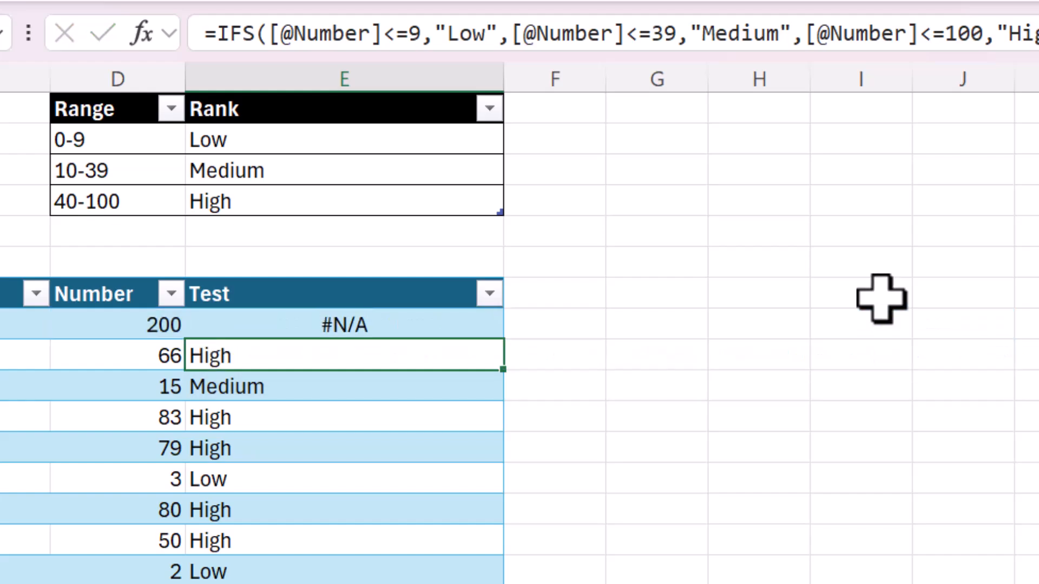
{"action": "left_click", "coordinate": [344, 325]}
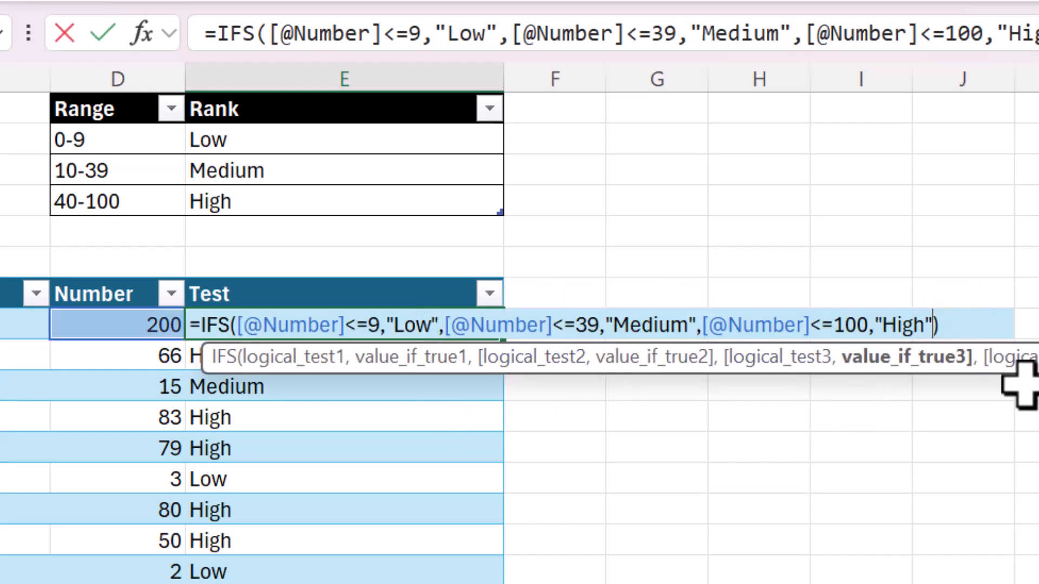
{"action": "mouse_move", "coordinate": [1024, 450]}
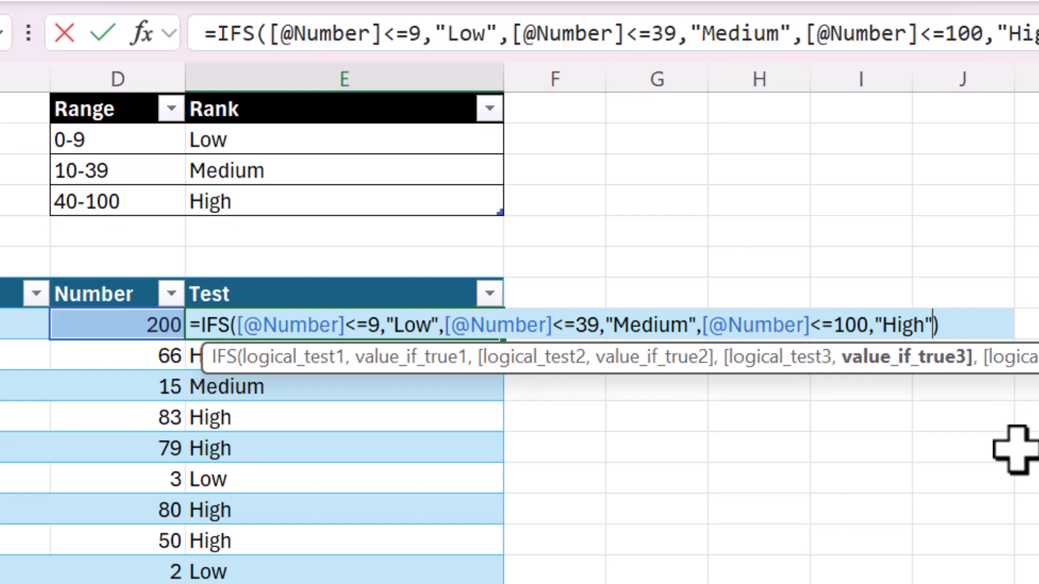
{"action": "type", "text": ","}
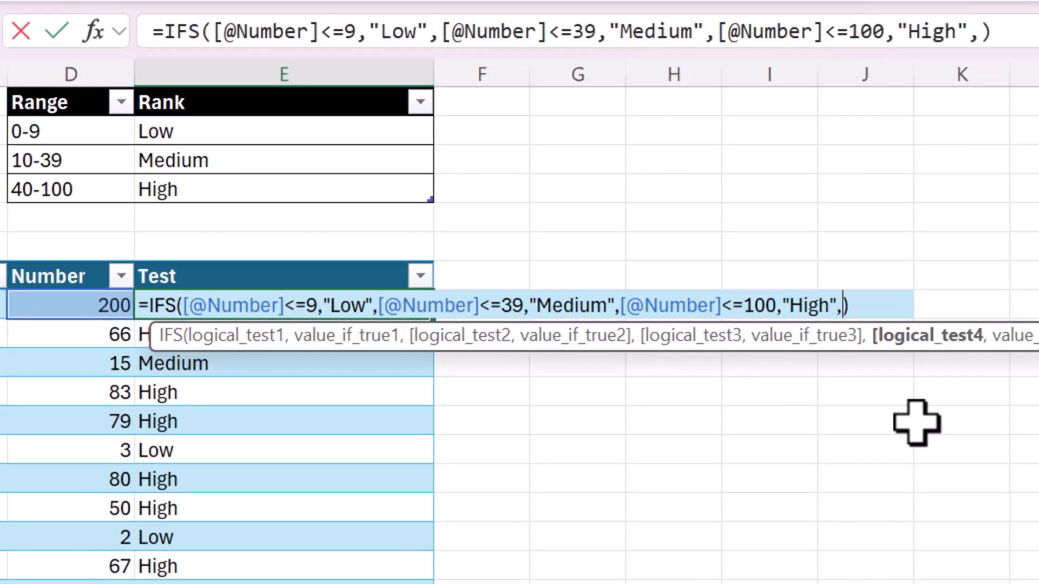
{"action": "type", "text": "T"}
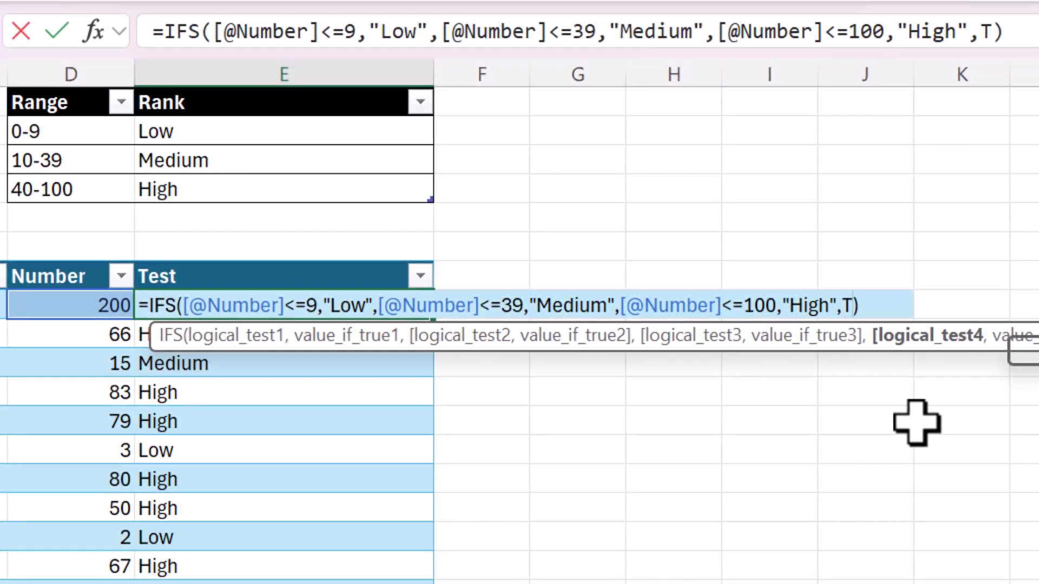
{"action": "type", "text": "RUE"}
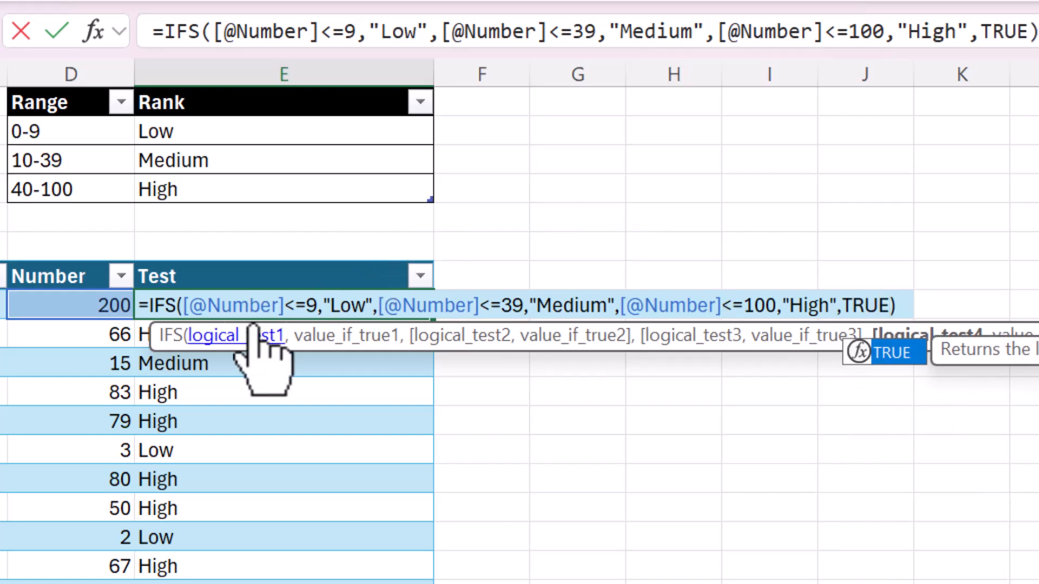
{"action": "mouse_move", "coordinate": [865, 305]}
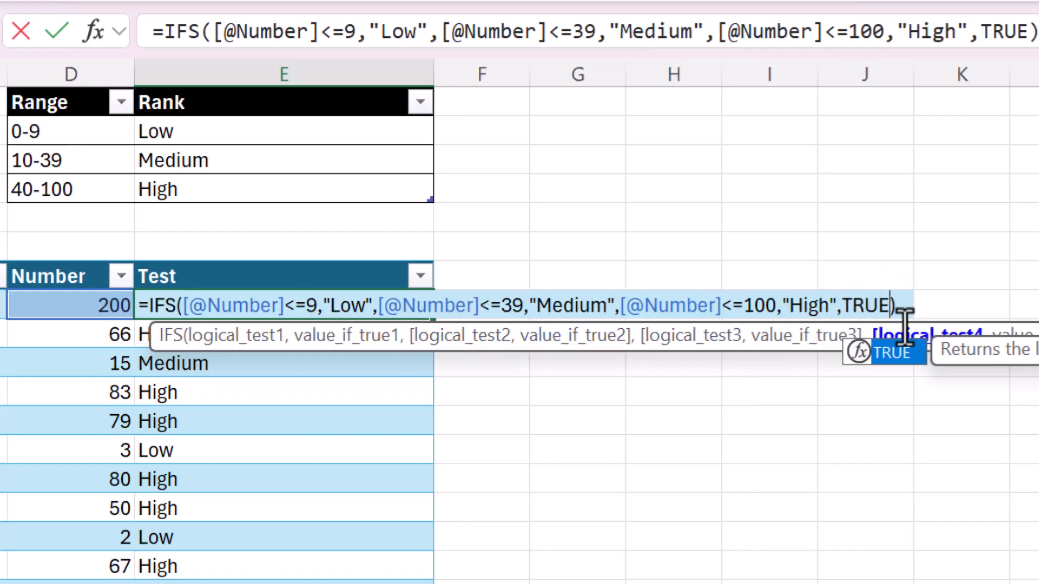
{"action": "type", "text": ","}
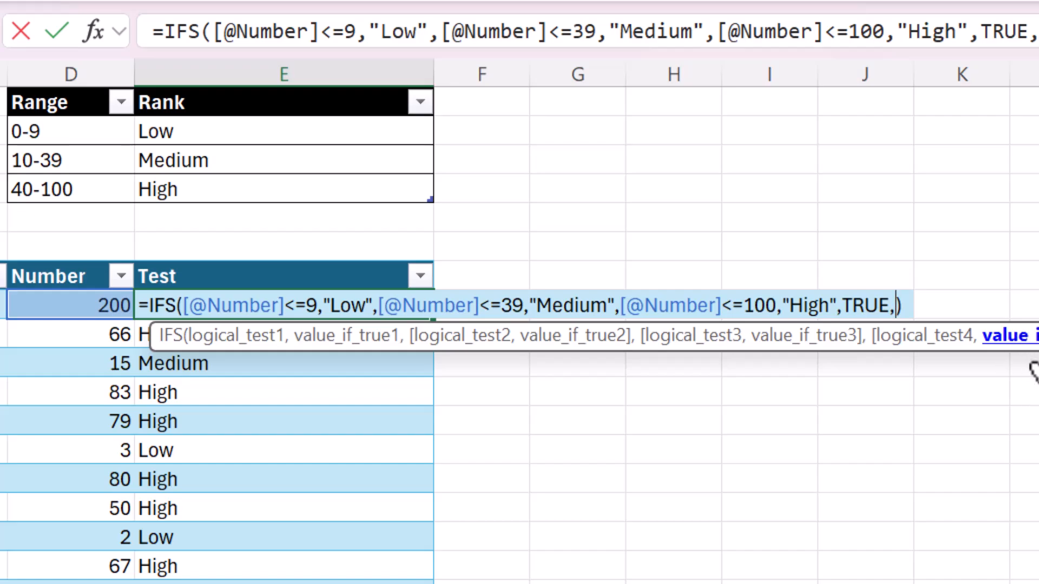
{"action": "type", "text": "\"\""}
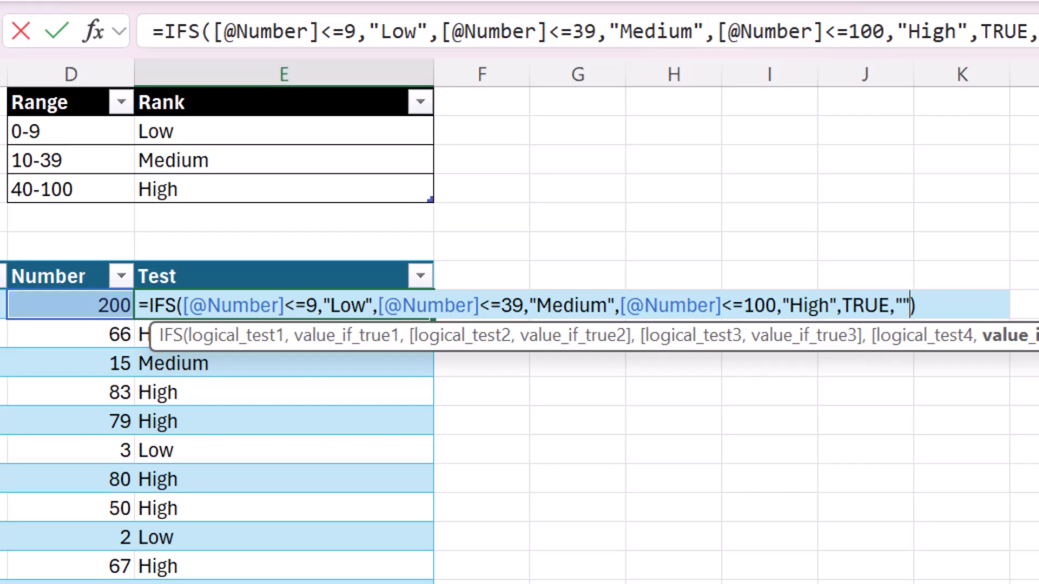
{"action": "scroll", "scroll_direction": "left", "scroll_amount": 3}
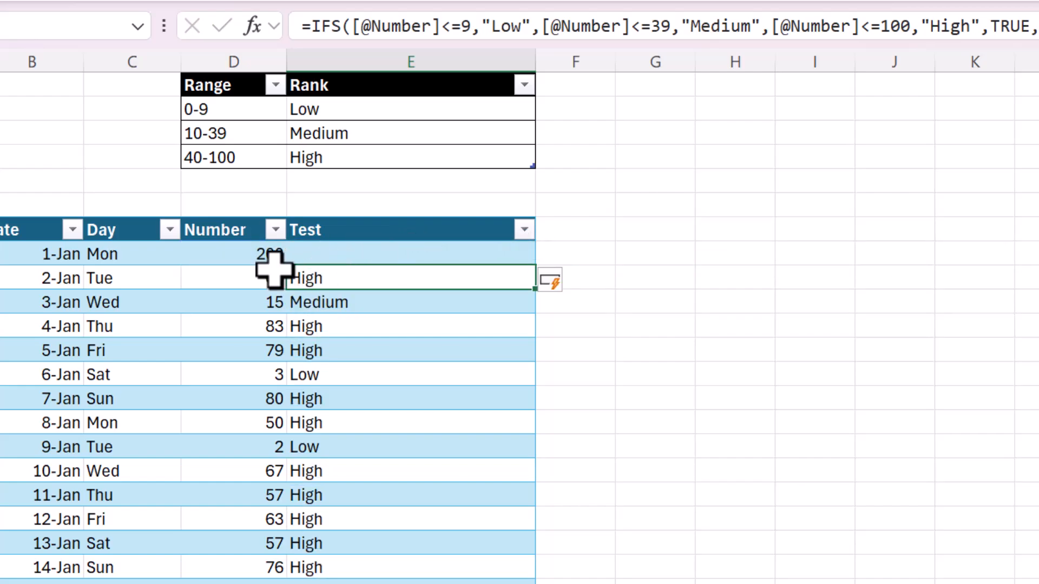
Enter test Numbers 205, -30, 500 and 101, checking each Test result, then reopen the first formula
{"action": "left_click", "coordinate": [234, 278]}
{"action": "type", "text": "205"}
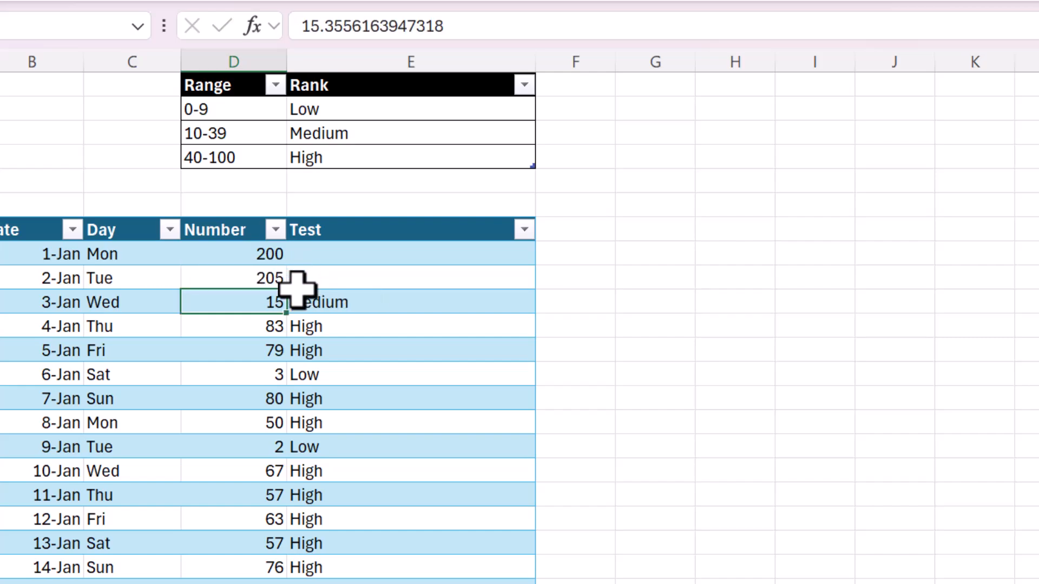
{"action": "mouse_move", "coordinate": [355, 328]}
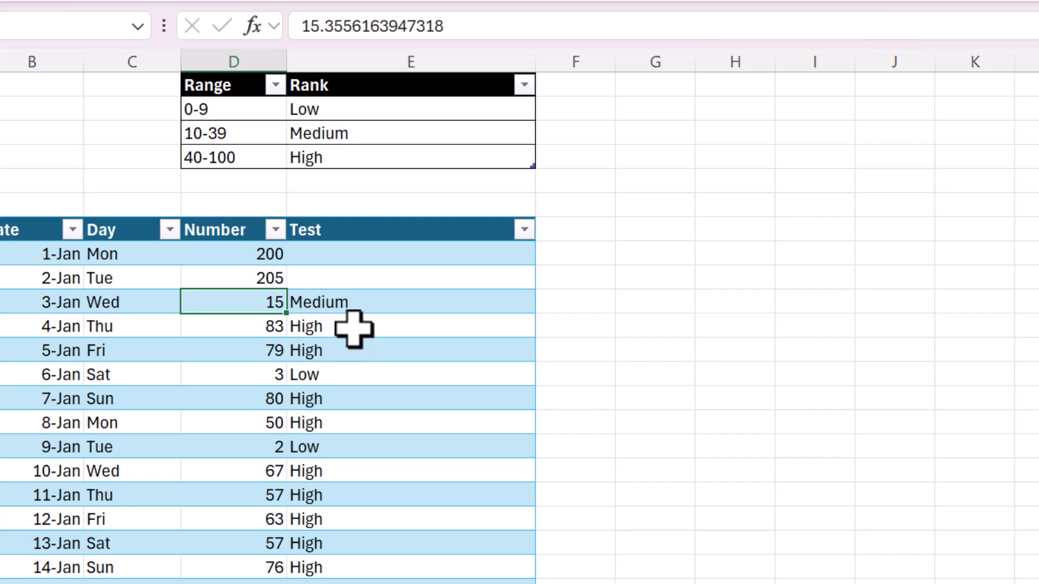
{"action": "left_click", "coordinate": [233, 326]}
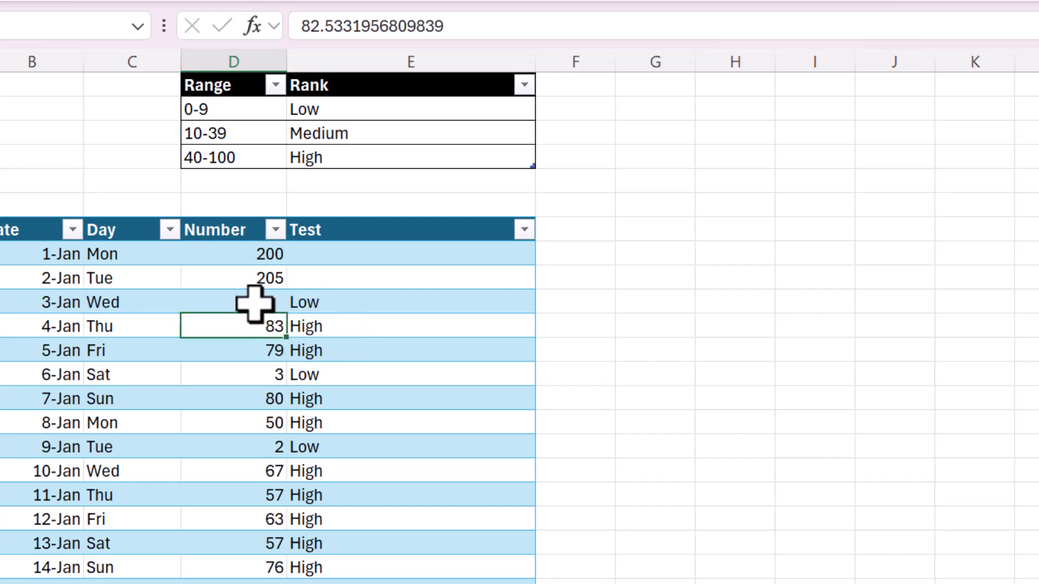
{"action": "left_click", "coordinate": [411, 301]}
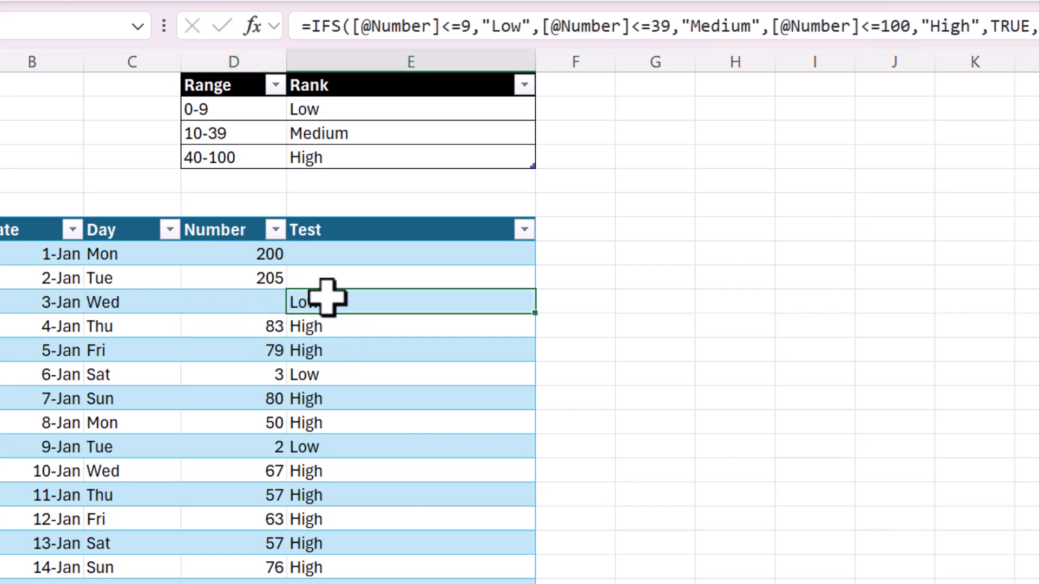
{"action": "left_click", "coordinate": [233, 302]}
{"action": "type", "text": "-30"}
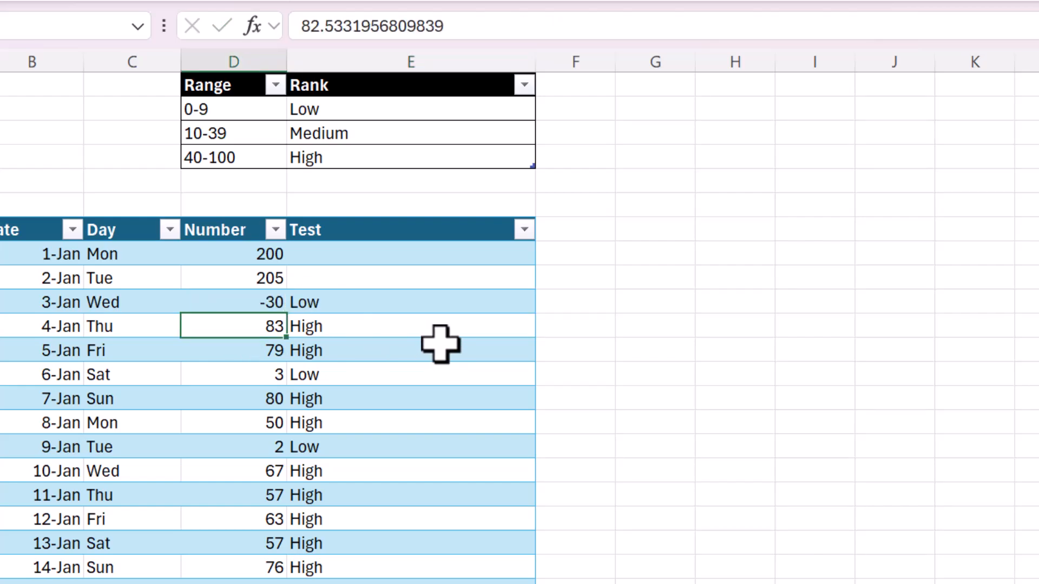
{"action": "left_click", "coordinate": [411, 301]}
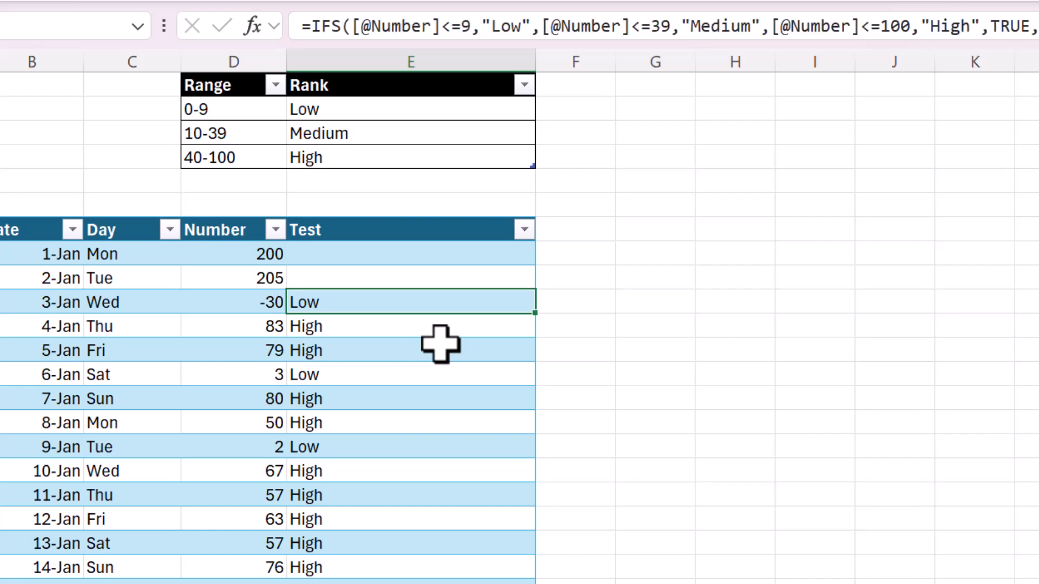
{"action": "left_click", "coordinate": [233, 302]}
{"action": "type", "text": "500"}
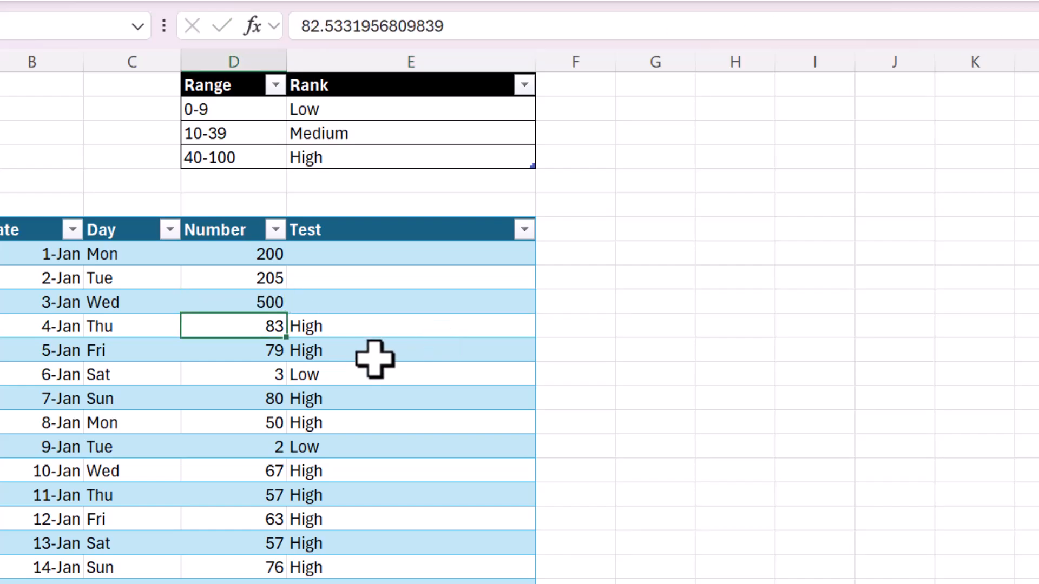
{"action": "type", "text": "101"}
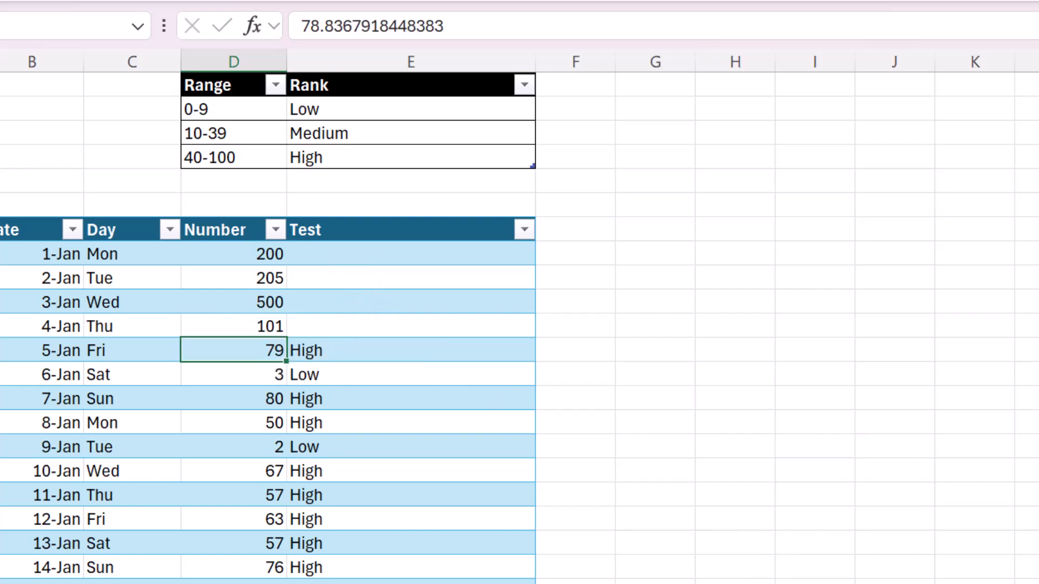
{"action": "left_click", "coordinate": [410, 278]}
{"action": "type", "text": "=IFS([@Number]<=9,\"Low\",[@Number]<=39,\"Medium\",[@Number]<=100,\"High\",TRUE,"}
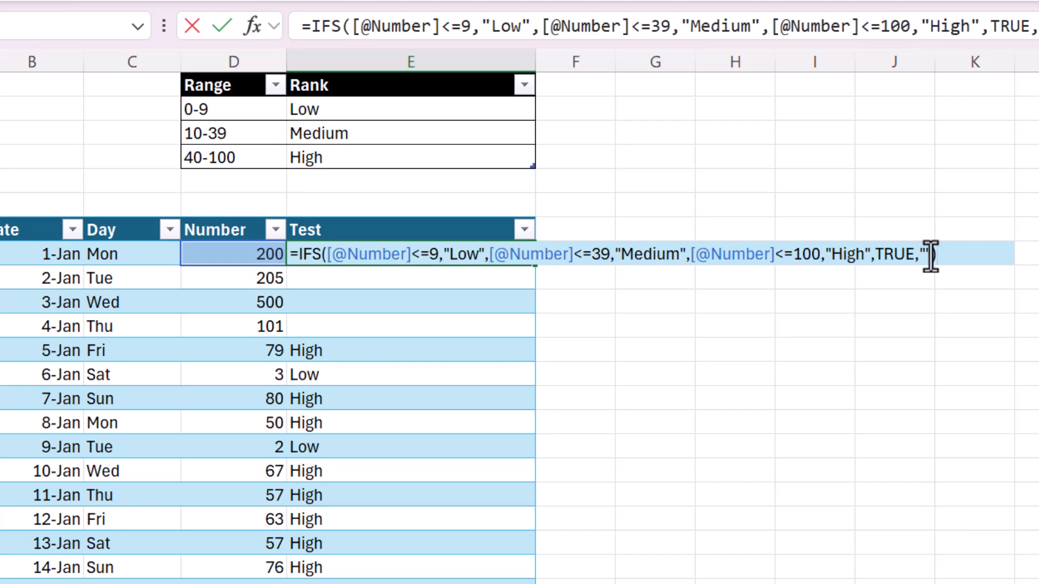
{"action": "type", "text": "\")"}
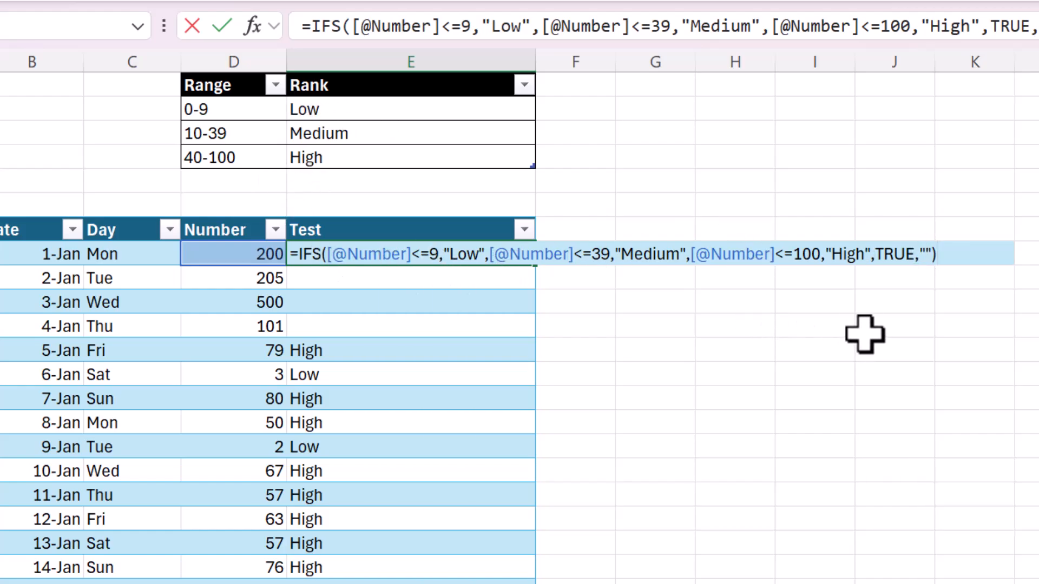